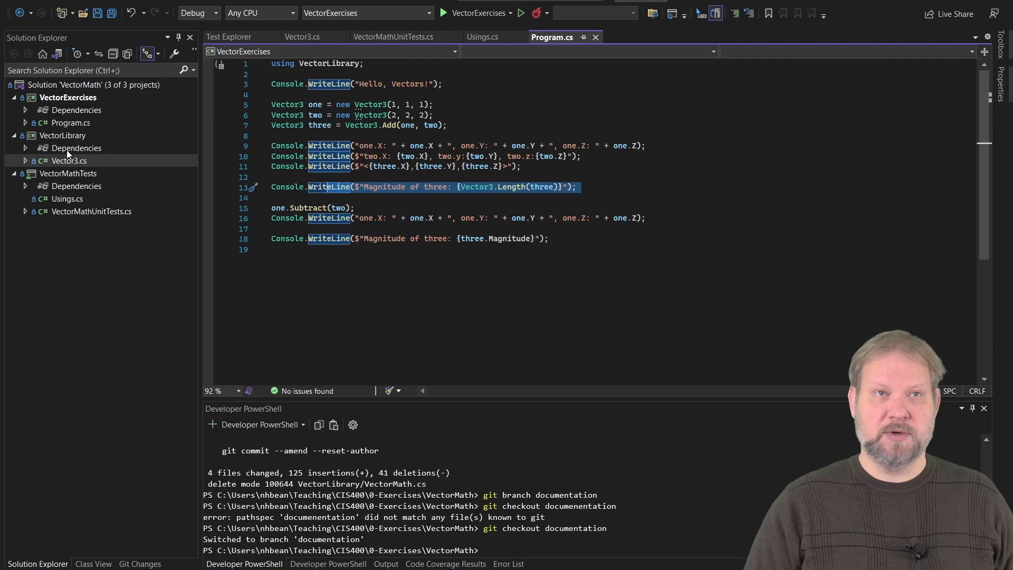
- Open Vector3.cs from the VectorLibrary project in the editor
click(303, 37)
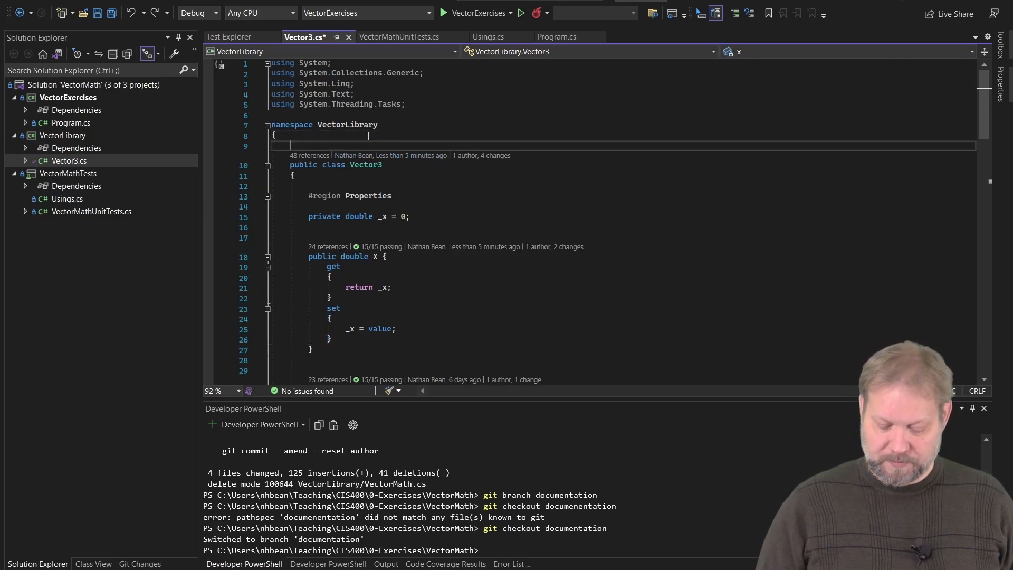
- Write the Vector3 class summary: a 3-element vector providing instance and class methods for working with them
text(/// <summary>)
text(/// A class representing a)
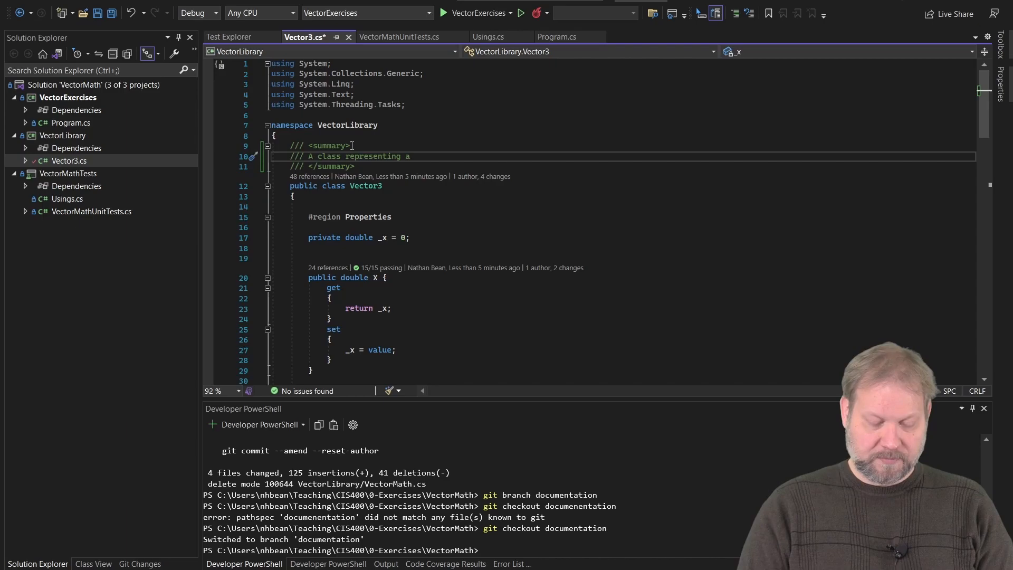
text(3-element vec)
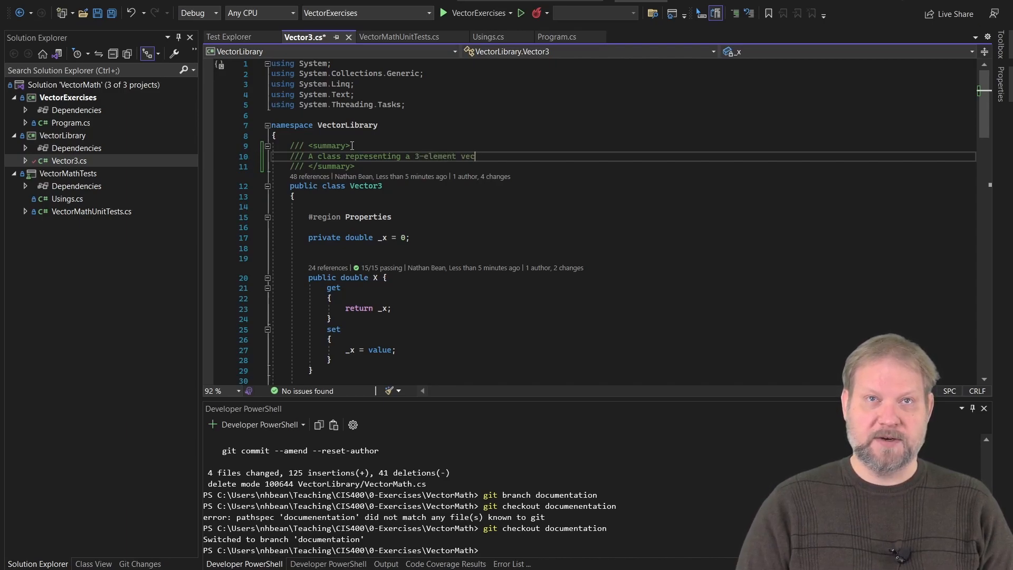
text(tor.)
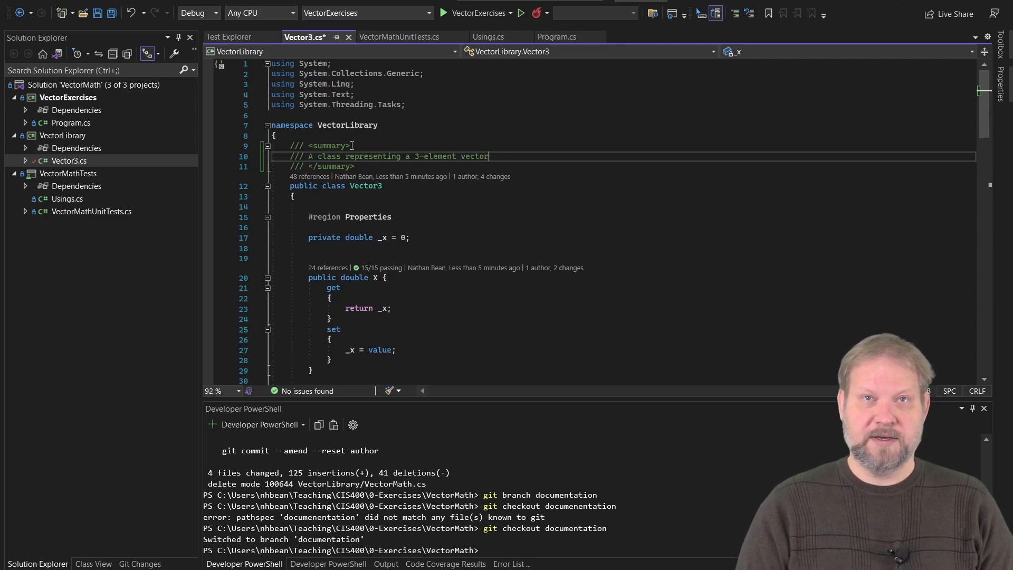
text(, and providing)
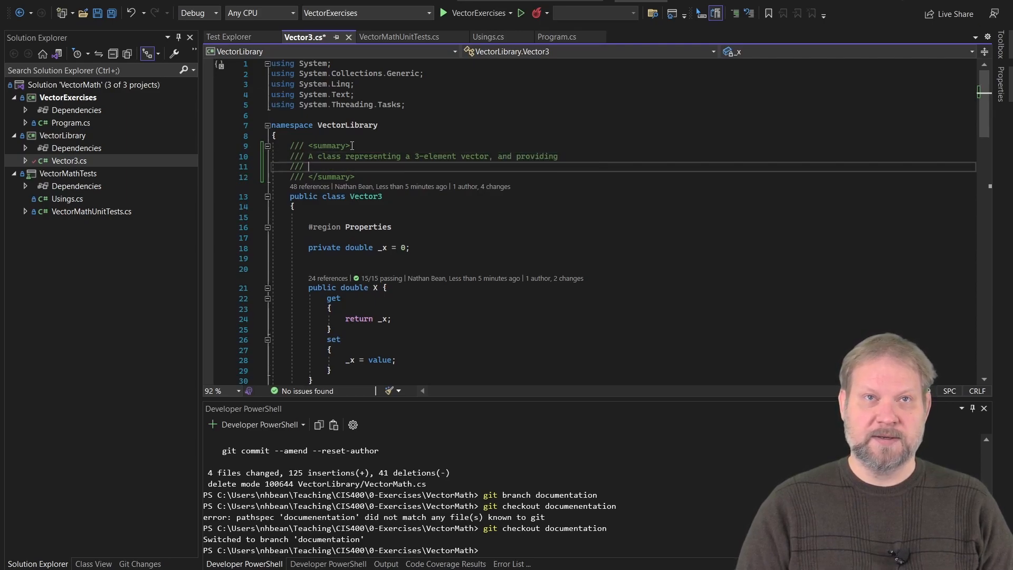
text(instance and class)
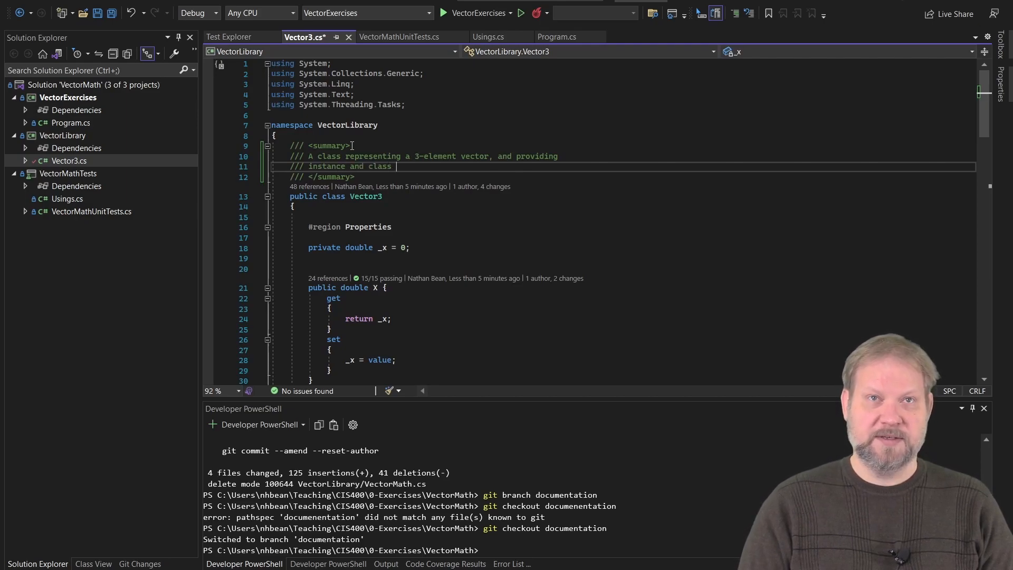
text(methodds for w)
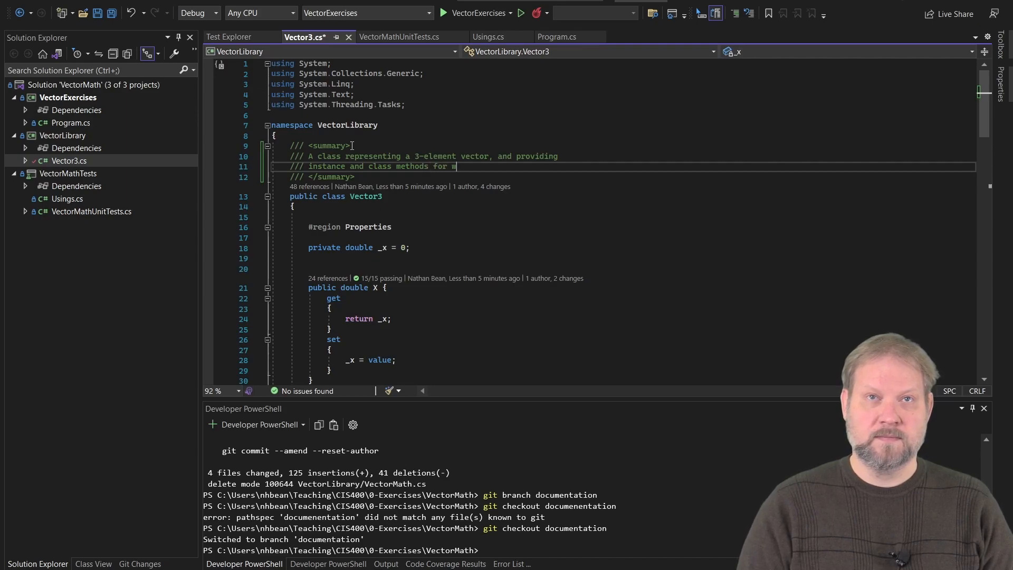
text(orking wi)
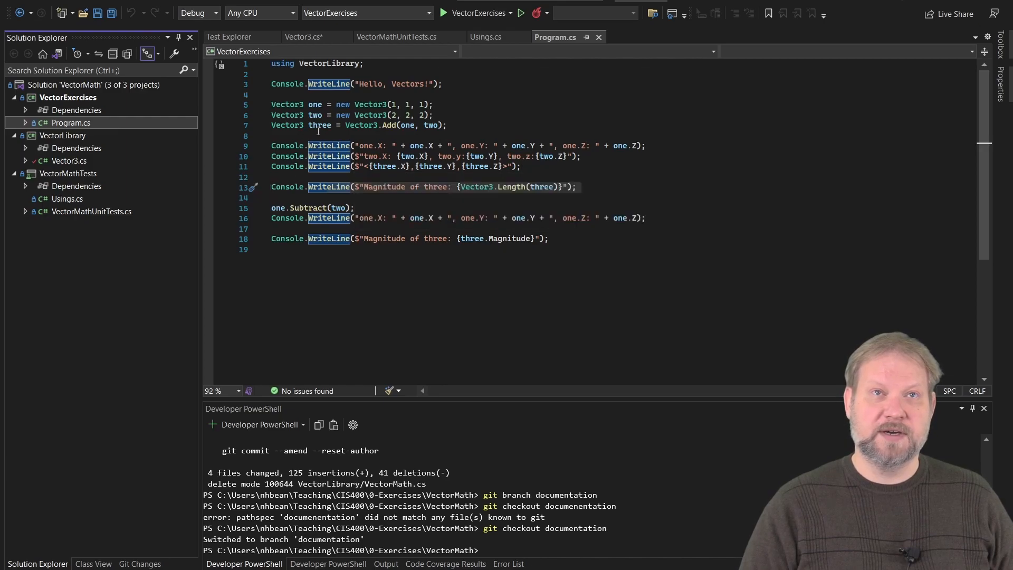
mouse_move(287, 115)
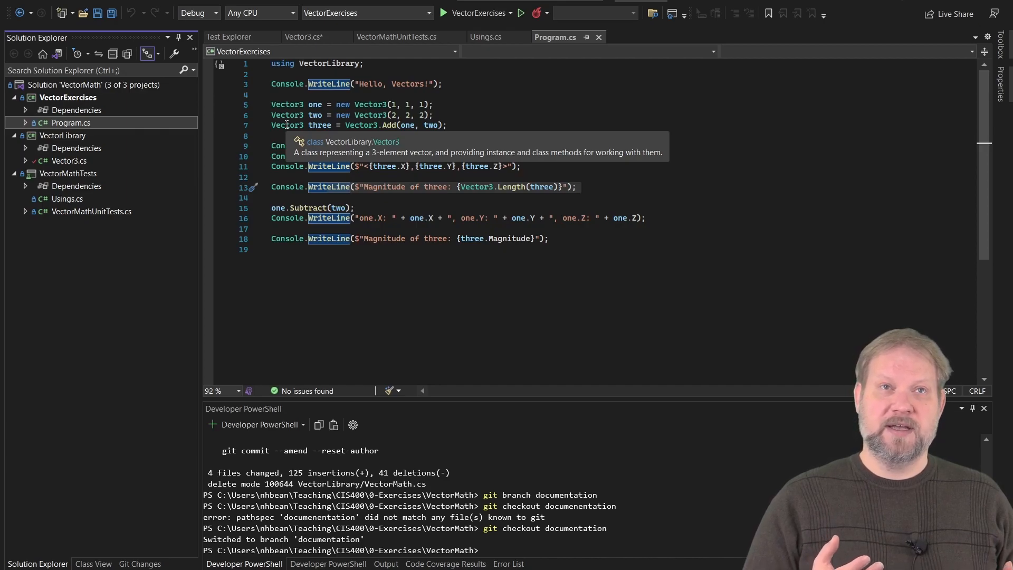
mouse_move(193, 155)
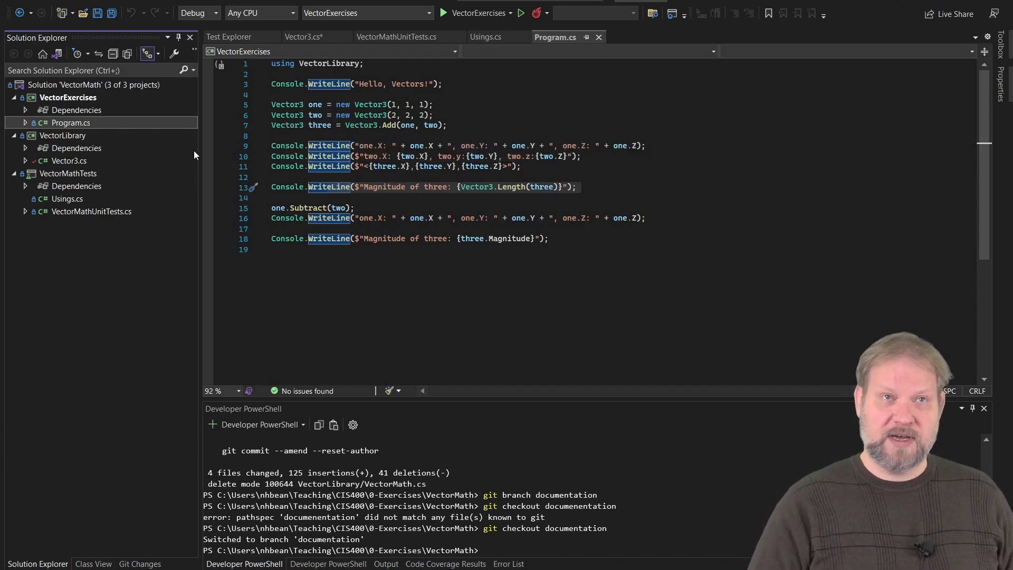
mouse_move(103, 171)
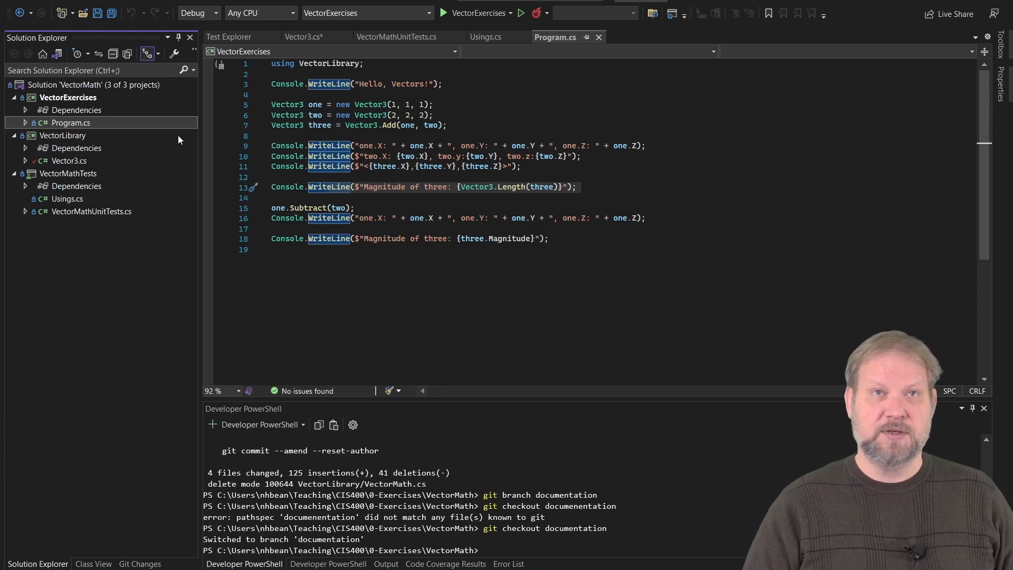
- Back in Vector3.cs, give the X property the summary "The x-component of the vector"
click(305, 37)
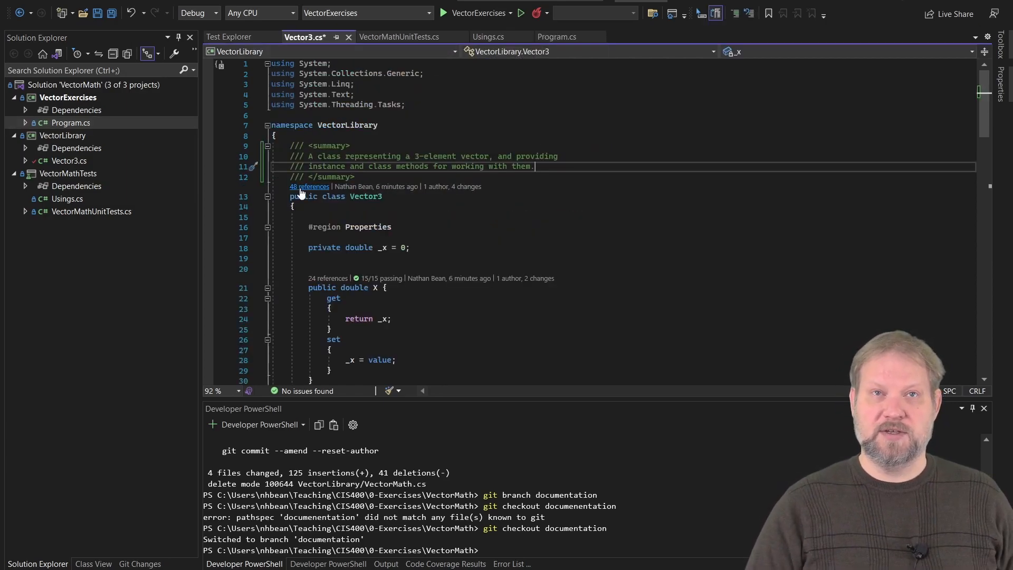
scroll(down, 3)
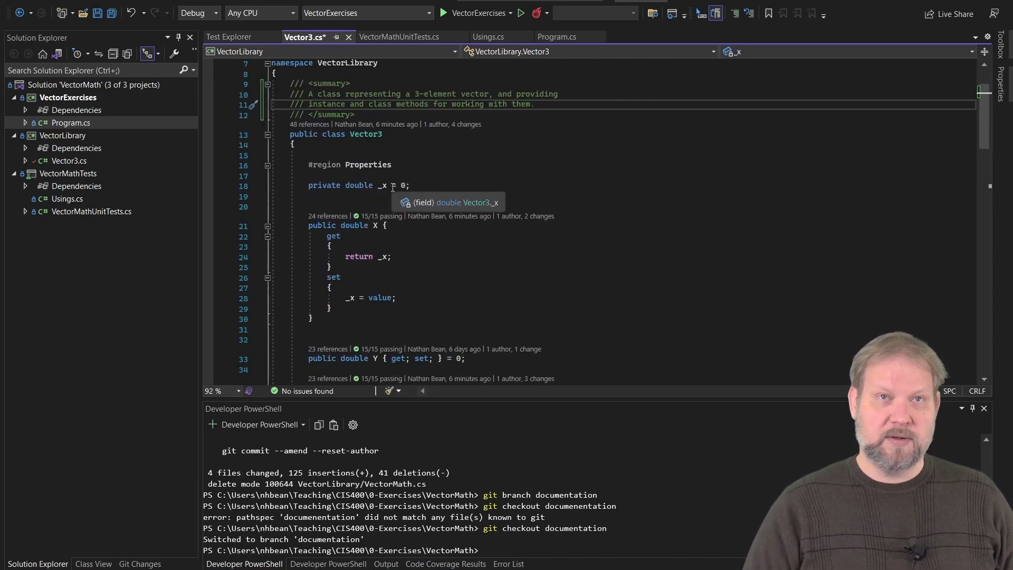
mouse_move(349, 204)
text(/// The)
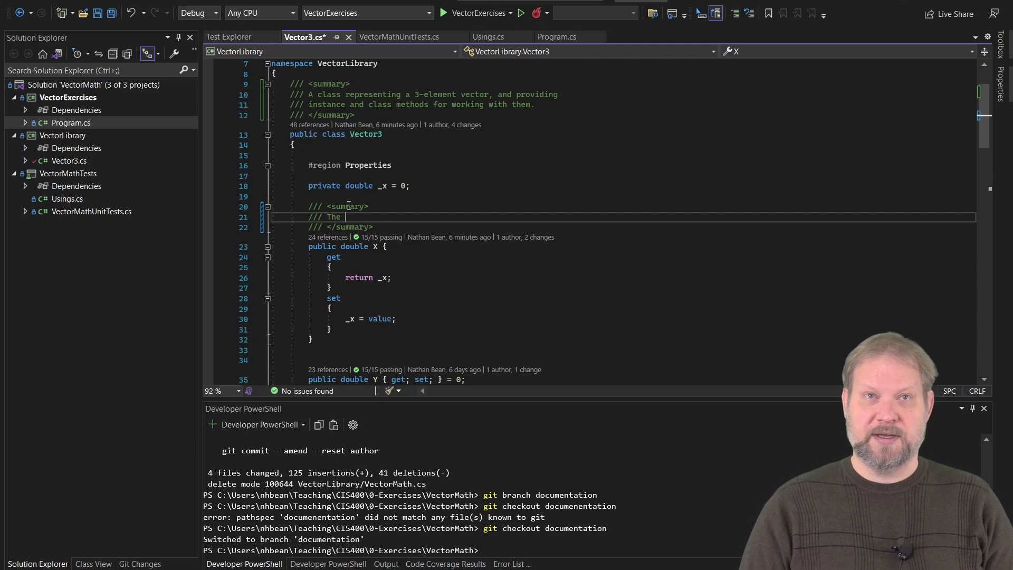
text(x-componen)
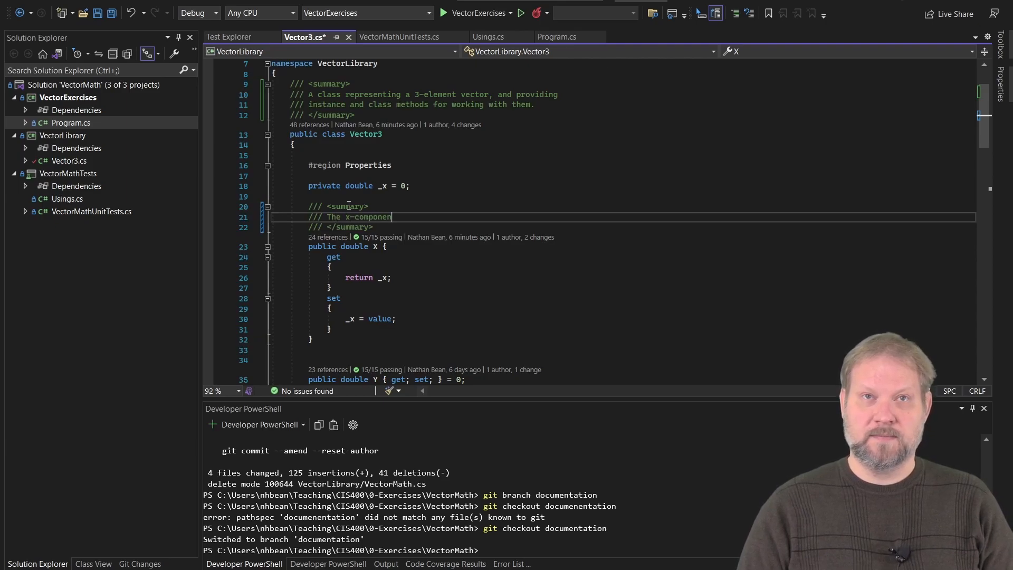
text(of the fect)
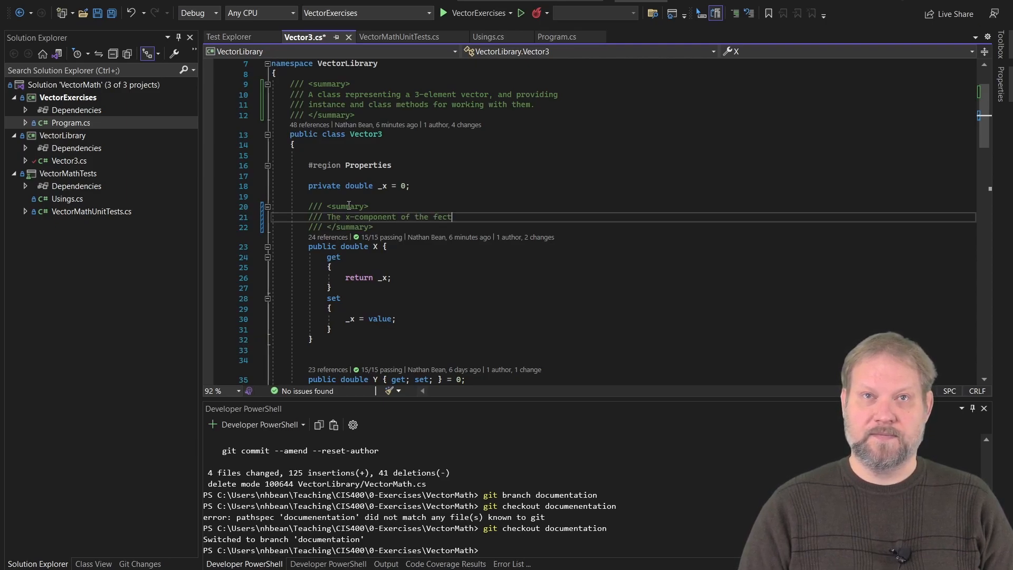
text(vector)
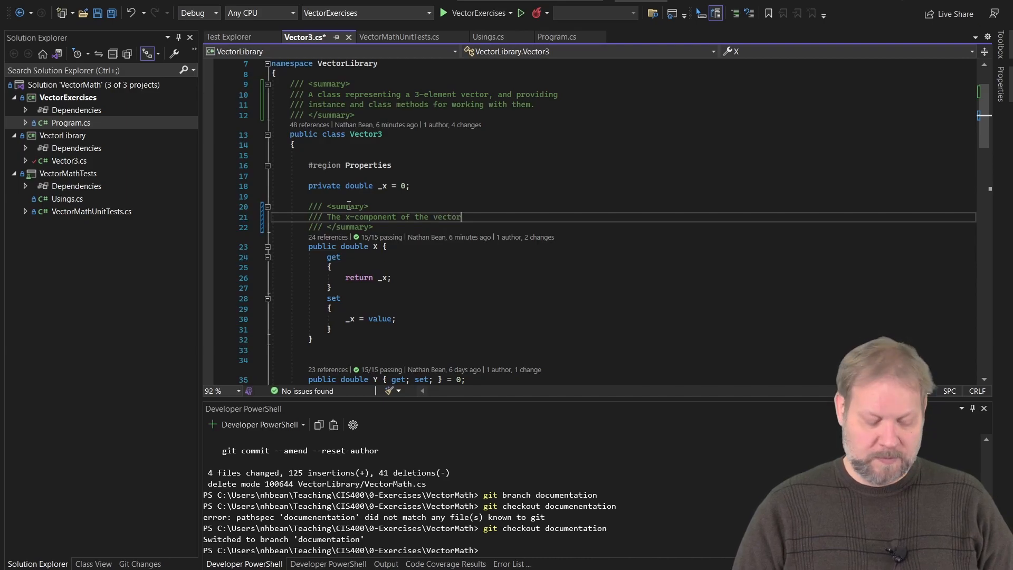
- Give the Y property the summary "The y-componenet of the vector"
scroll(down, 3)
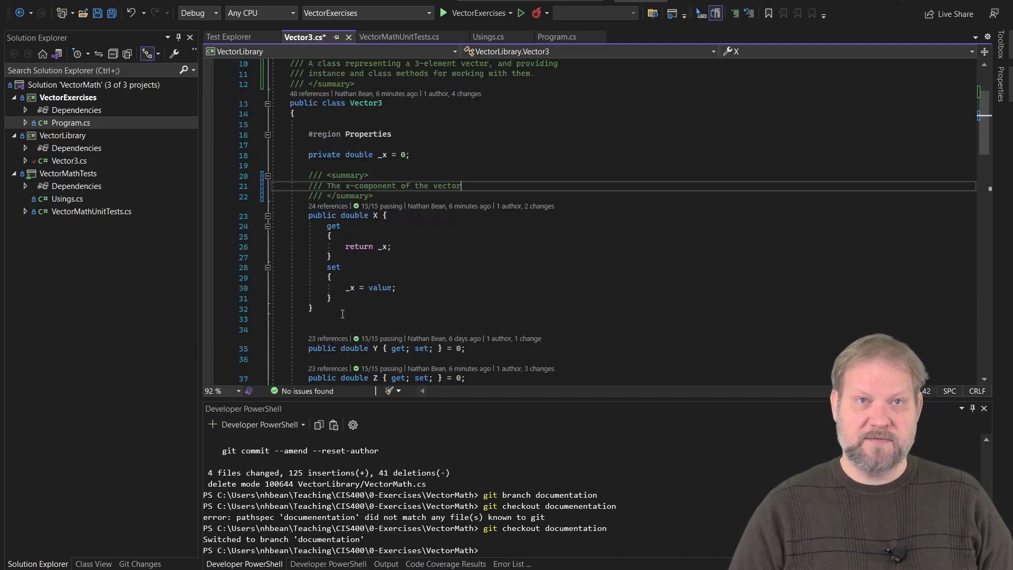
right_click(342, 314)
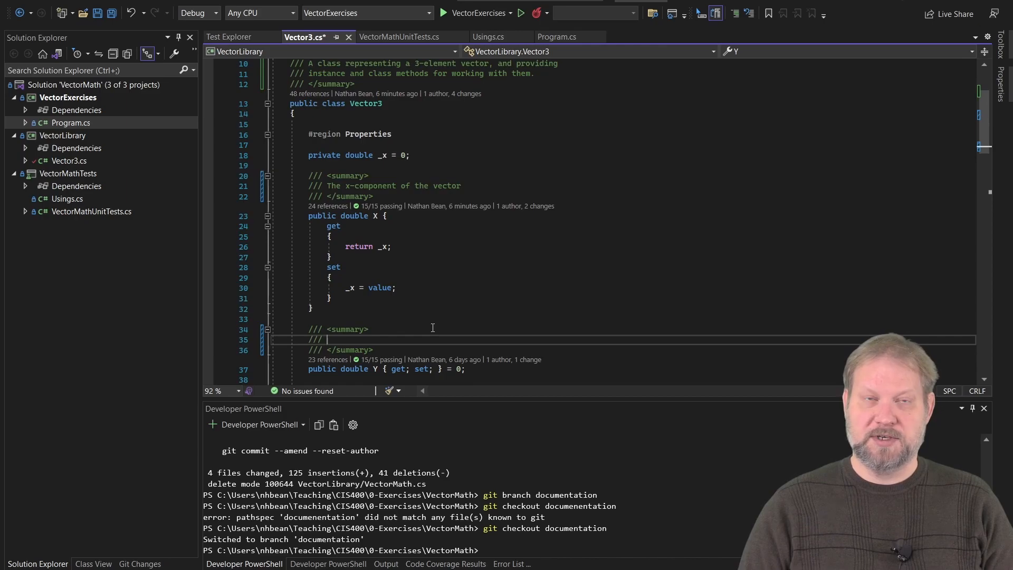
text(The)
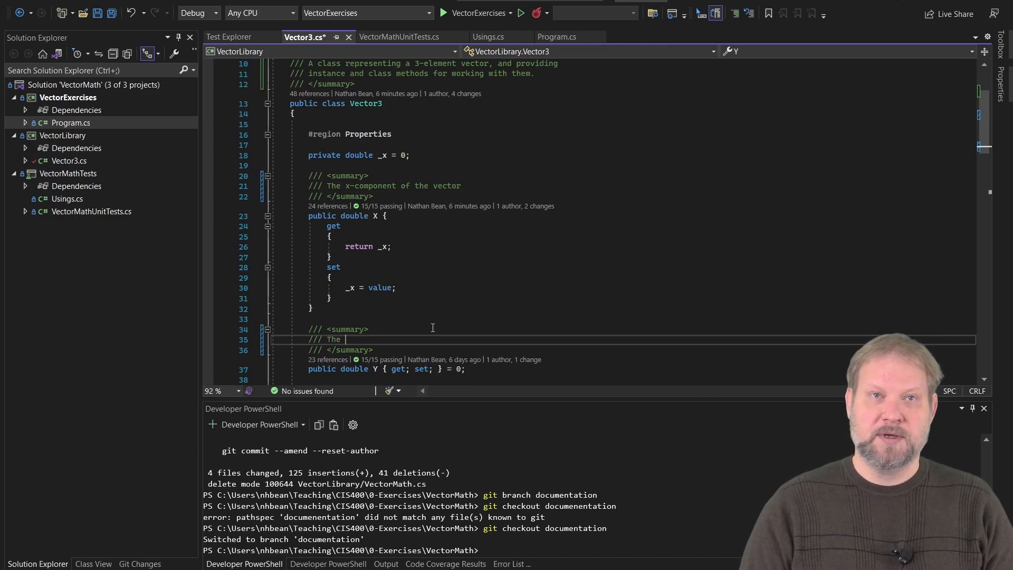
text(y-compon)
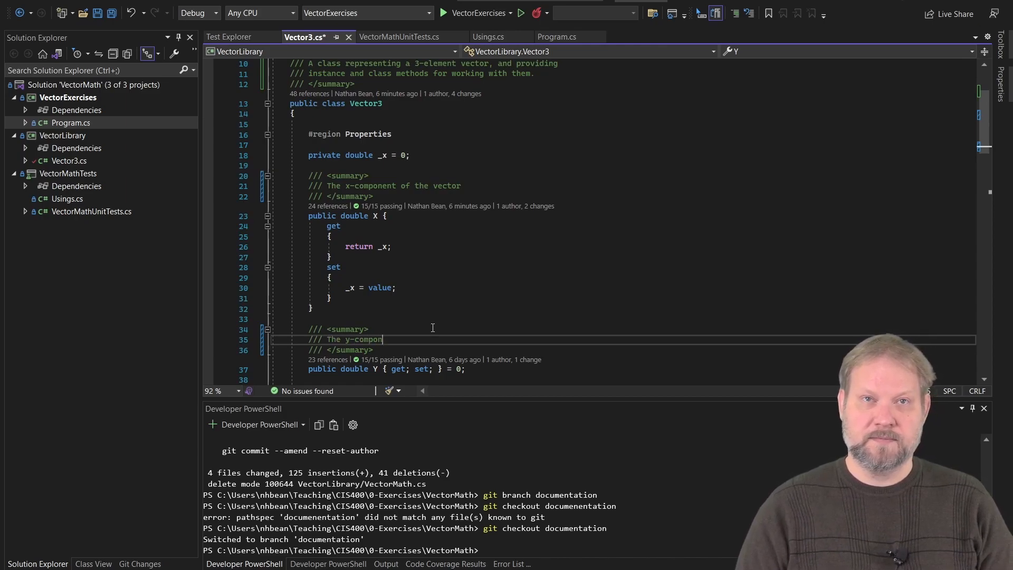
text(enet of the ve)
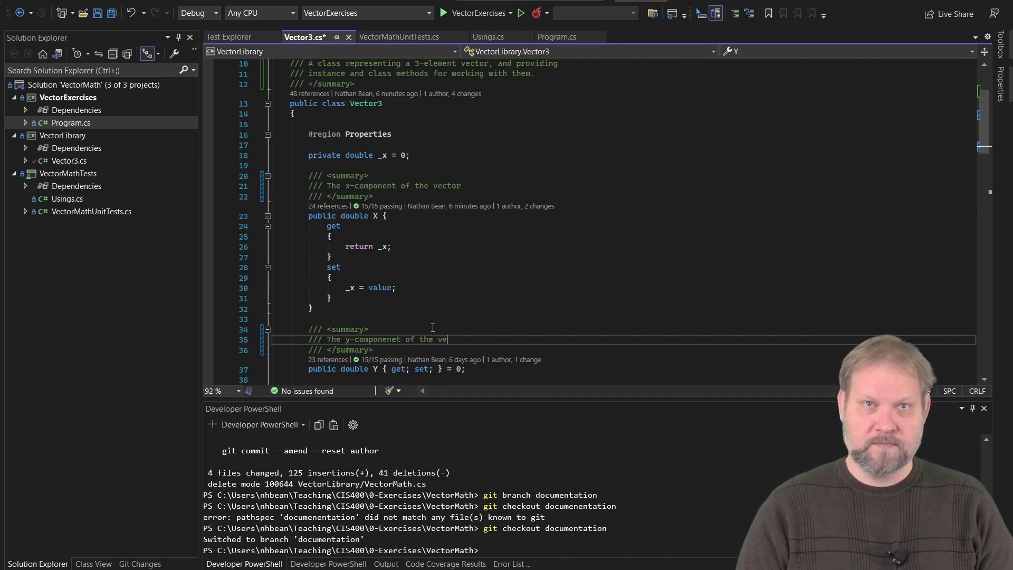
text(ctor)
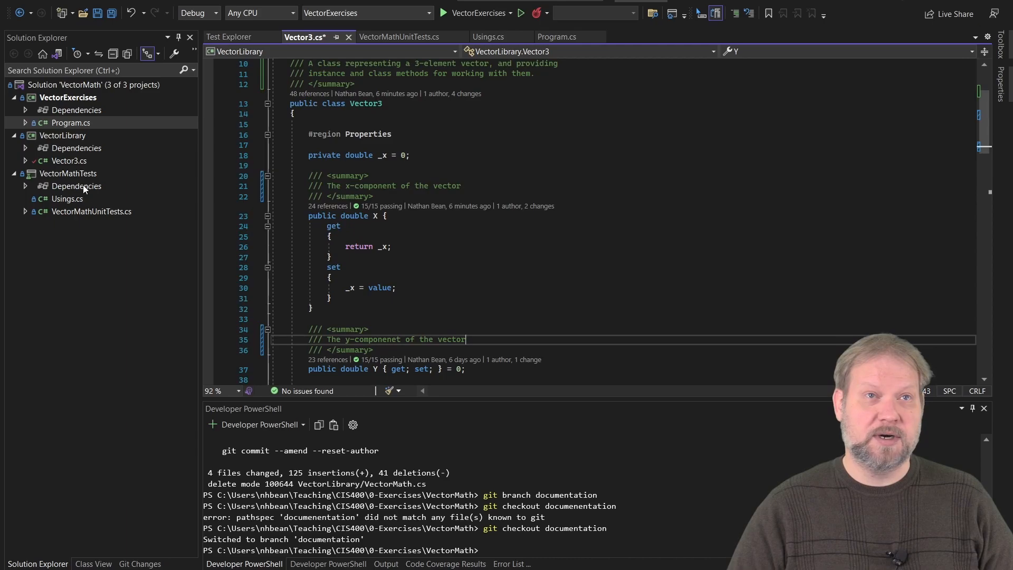
click(555, 37)
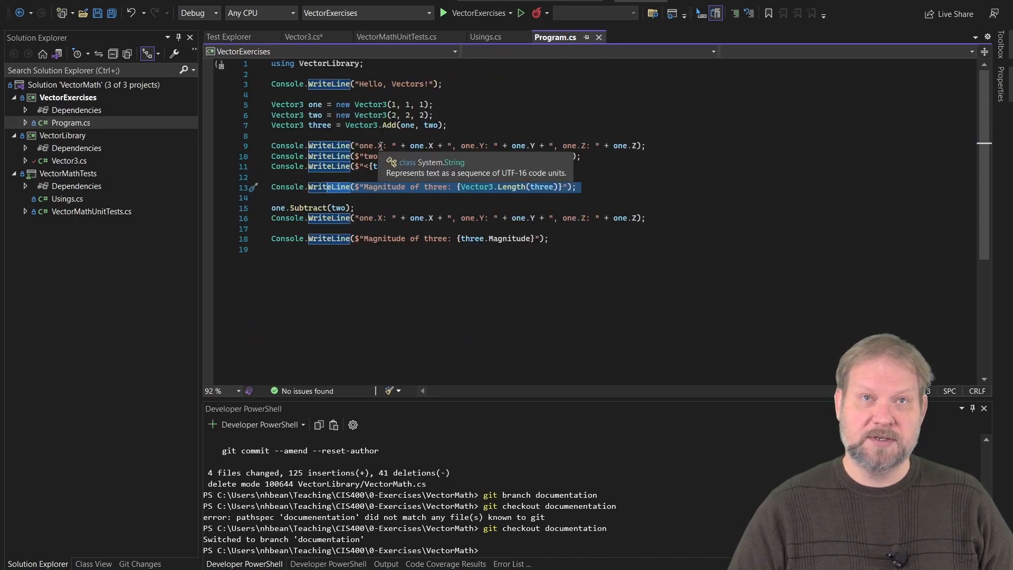
mouse_move(429, 156)
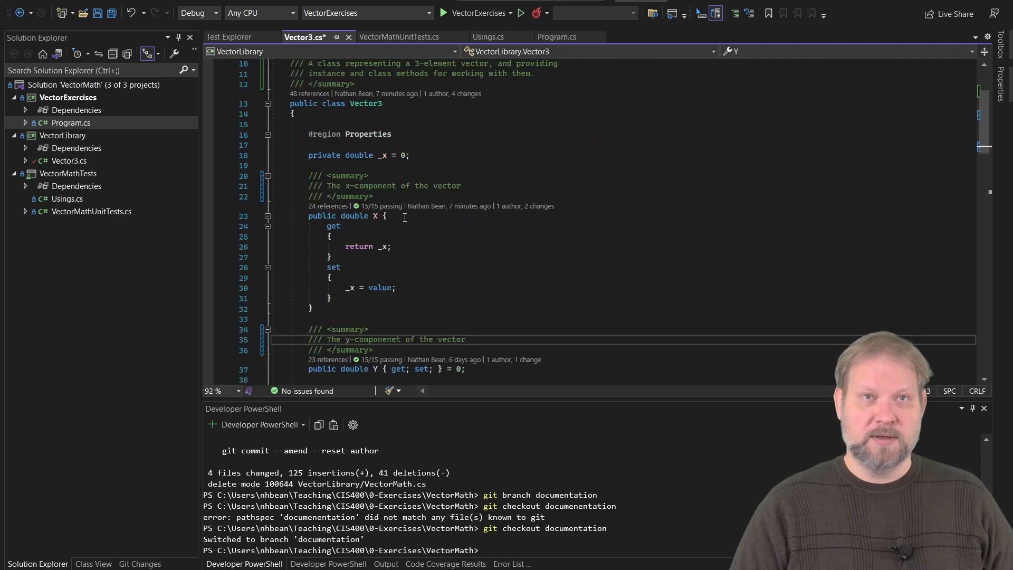
- Write the instance Add summary: Adds vector <paramref name="other"/> to this vector
scroll(down, 3)
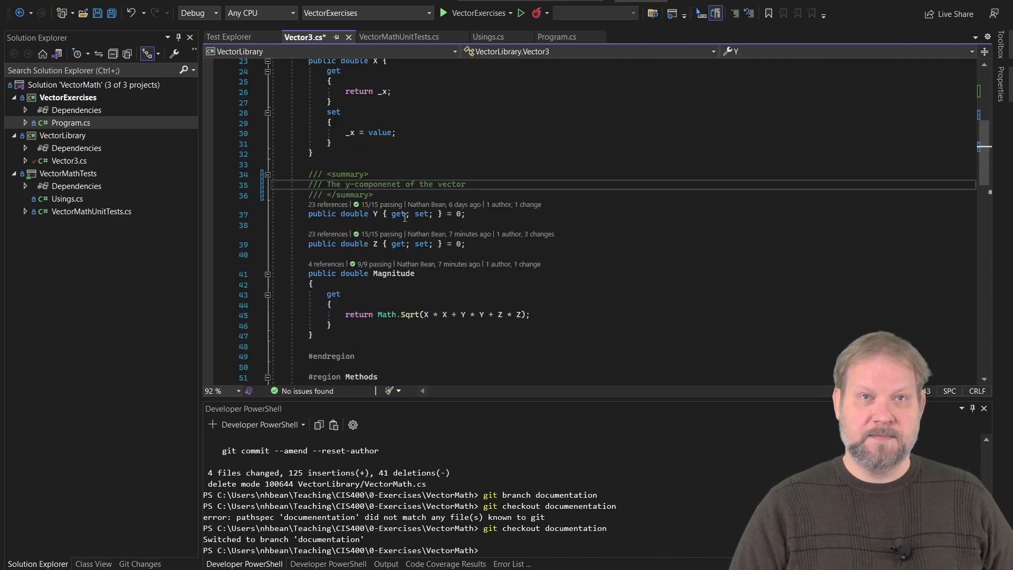
scroll(down, 3)
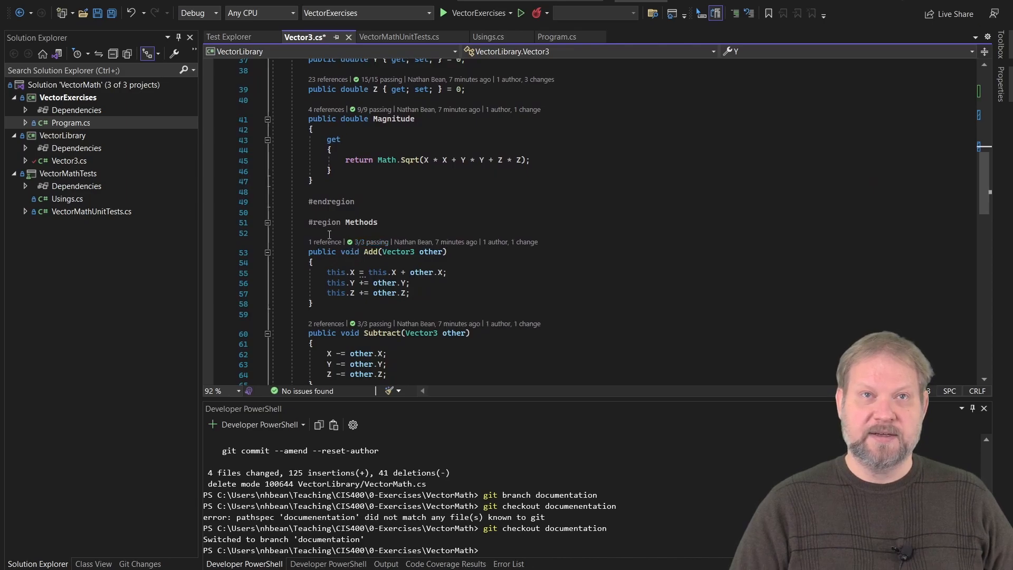
text(/// <summary>)
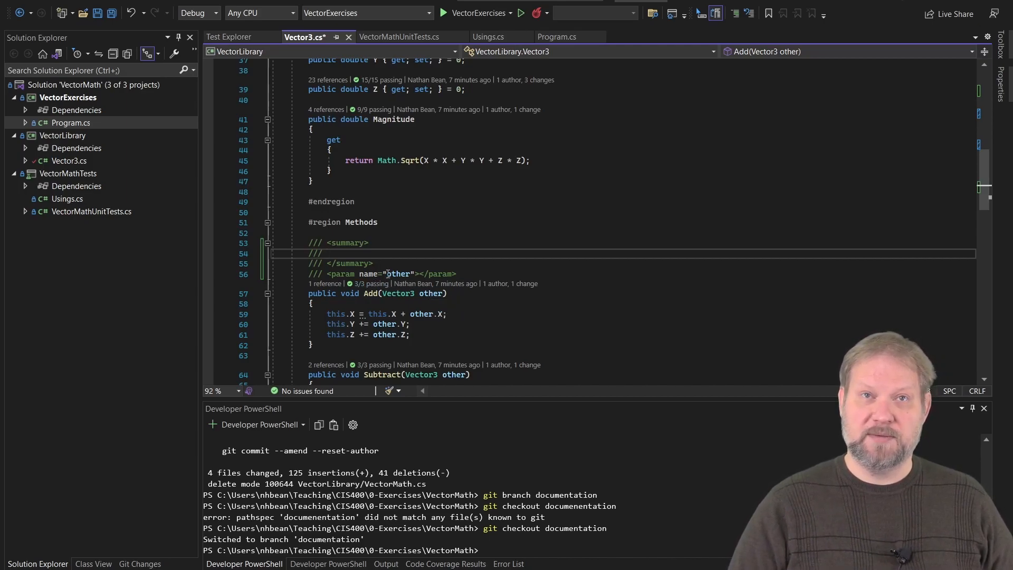
mouse_move(399, 273)
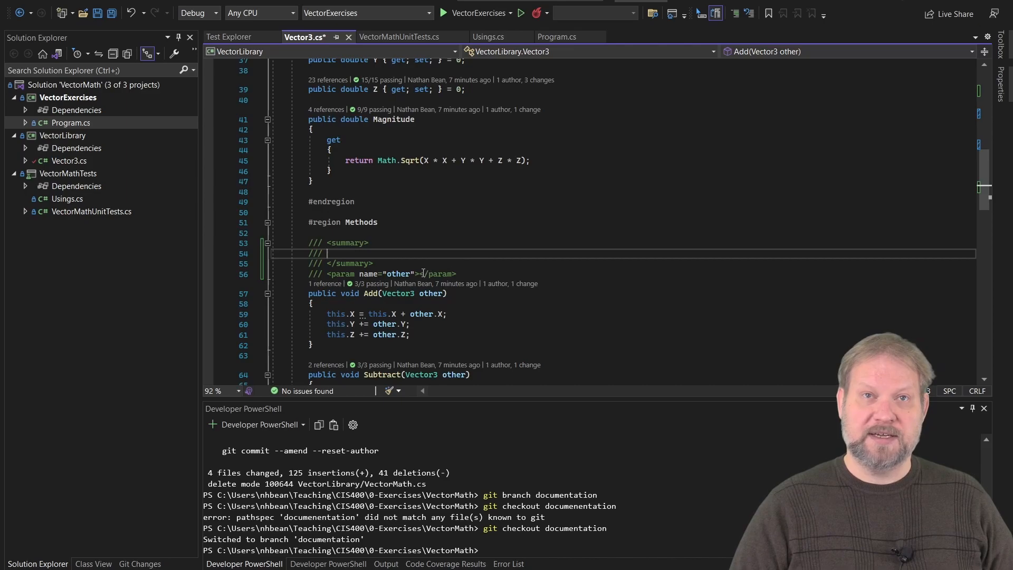
click(584, 273)
text(The vector to add to this one)
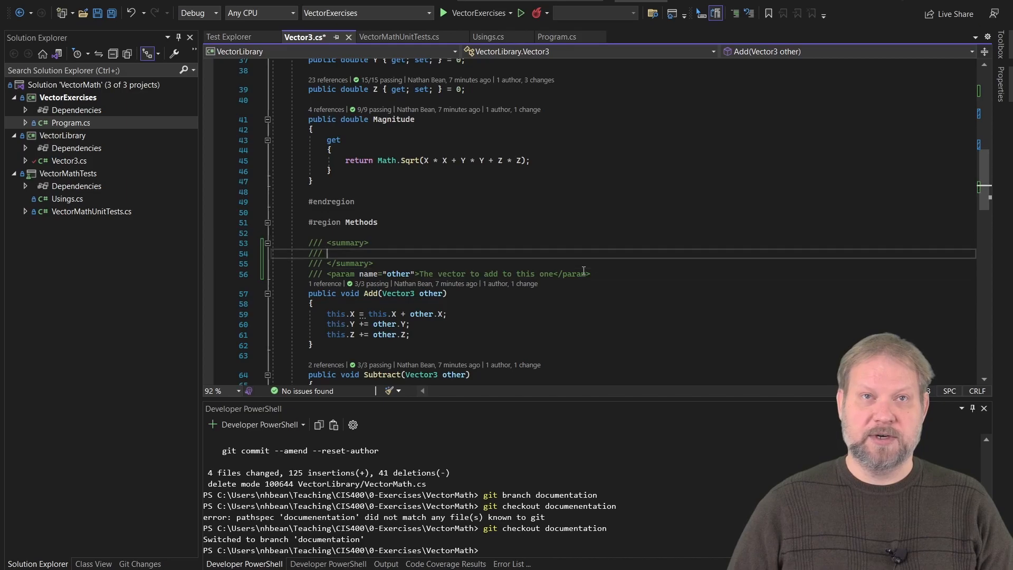
text(Adds)
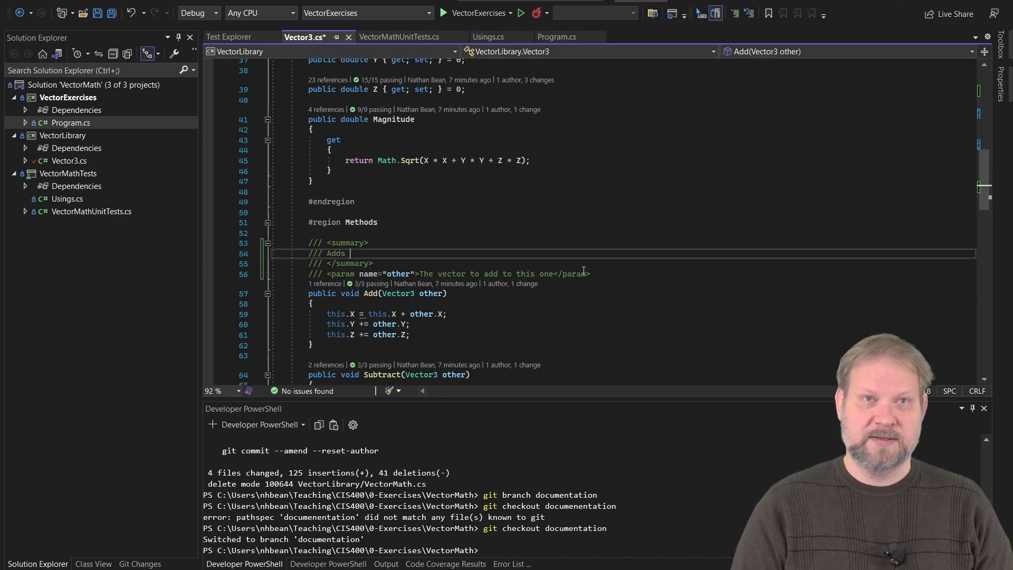
text(vector)
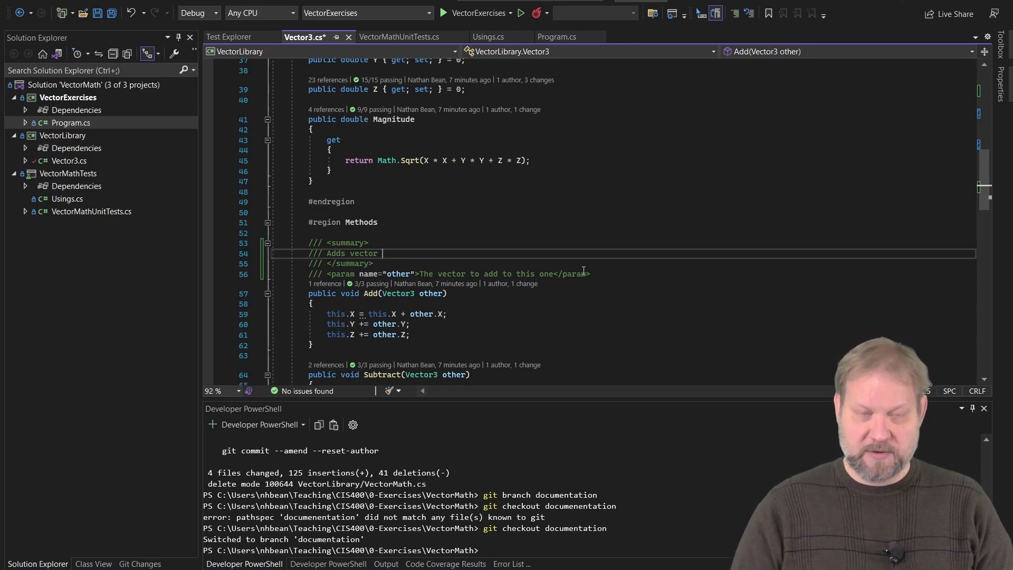
text(<parar)
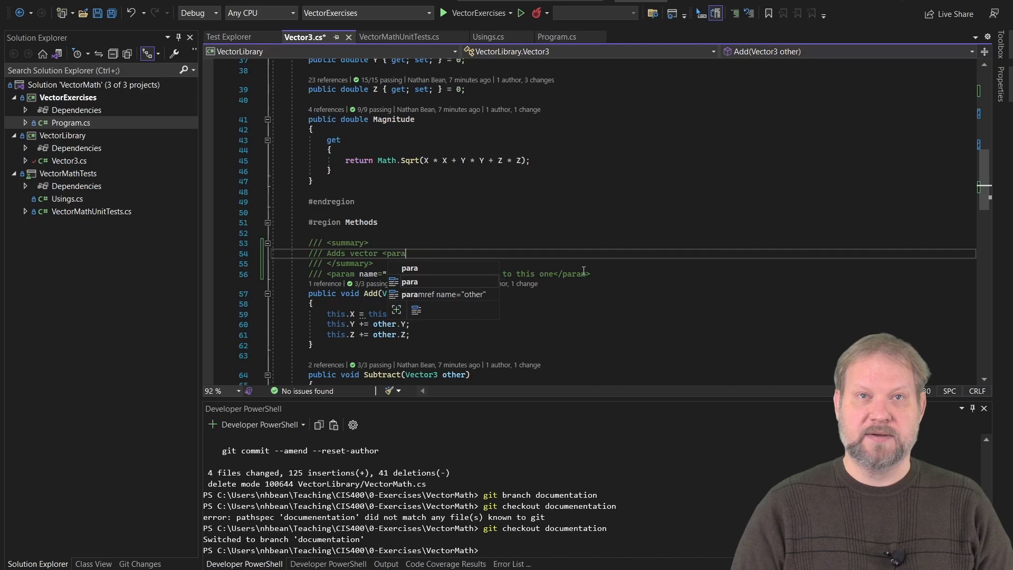
text(mref name="other"/>)
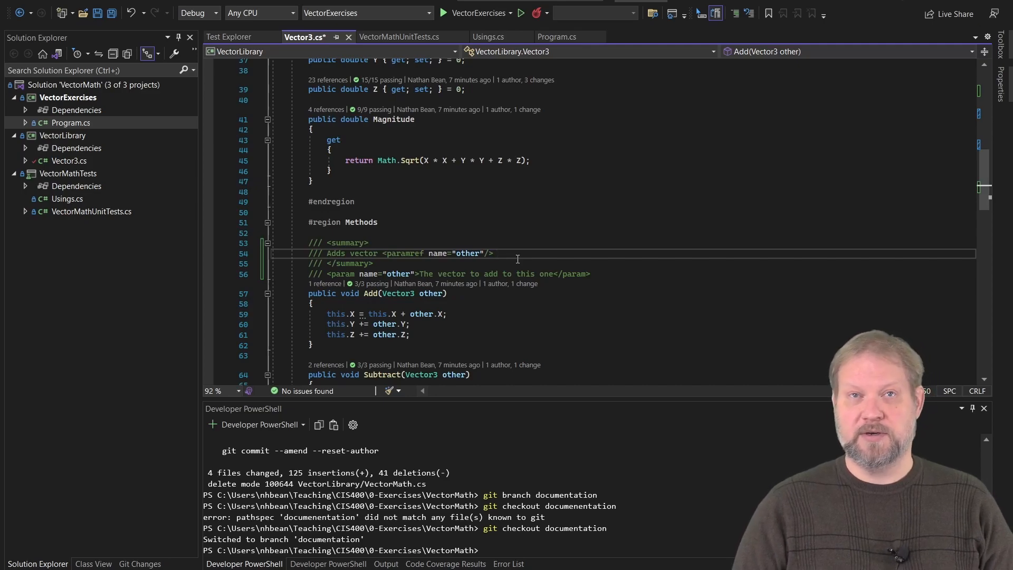
text(to this vector)
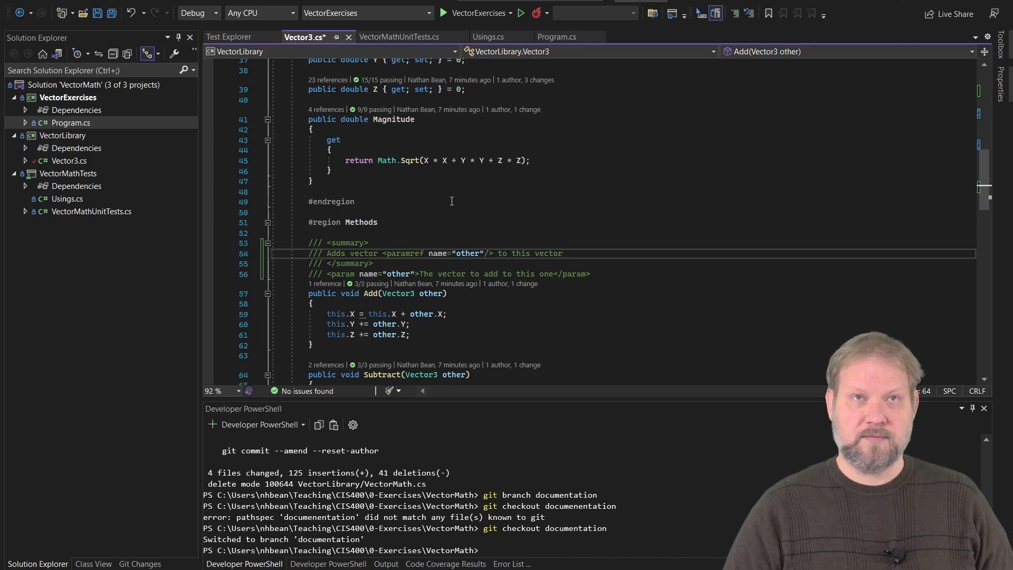
mouse_move(557, 36)
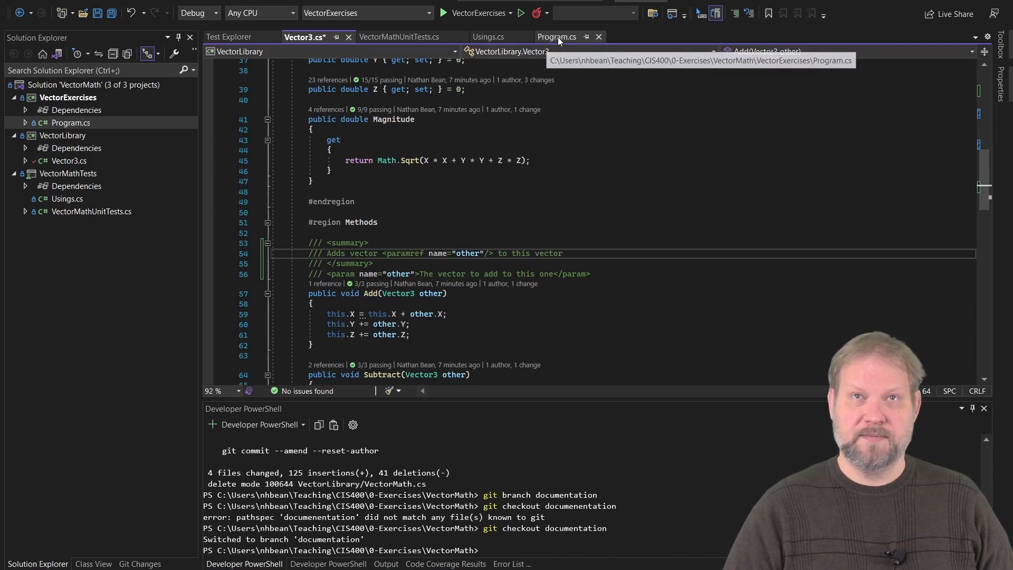
- In Program.cs, add the call one.Add(two) to see the new documentation in signature help
click(557, 36)
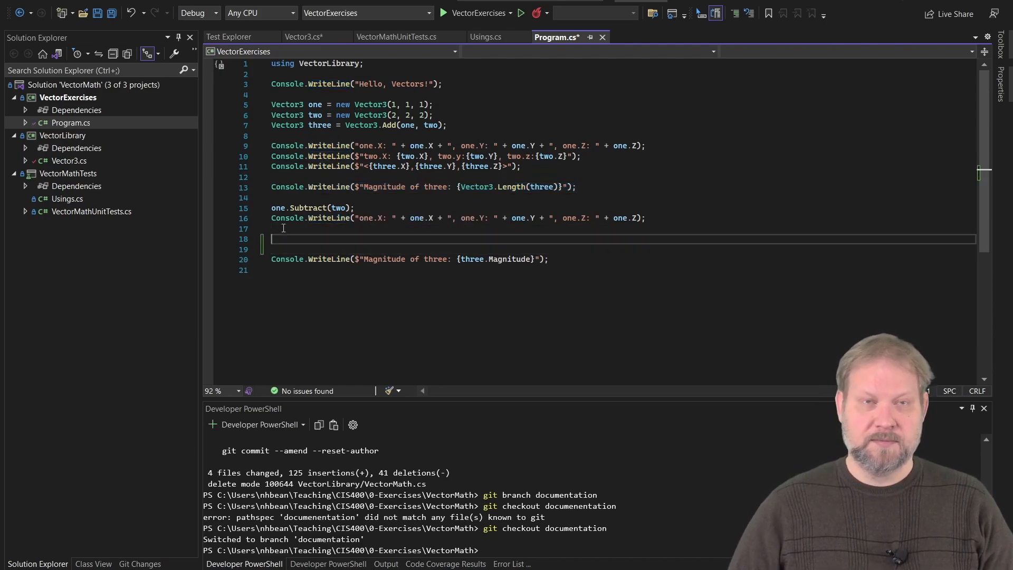
text(one.sub)
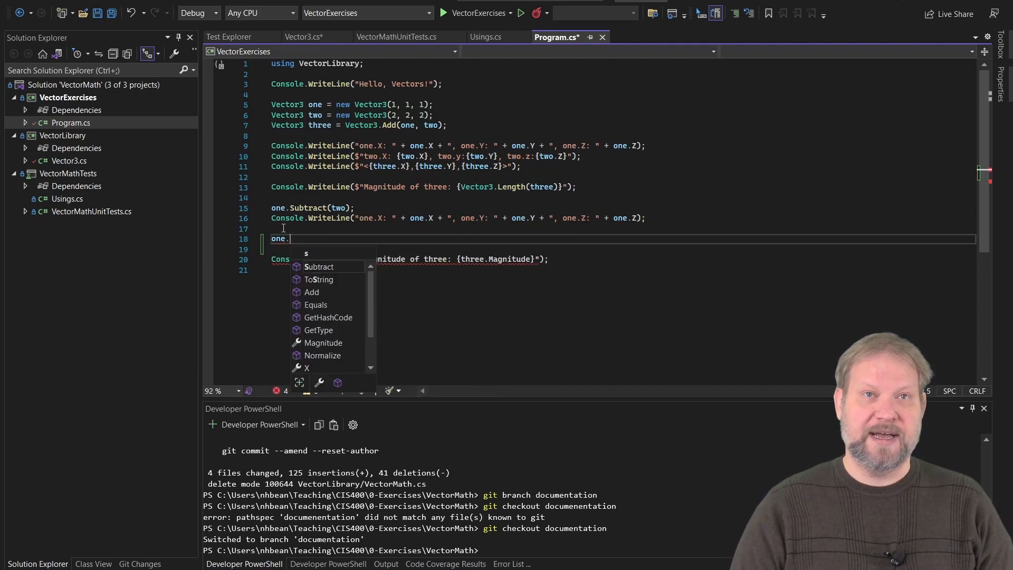
text(Add()
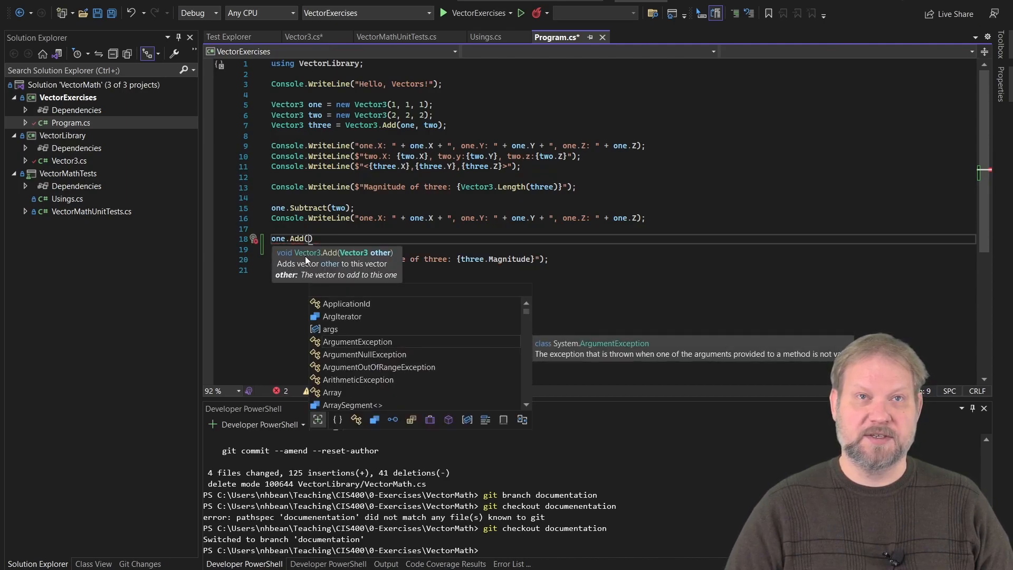
text(two)
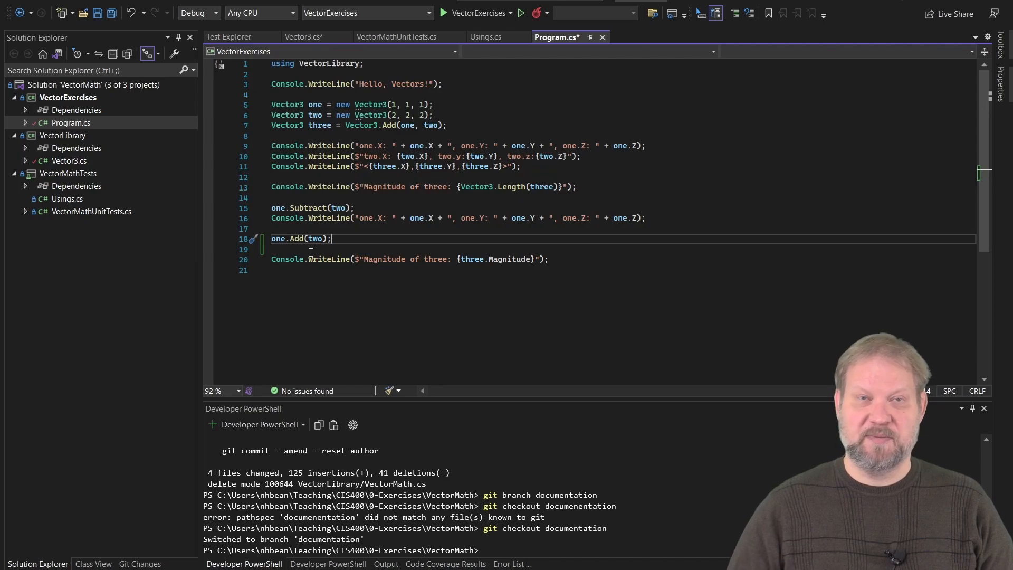
mouse_move(363, 244)
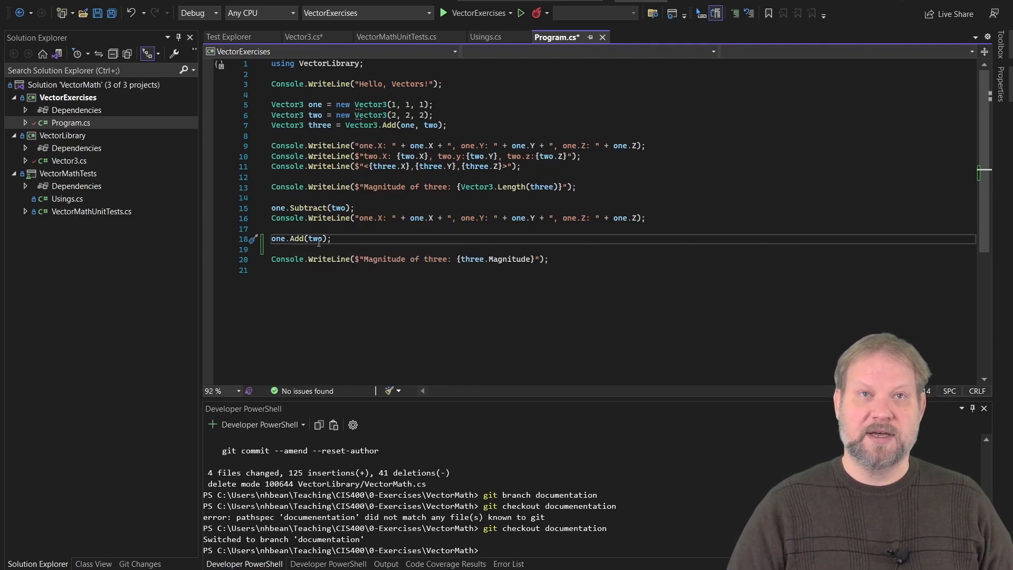
mouse_move(301, 239)
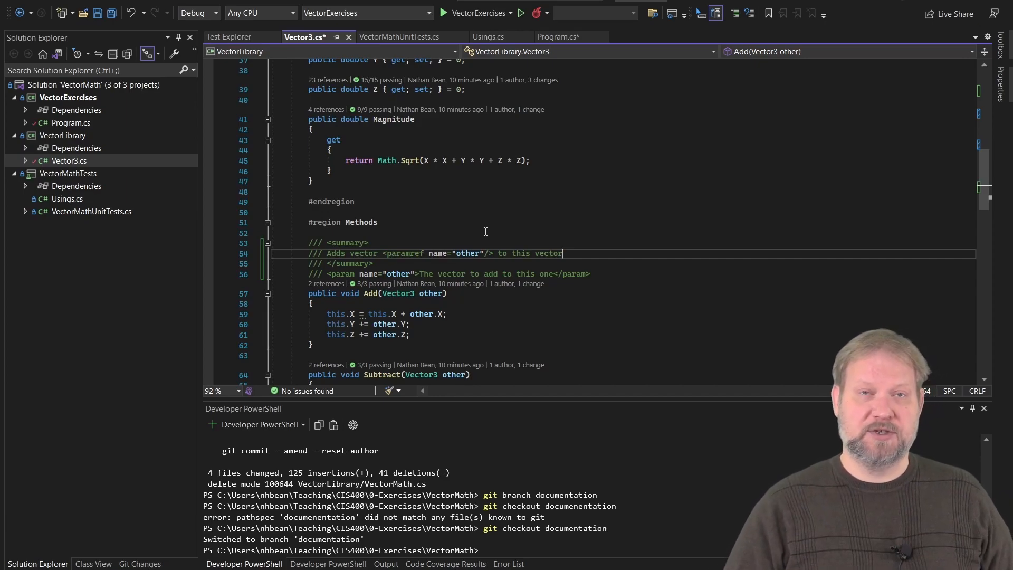
scroll(down, 3)
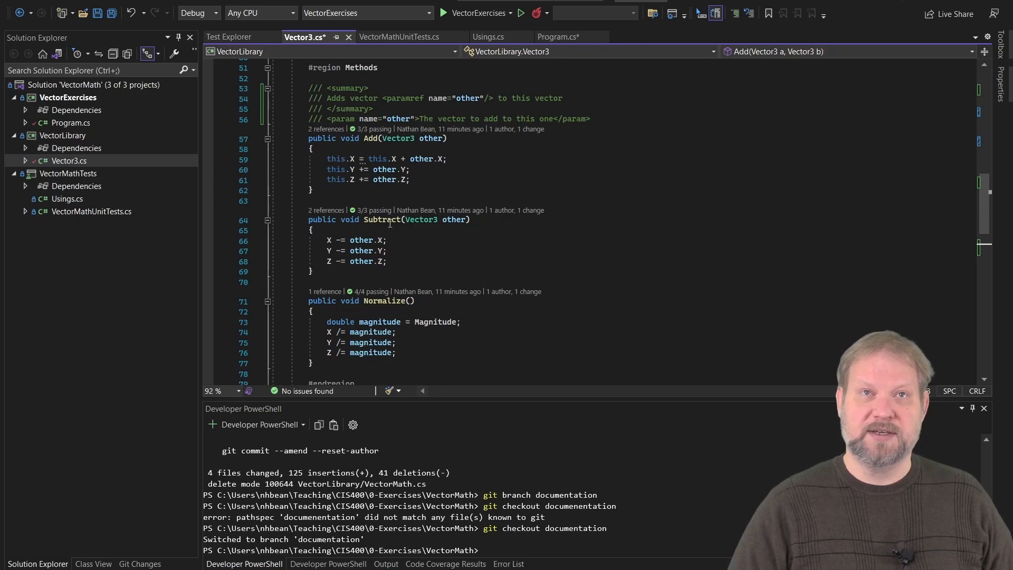
mouse_move(388, 223)
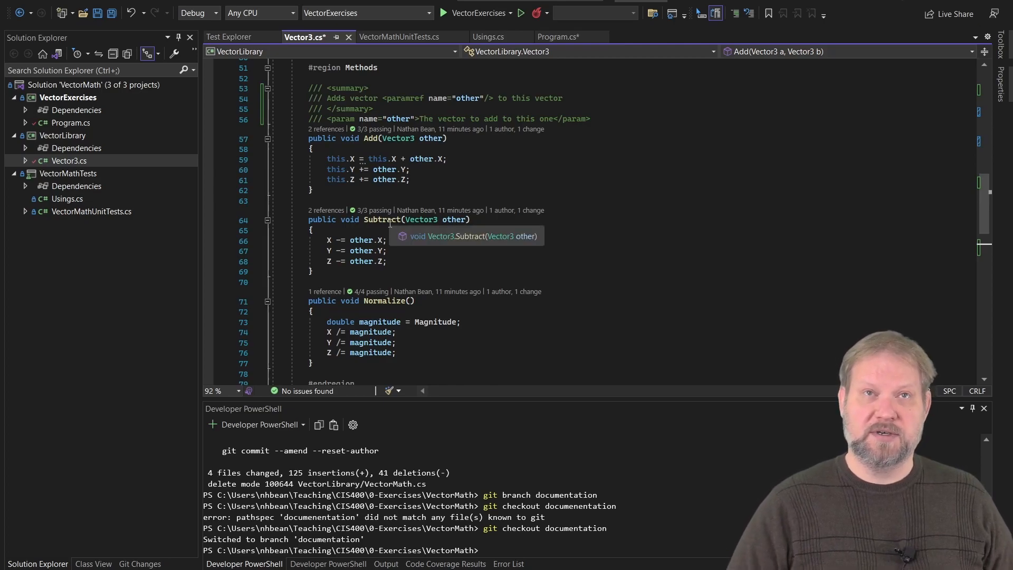
scroll(down, 3)
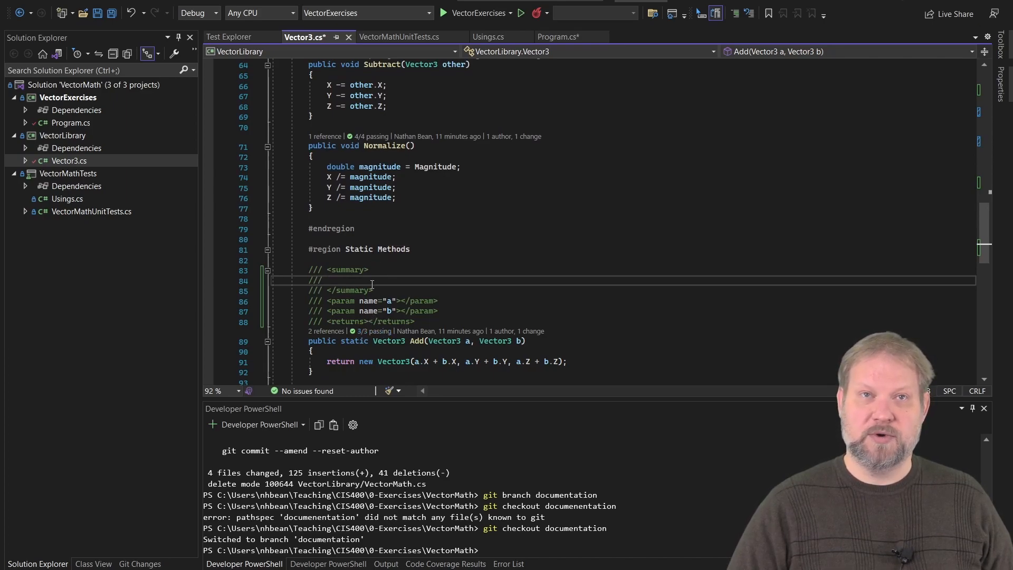
- Write the static Add summary: Returns a new vector containing the sum of a and b
text(T)
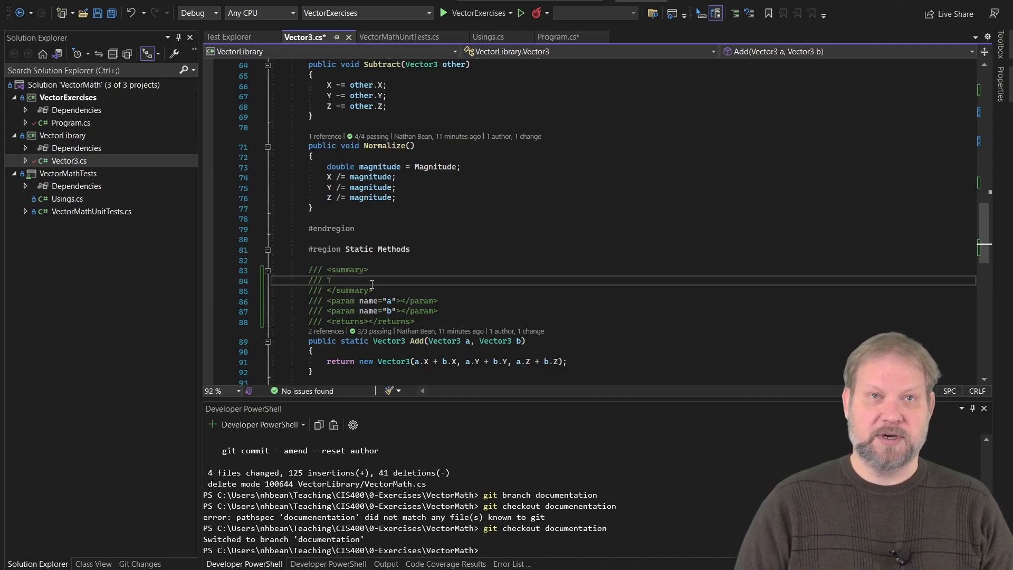
text(A)
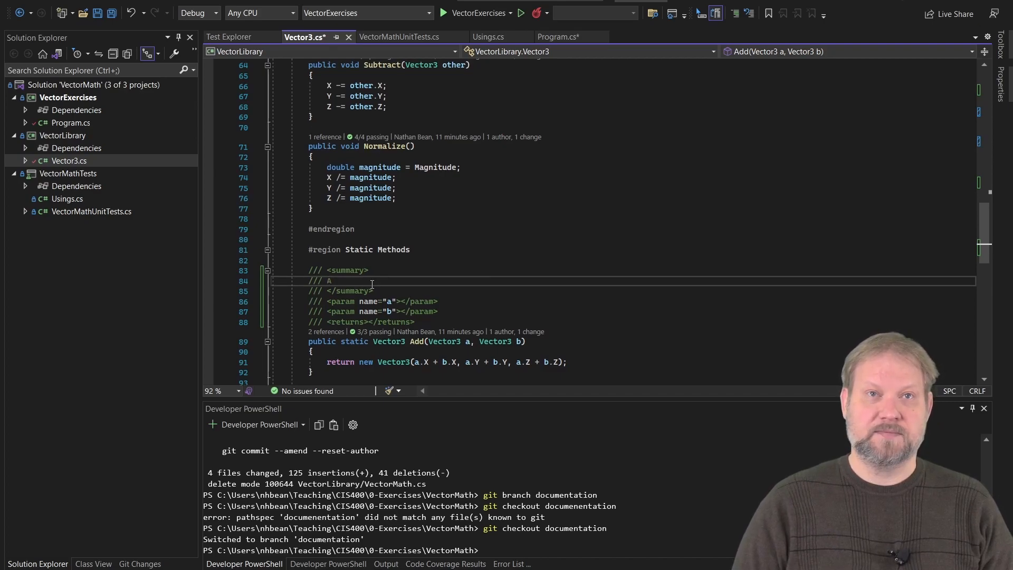
text(eturns a new vector containing the sum of)
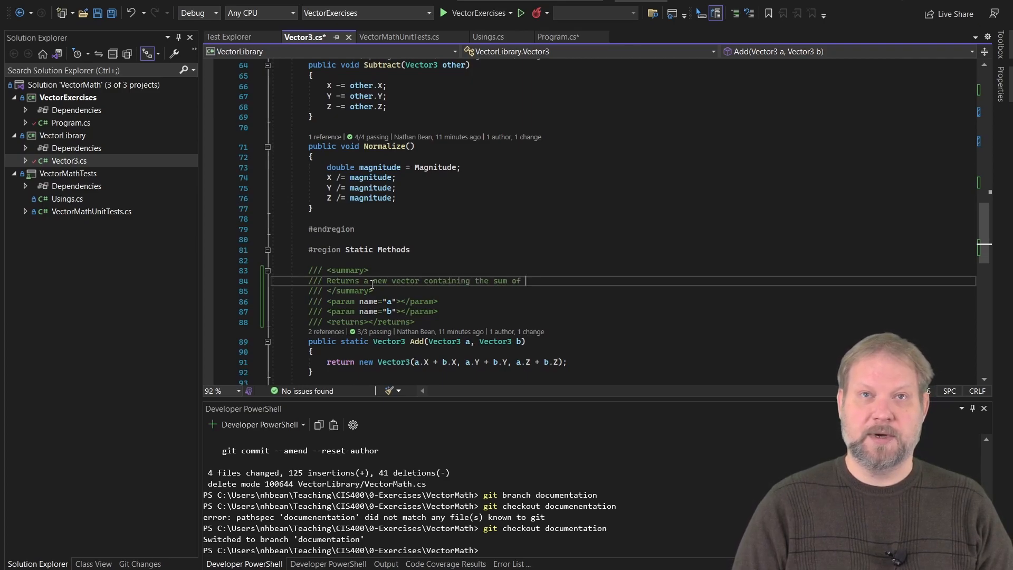
text(<paramref name="b"/>)
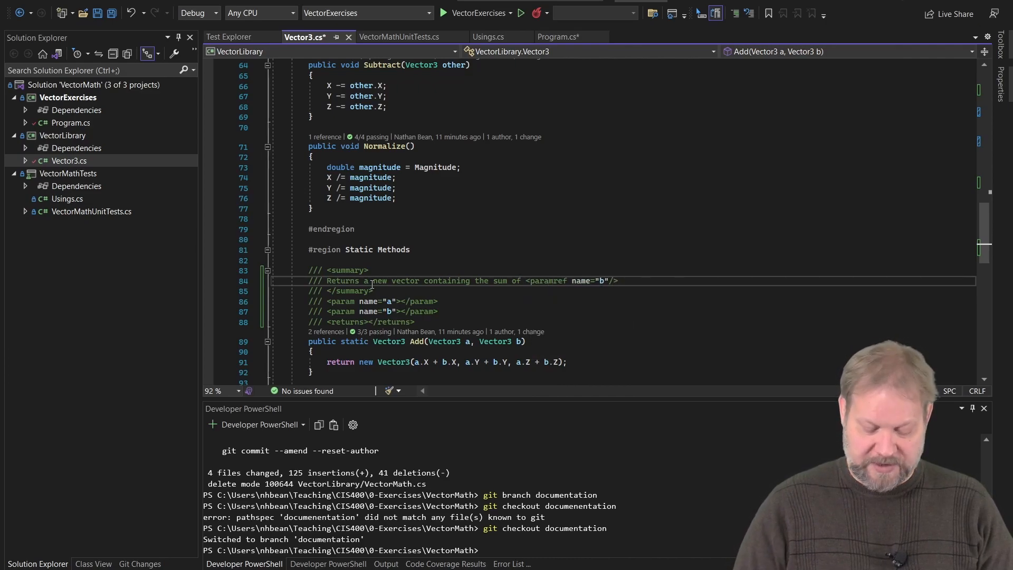
text(paramref name=")
click(642, 300)
text(The ve)
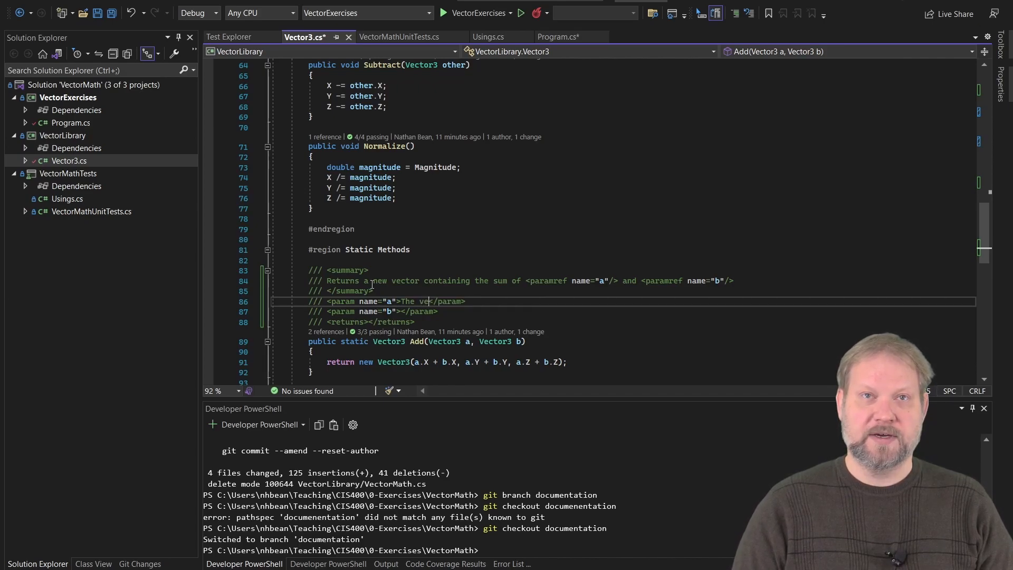
- Describe params a and b as "A vector to add" and the returns as the vector sum referencing a and b
text(T)
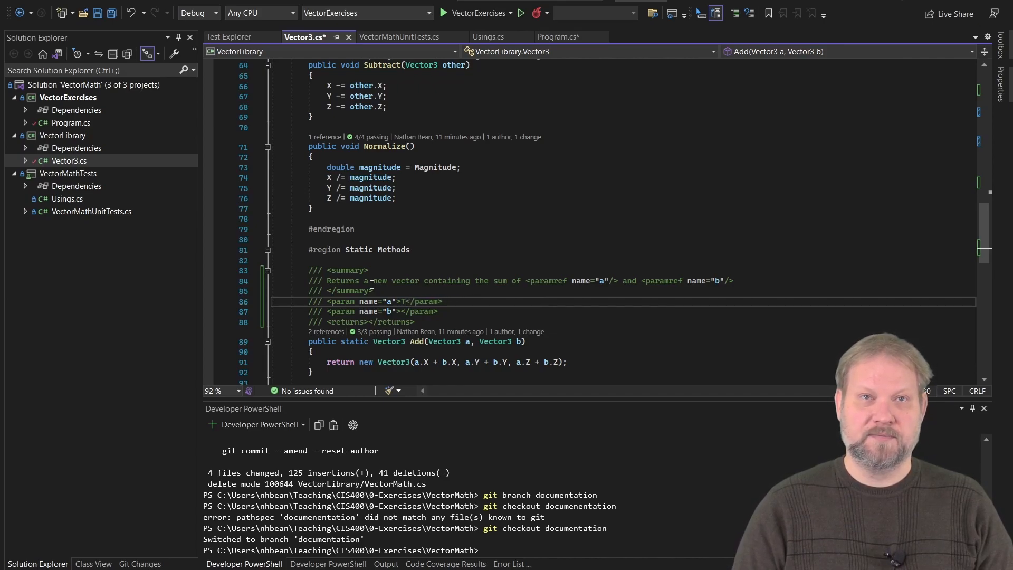
text(A vector to add)
click(623, 321)
text(The vector sum )
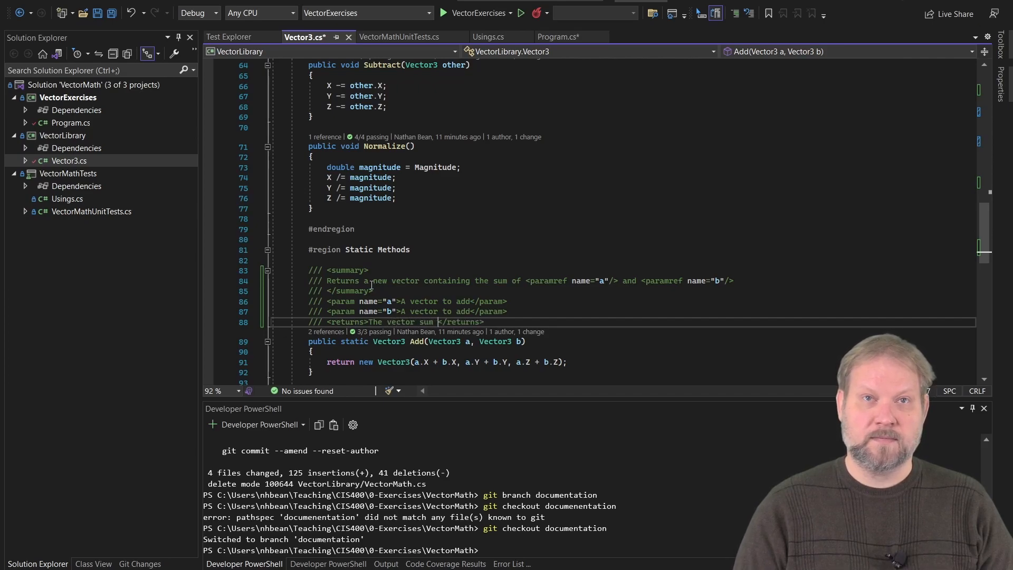
text(<paramref name="a"/> and <)
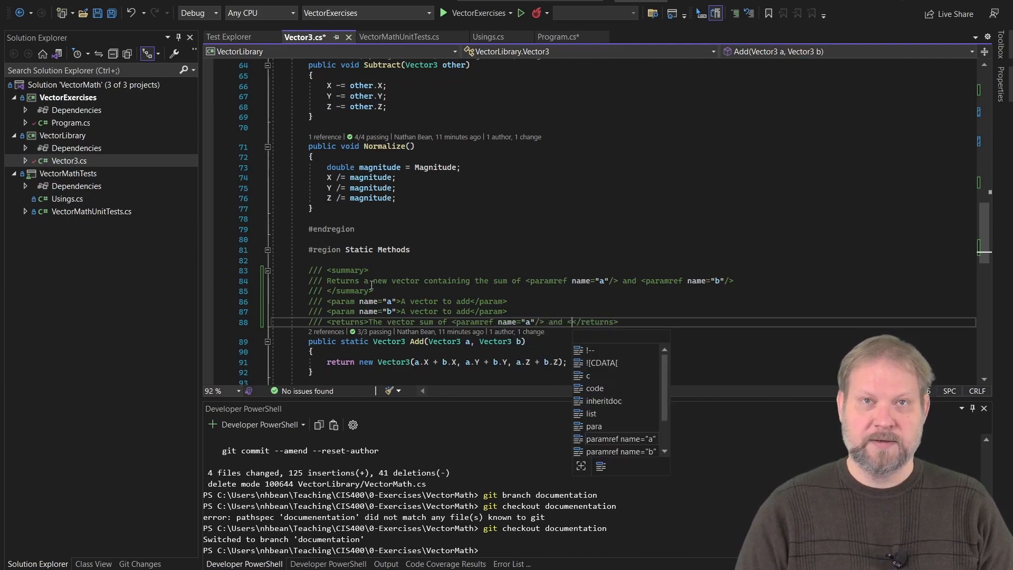
text(paramref name="b"/>)
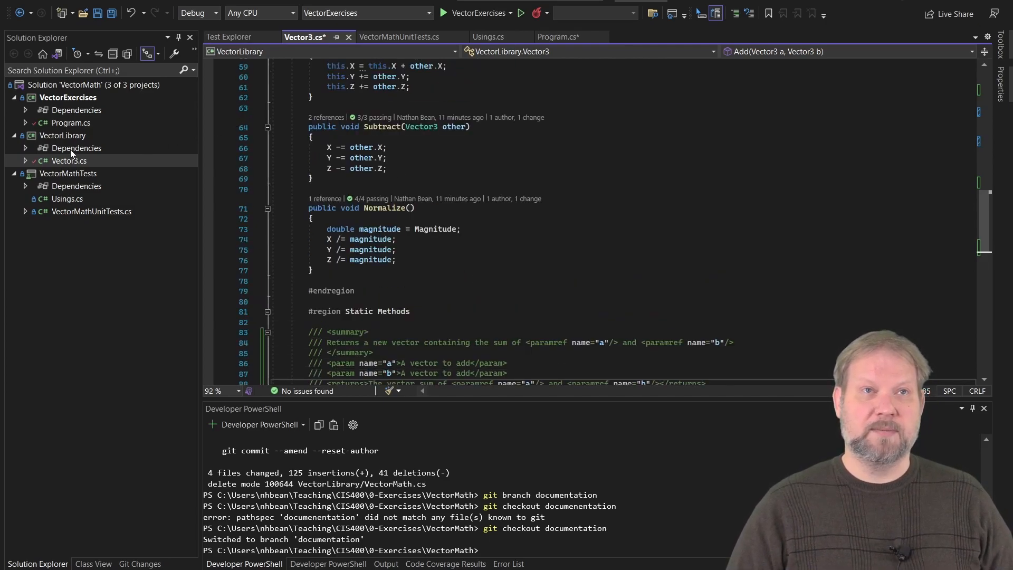
click(557, 37)
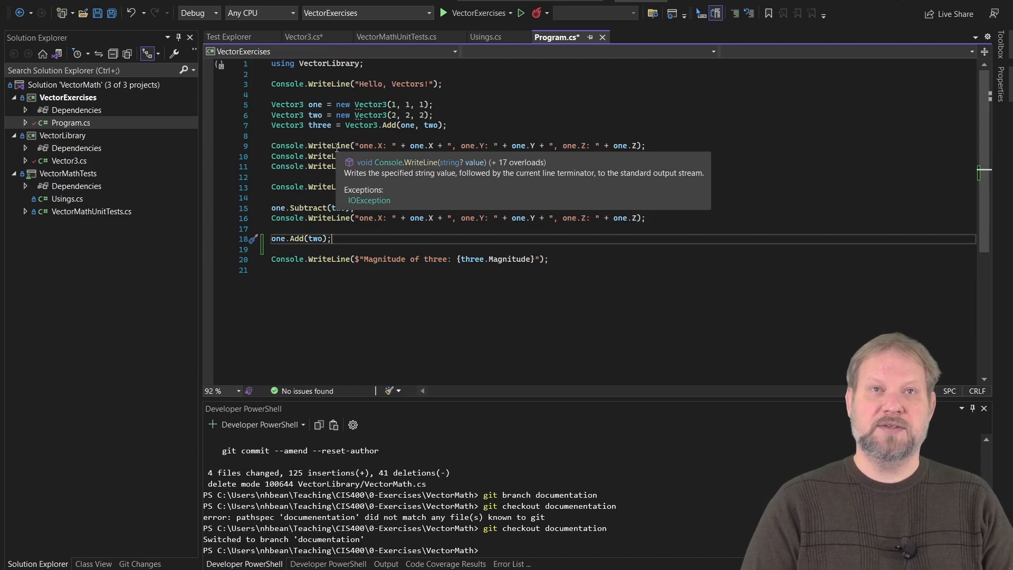
mouse_move(362, 204)
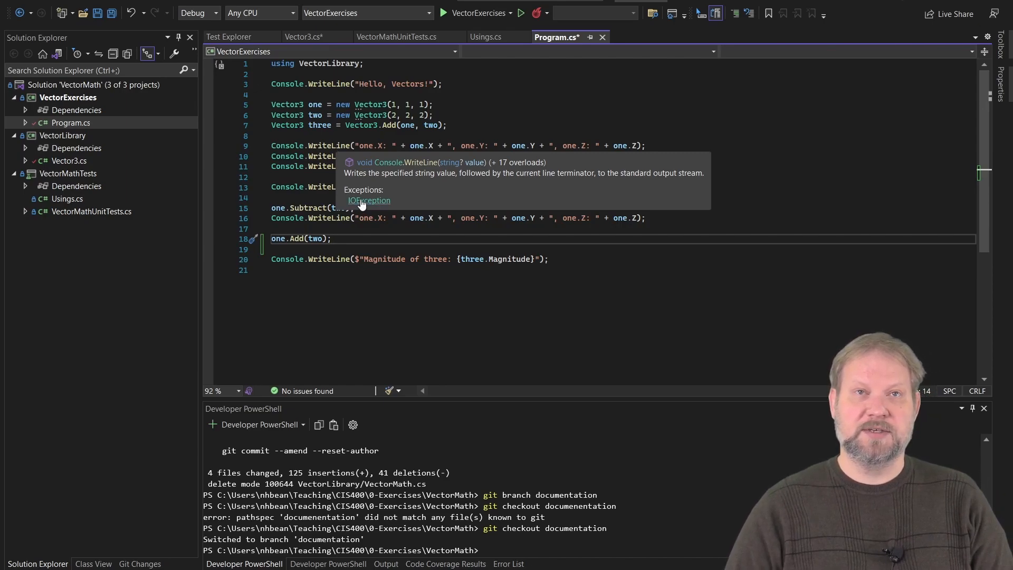
mouse_move(368, 201)
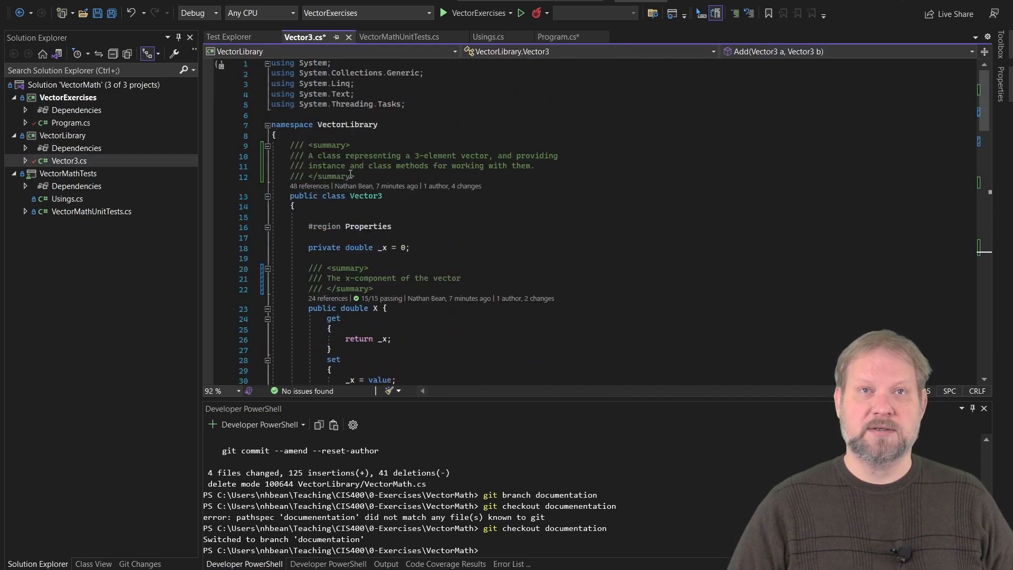
- In the X setter, add the condition if (value == double.NaN)
scroll(down, 3)
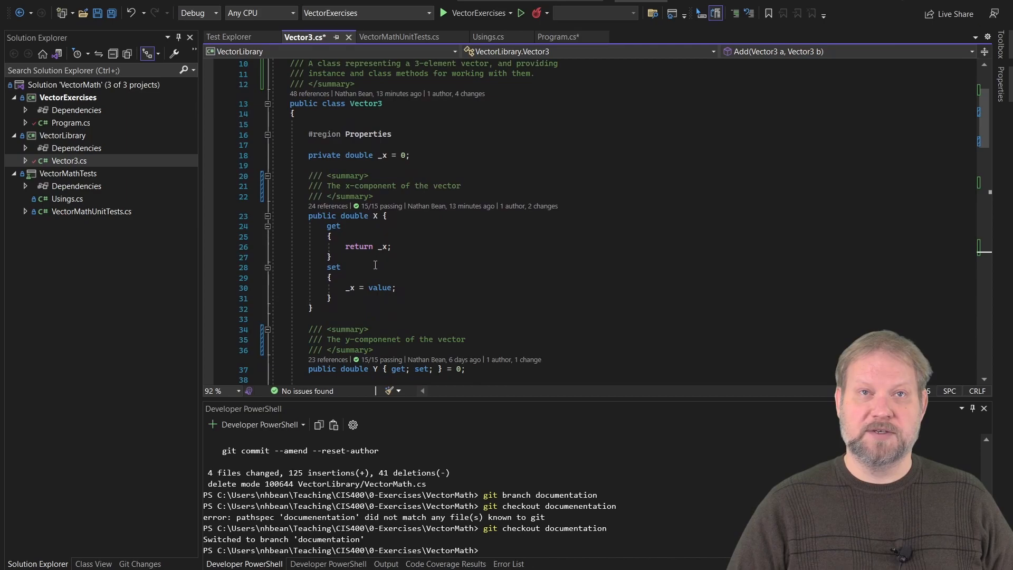
right_click(374, 279)
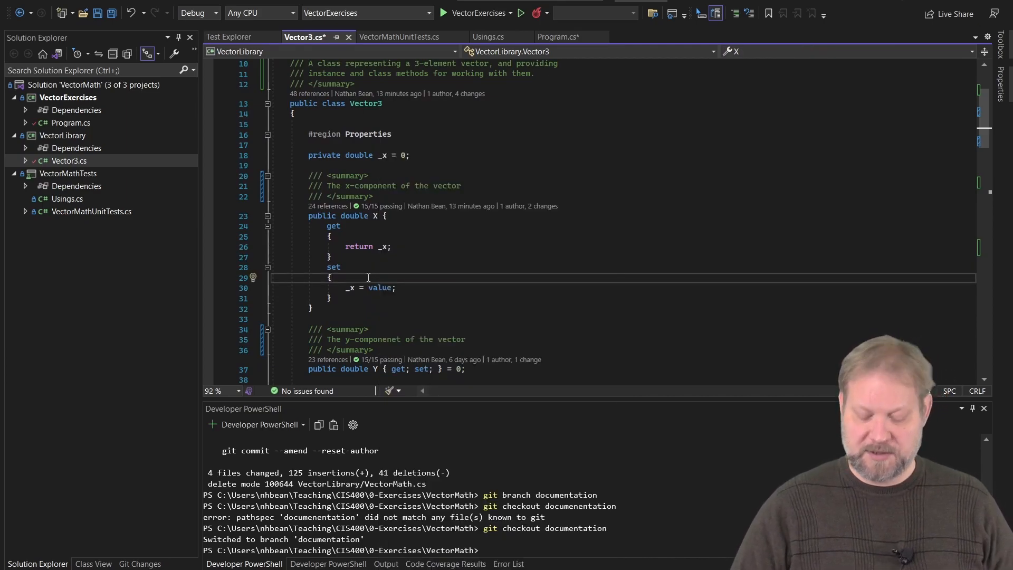
text(if)
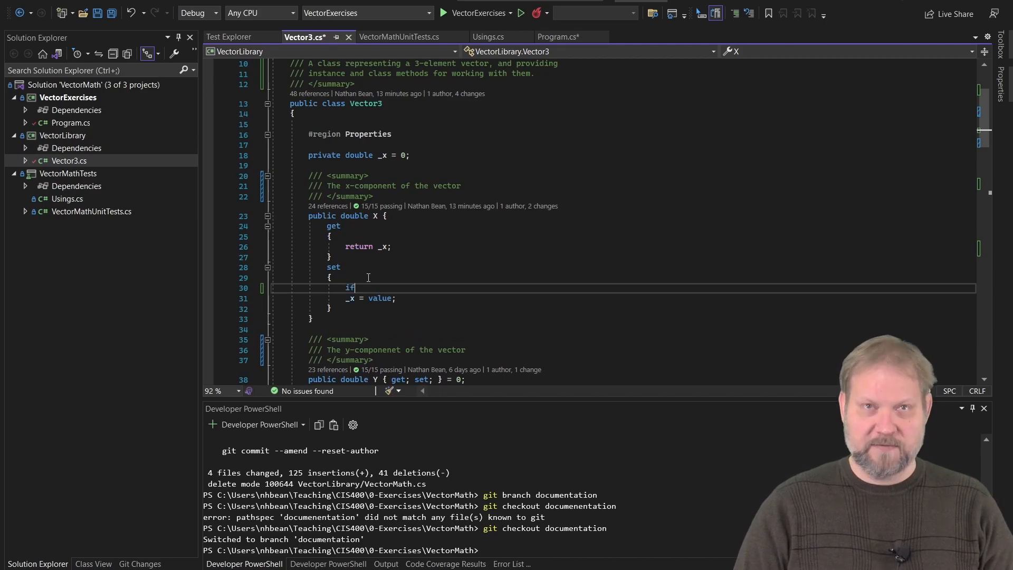
text((_x ==)
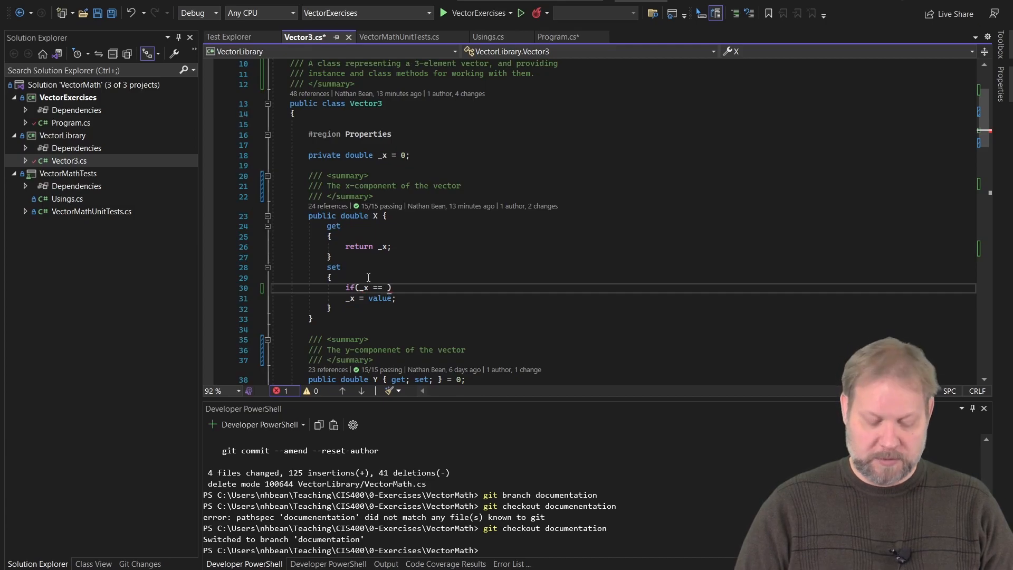
text(double.NaN)
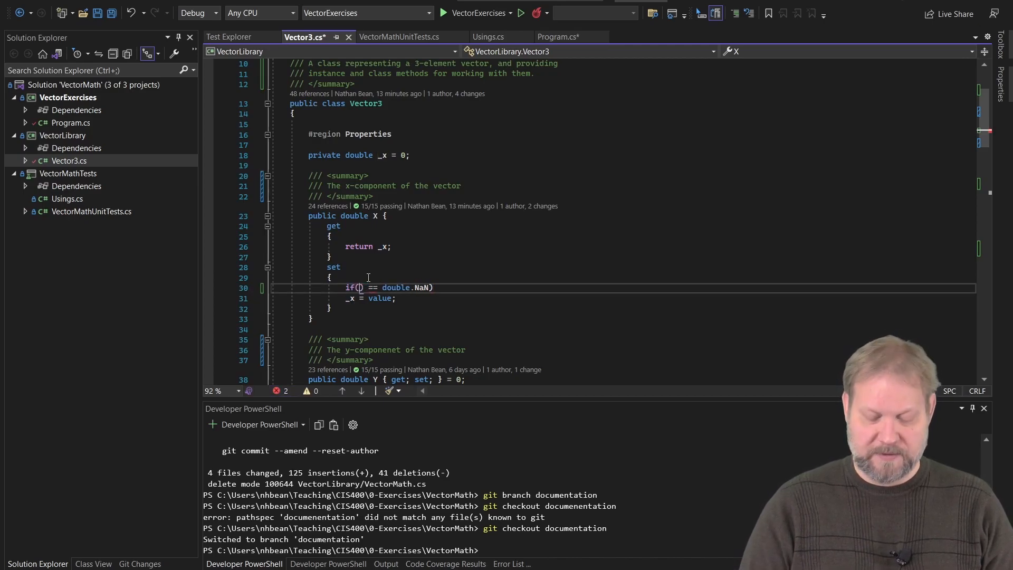
text(value)
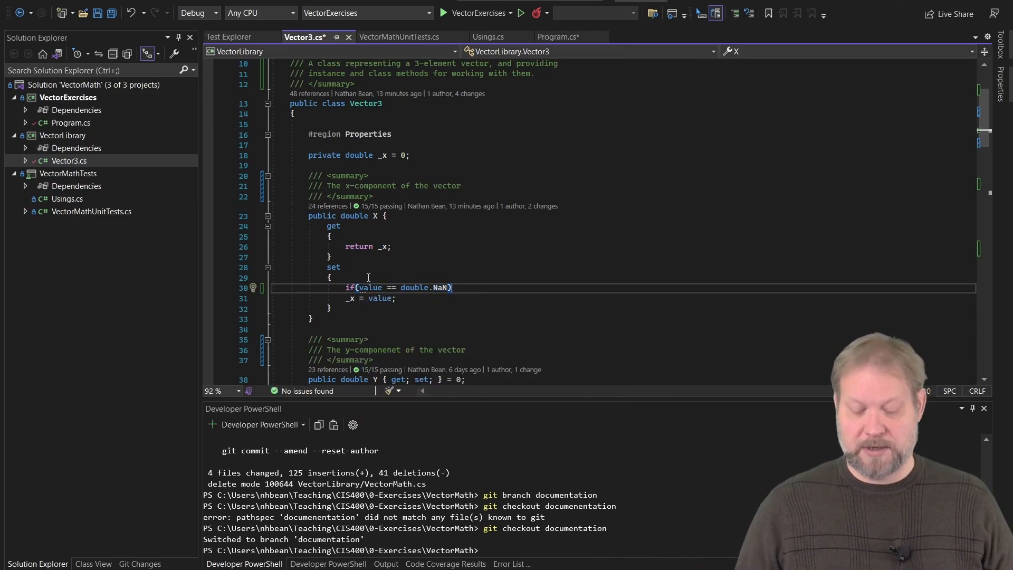
- Throw new ArgumentException("Must be a number") when that condition holds
text(throw)
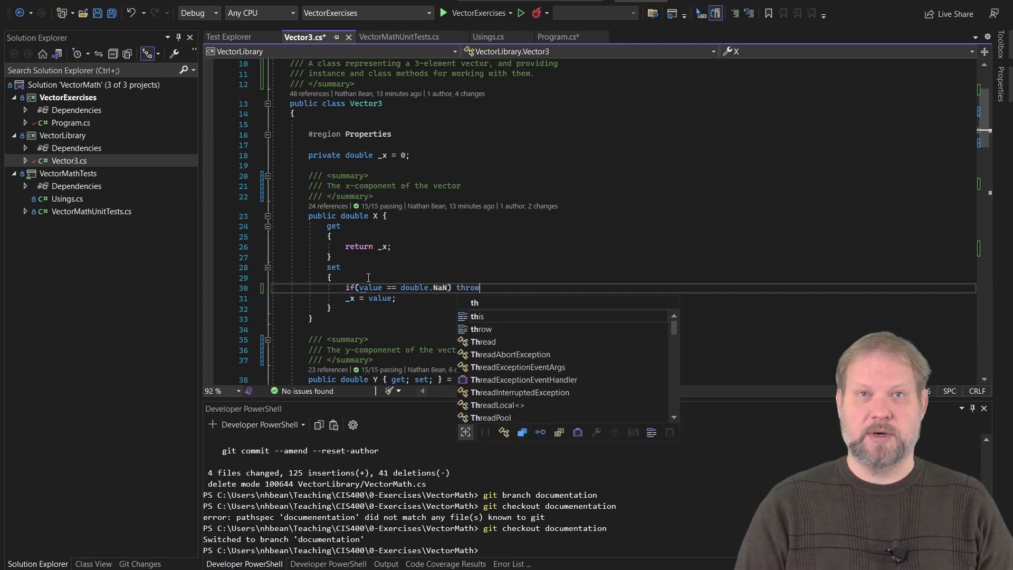
text(new Ar)
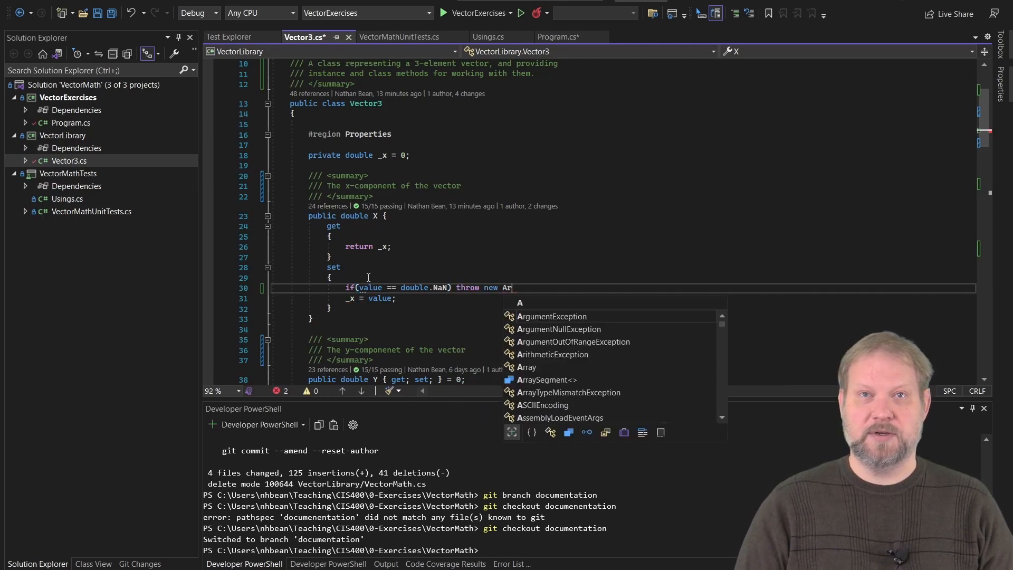
text(rgumentException)
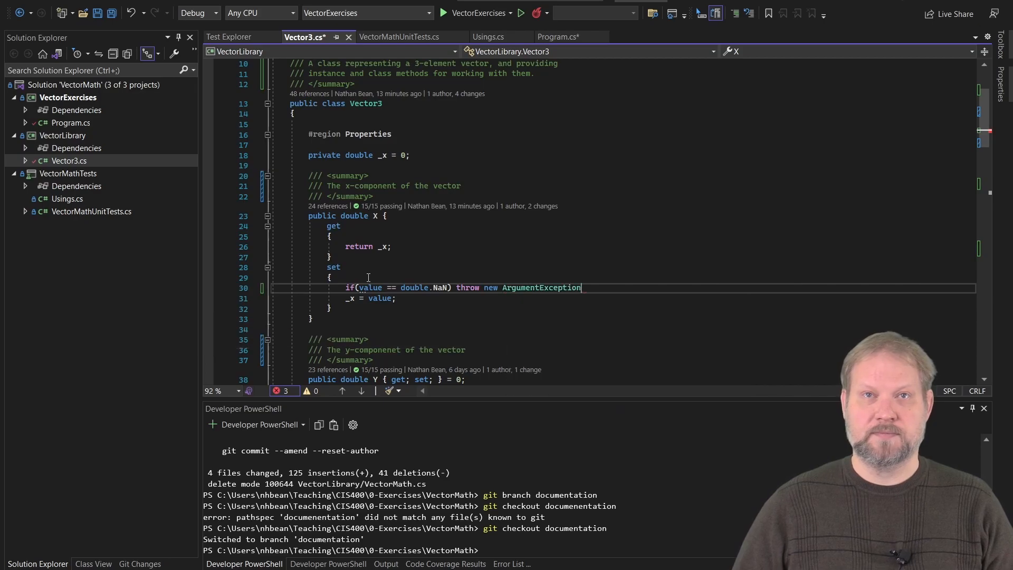
text(()
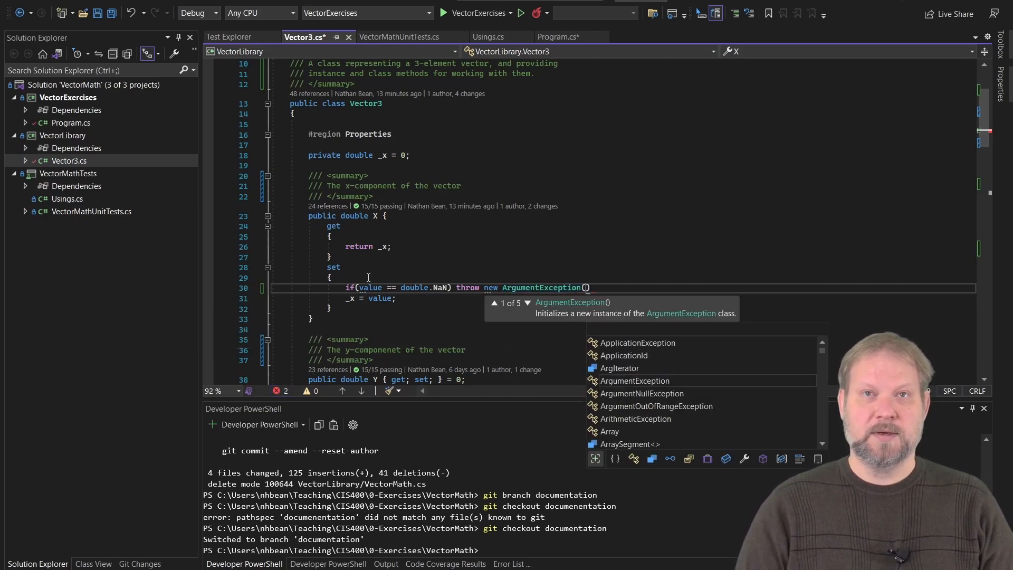
text("")
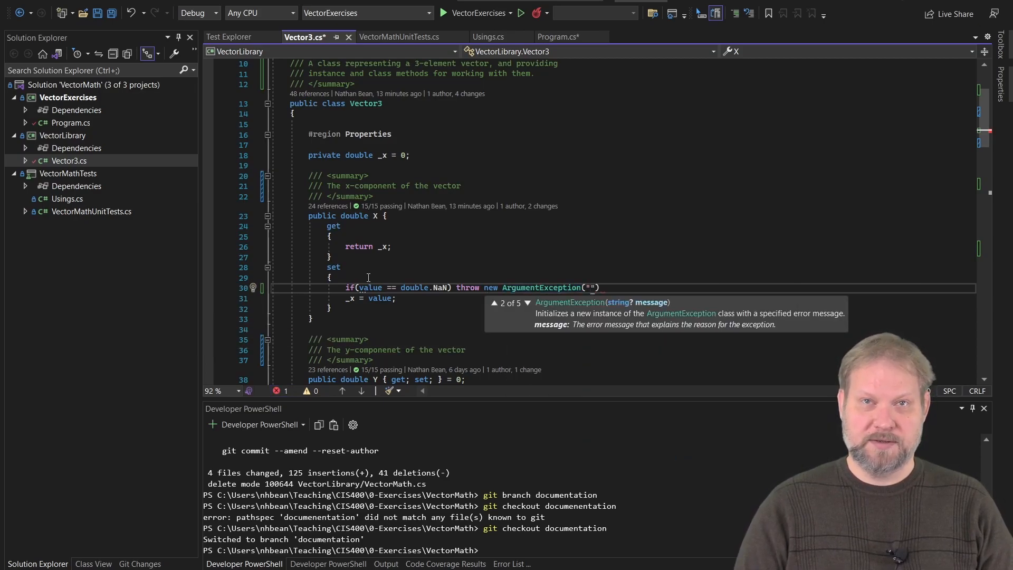
text(Must be a number)
text(///)
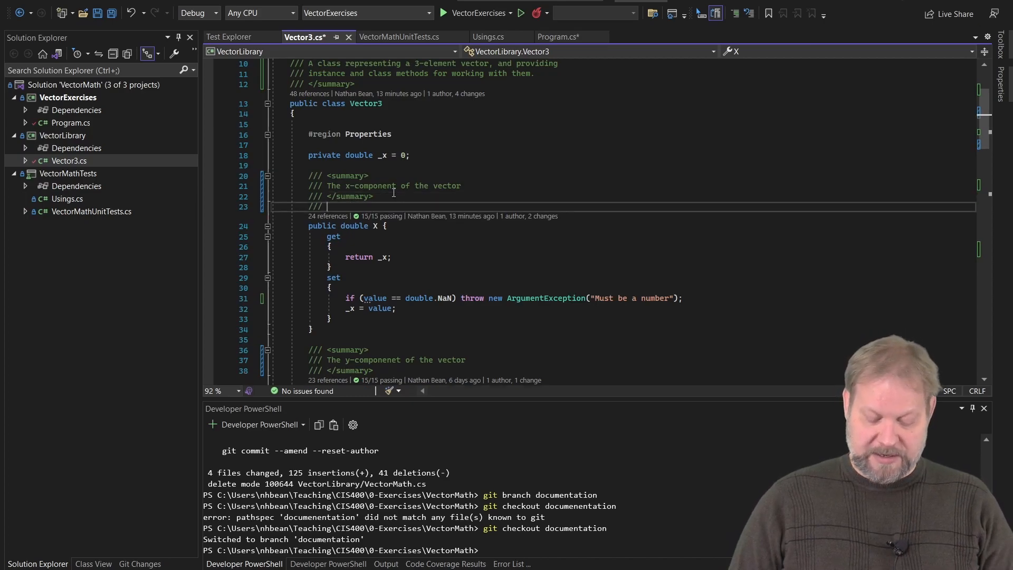
- Add an <exception cref="System.ArgumentException"> tag to the X property's documentation
text(<exc)
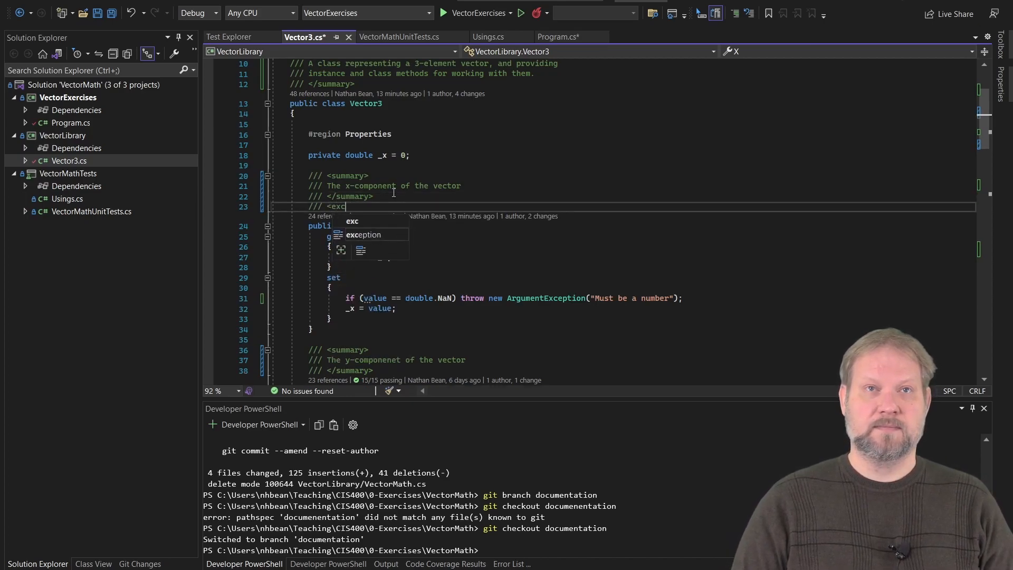
text(eption c)
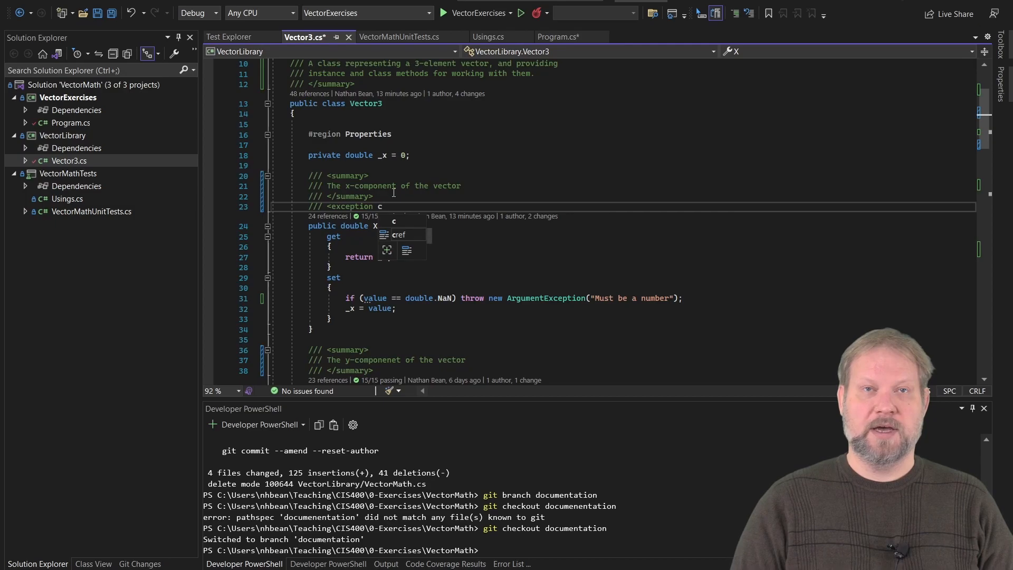
mouse_move(406, 249)
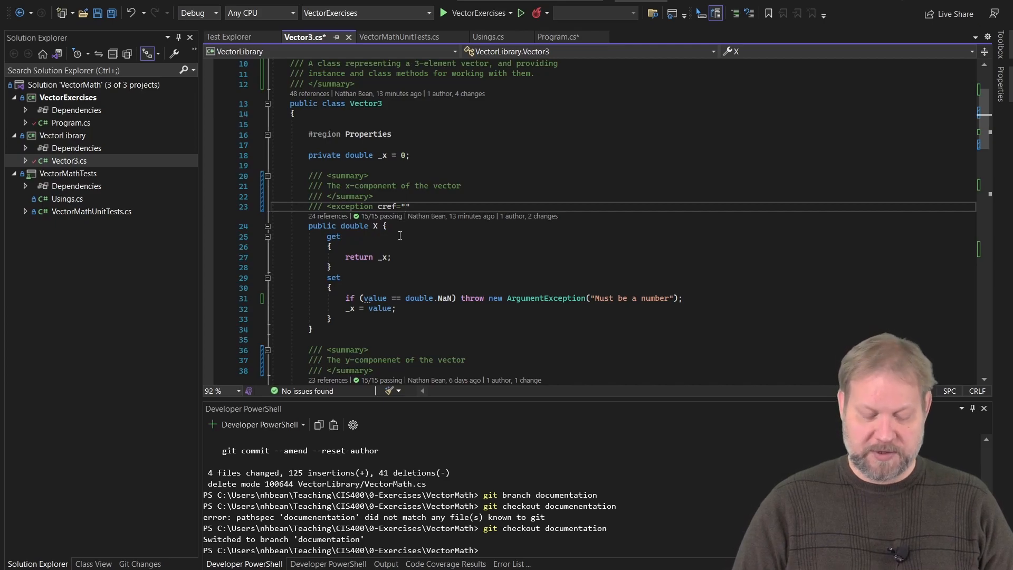
text(System.)
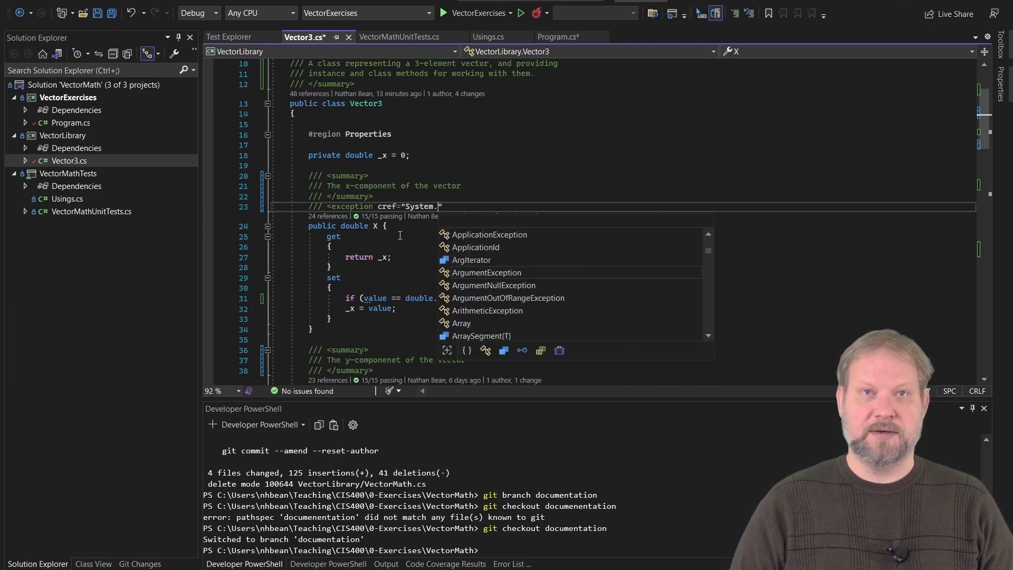
text(ArgumentException)
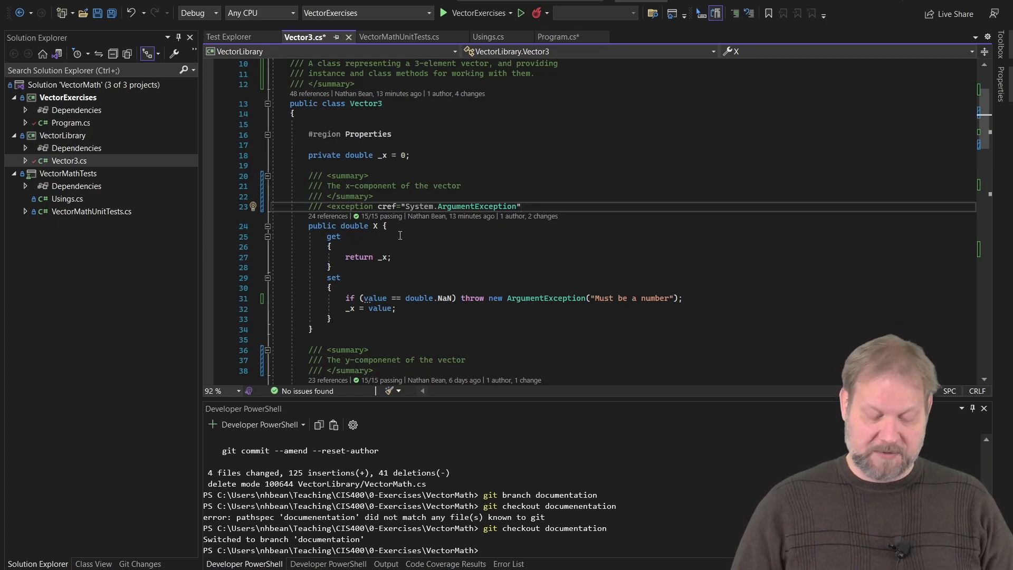
text(></exception>)
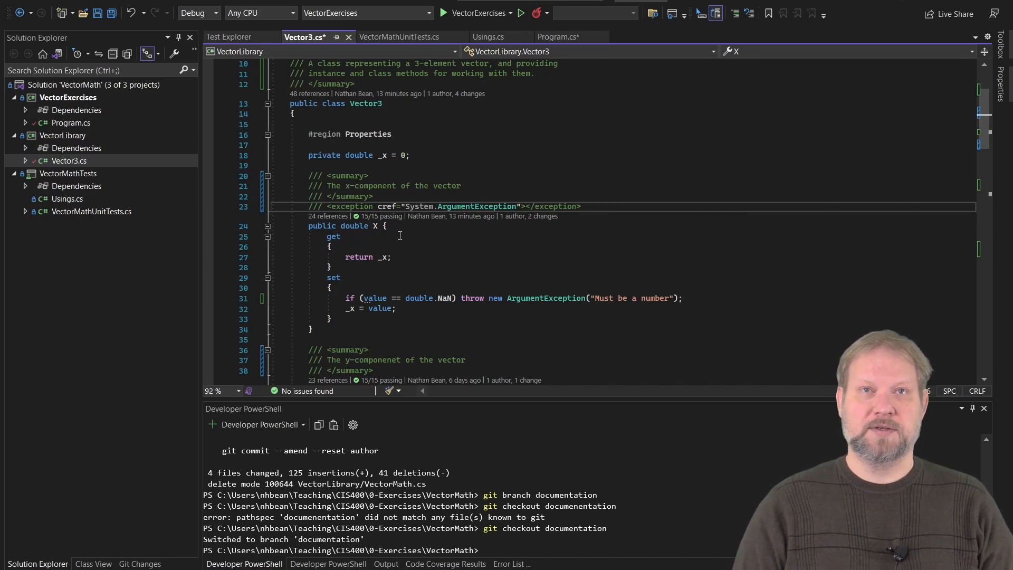
- Fill the exception text "Thrown when the value is set to NaN" and save Vector3.cs
text(Thrown when the)
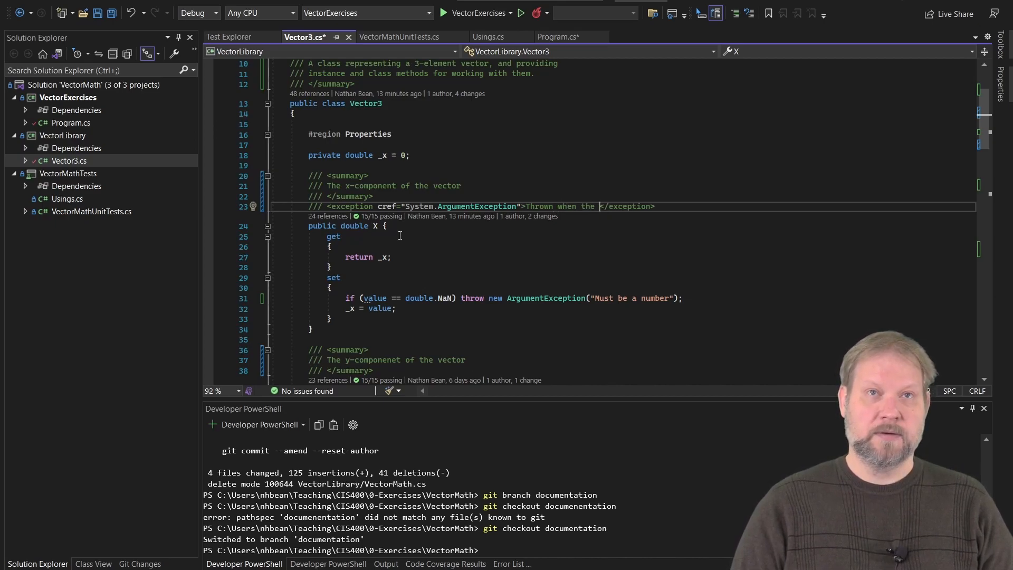
text(value)
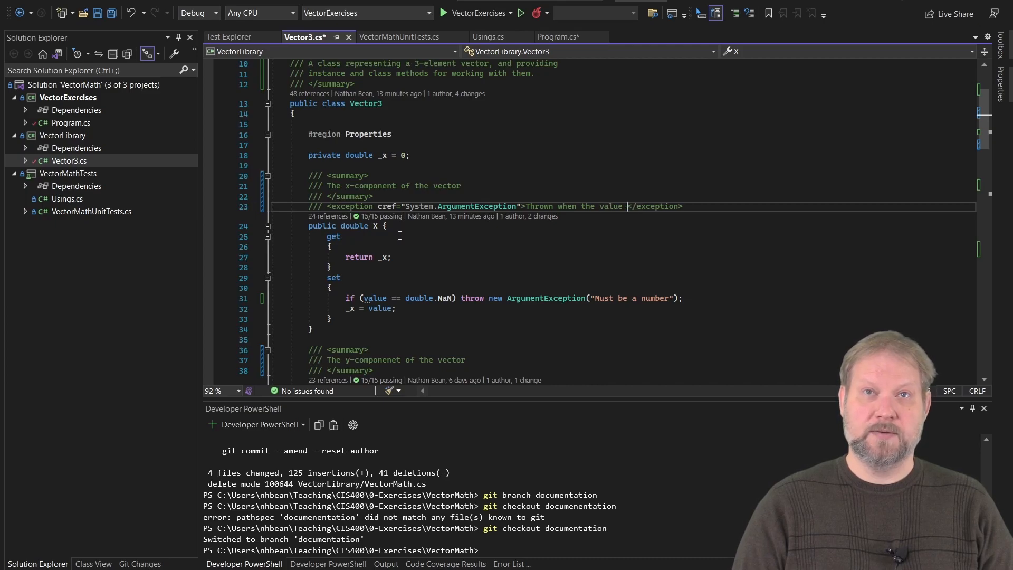
text(is set to N)
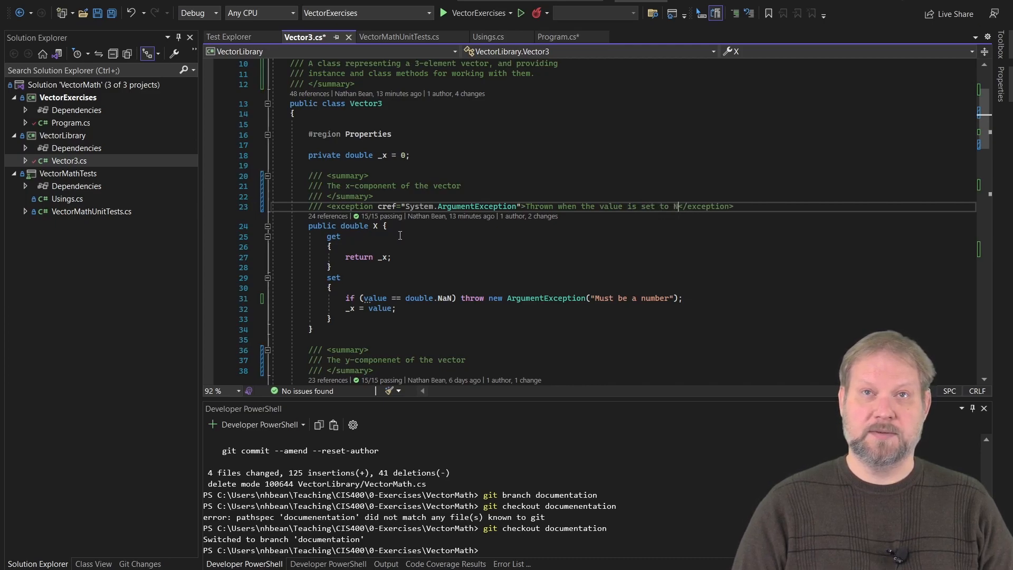
text(aN)
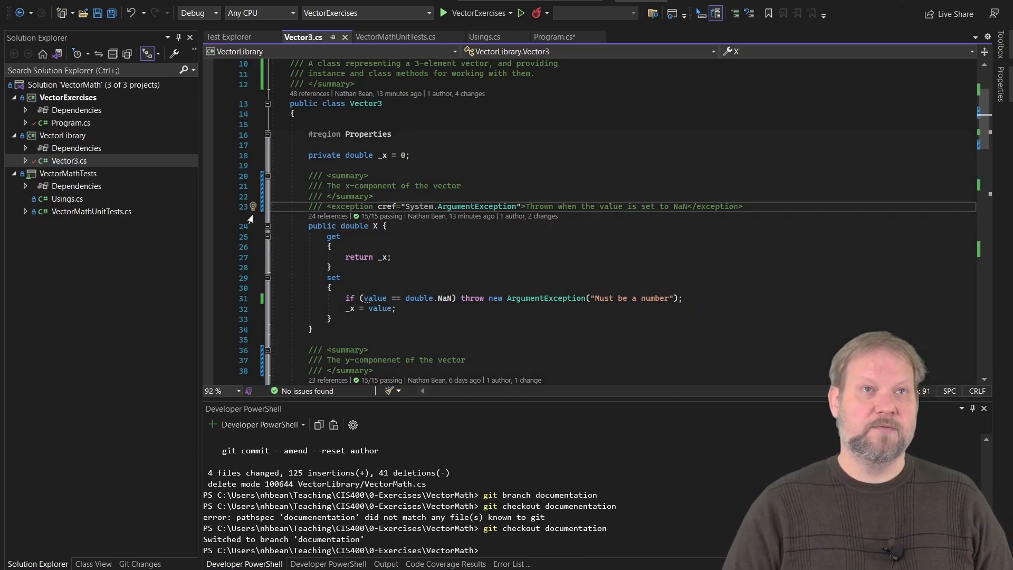
- In Program.cs, follow the ArgumentException link from one.X's Quick Info tooltip to its definition
click(69, 123)
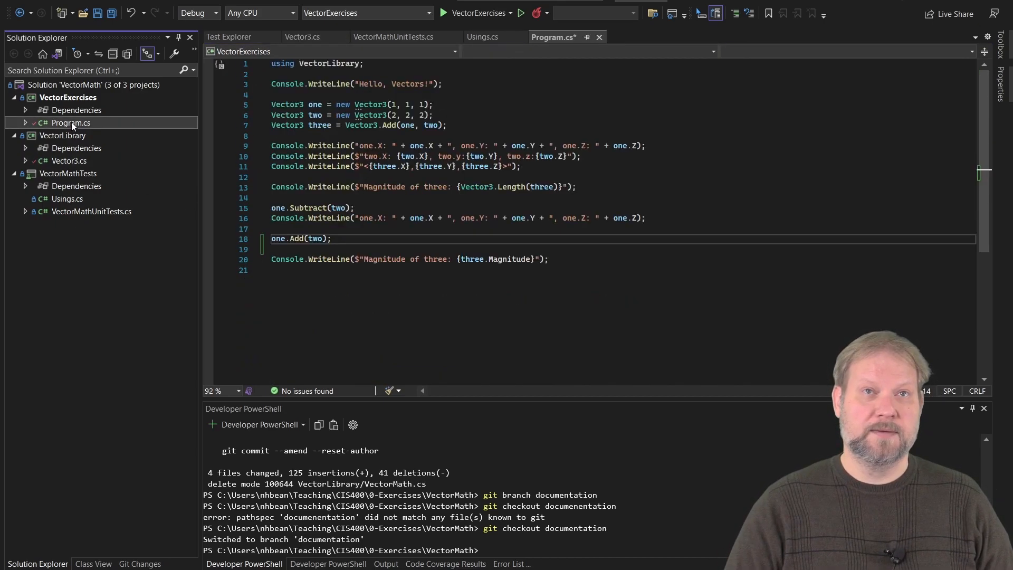
mouse_move(388, 146)
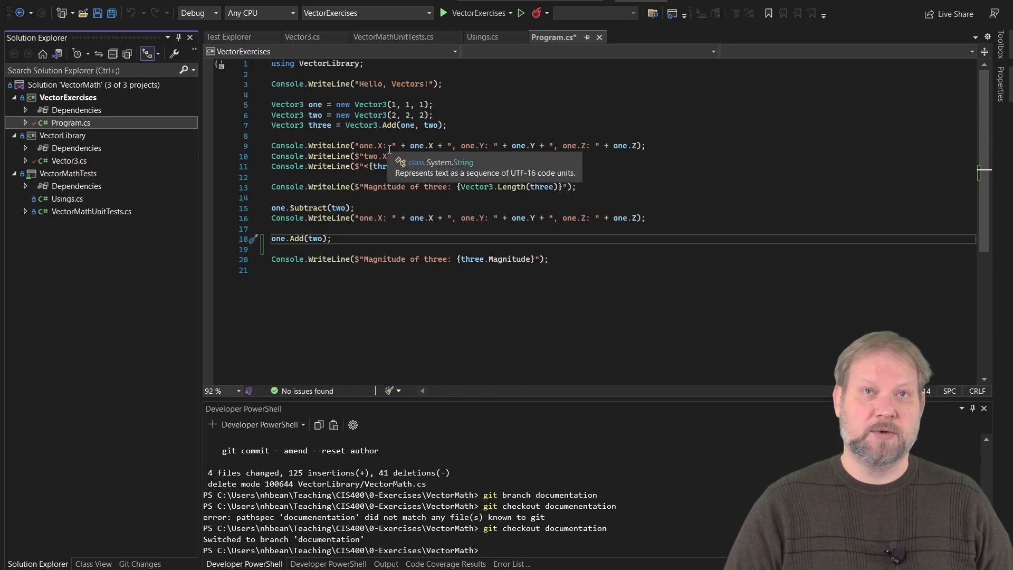
mouse_move(431, 156)
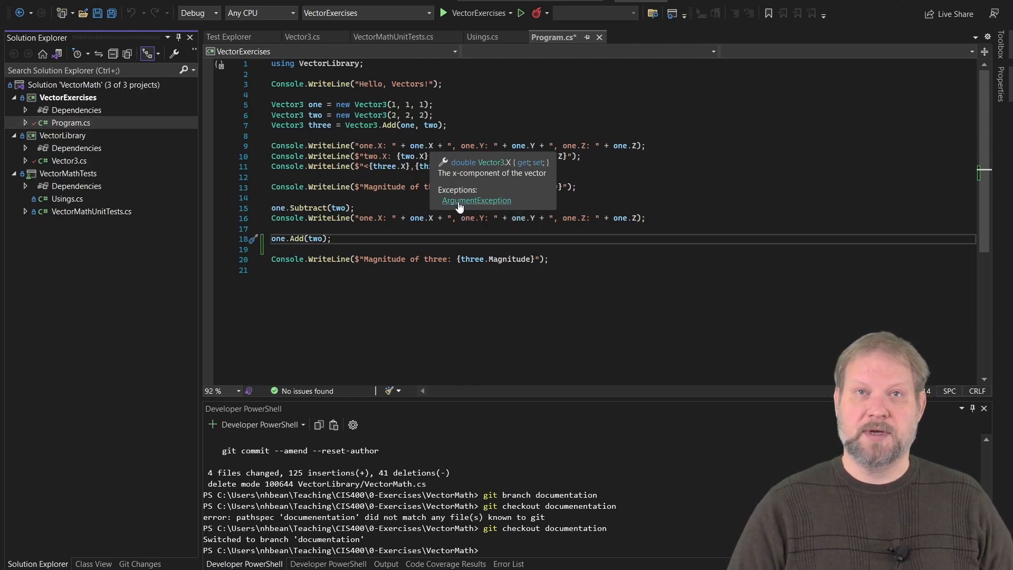
click(477, 200)
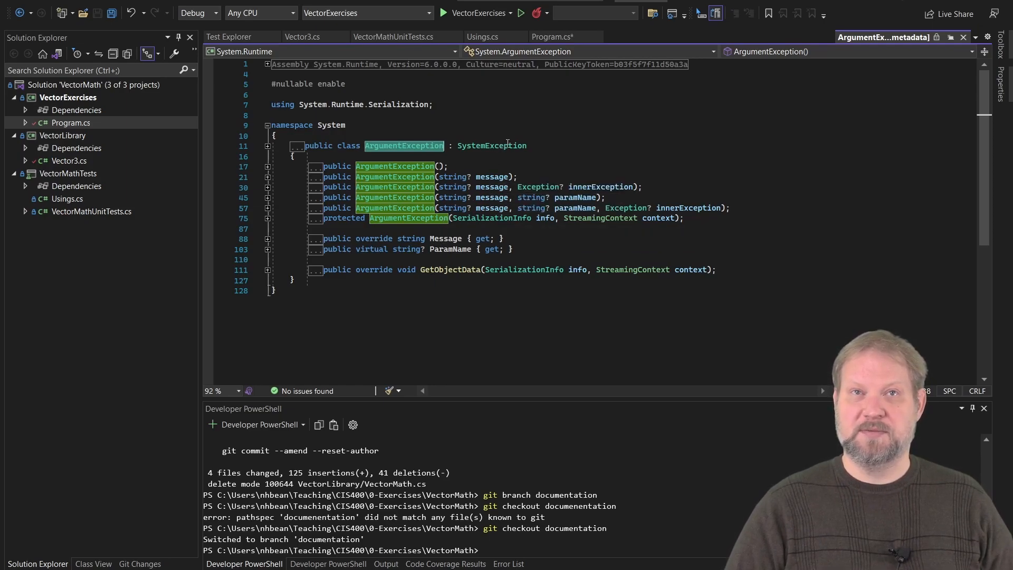
mouse_move(452, 208)
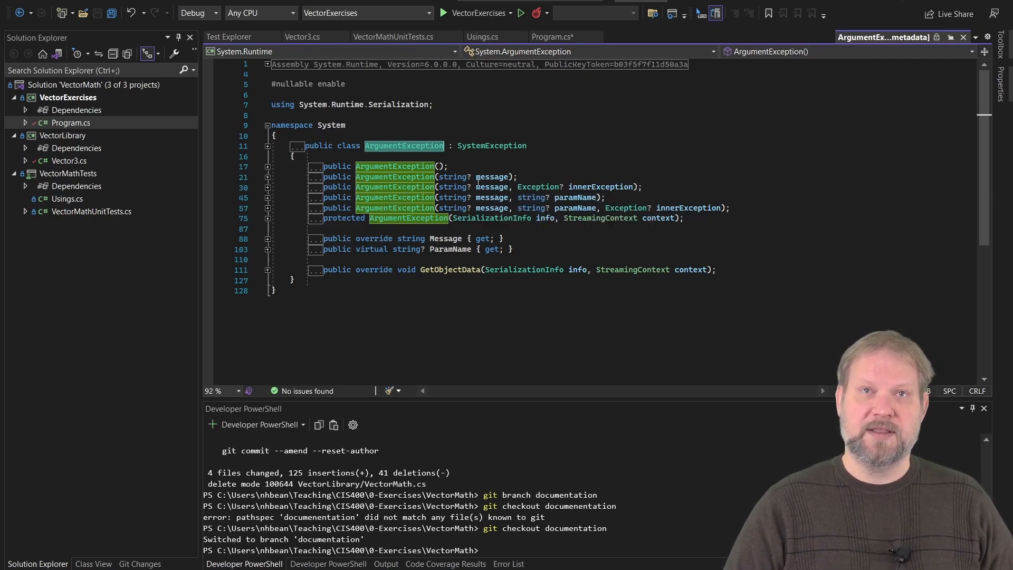
mouse_move(492, 207)
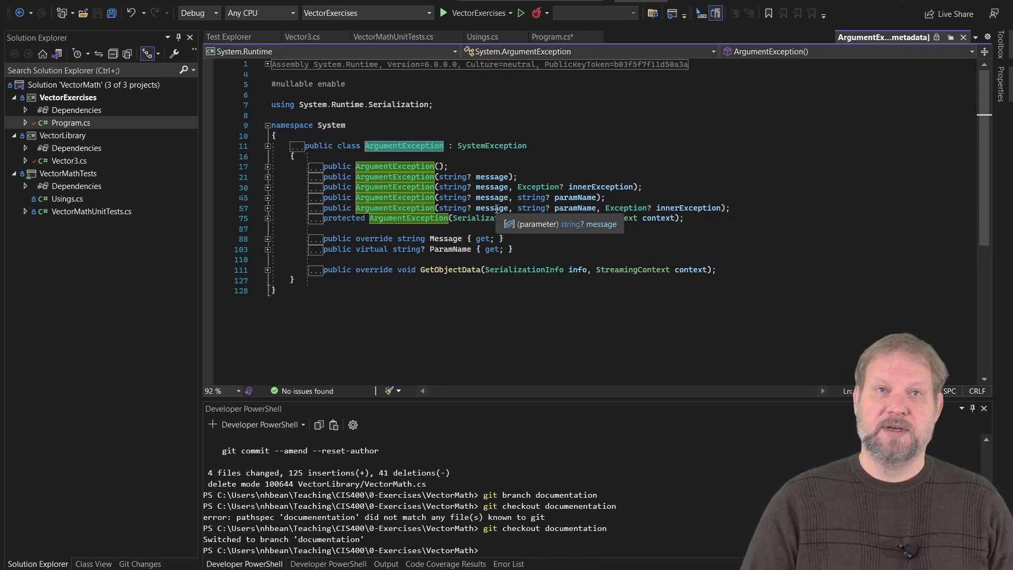
mouse_move(438, 238)
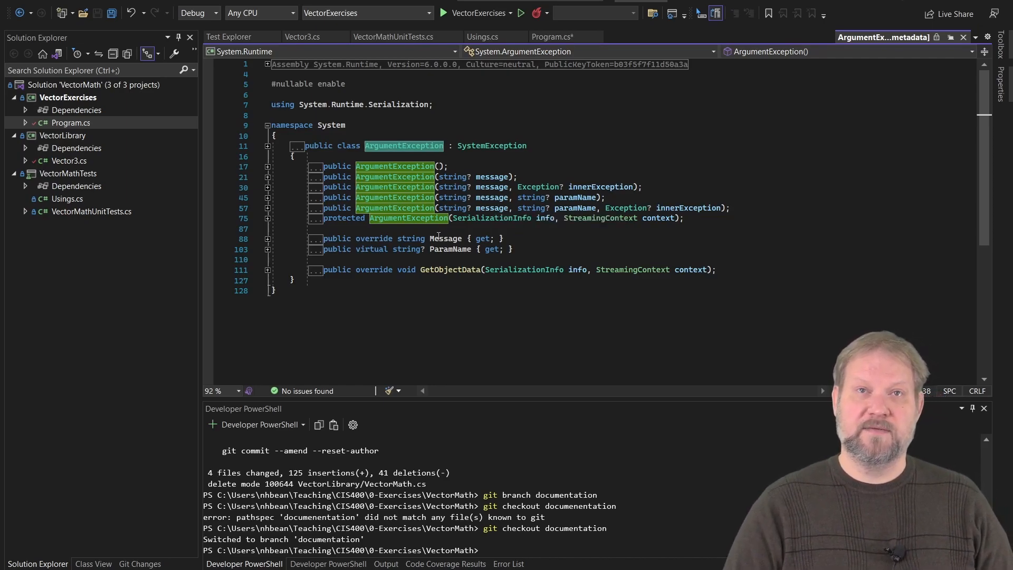
mouse_move(445, 238)
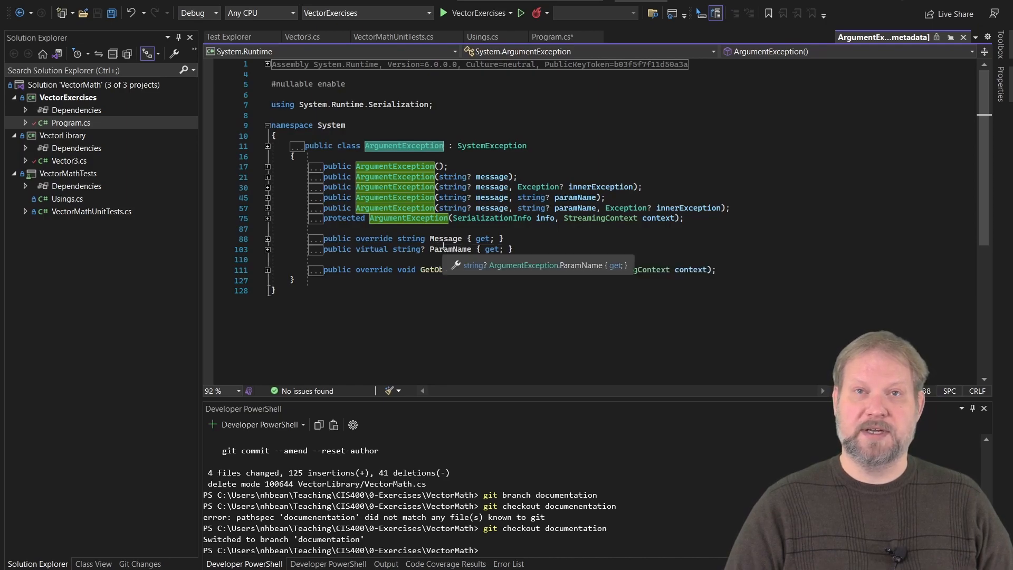
mouse_move(450, 248)
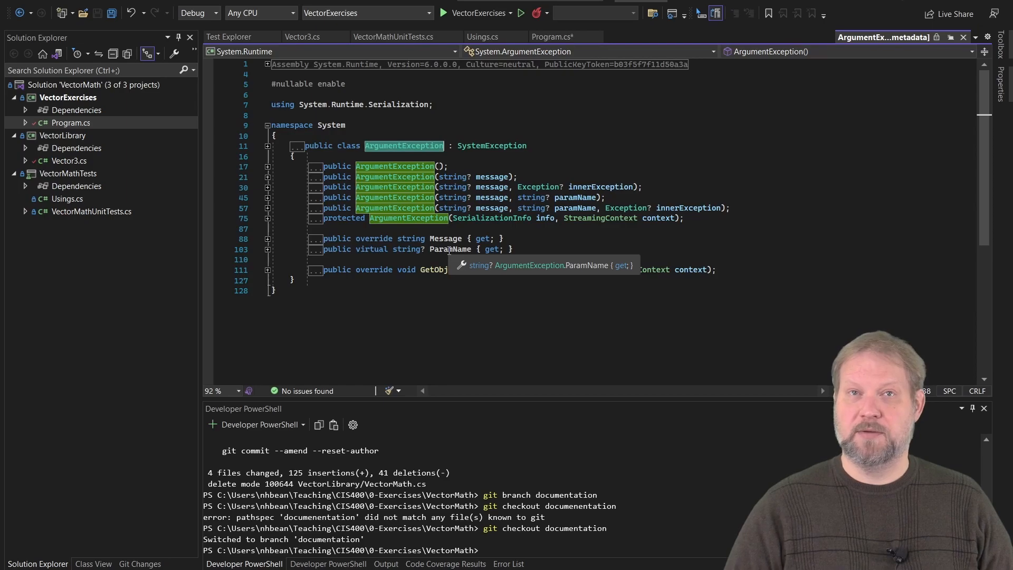
mouse_move(838, 78)
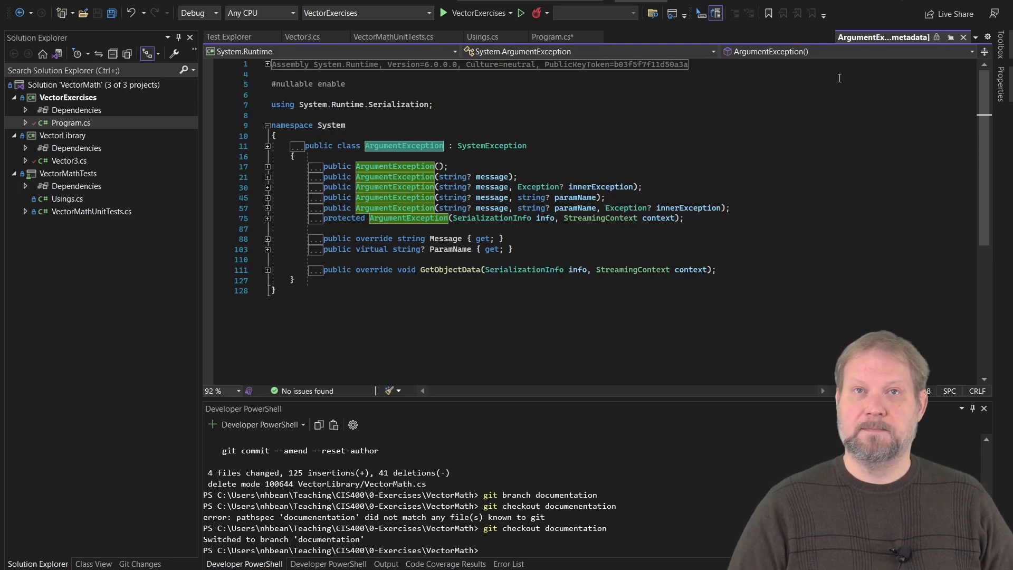
mouse_move(572, 201)
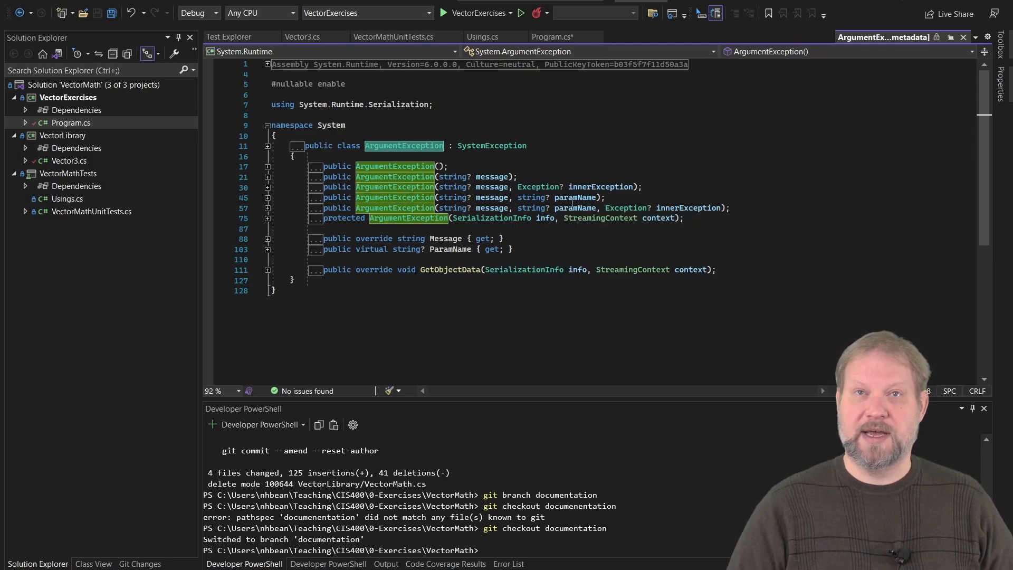
mouse_move(575, 207)
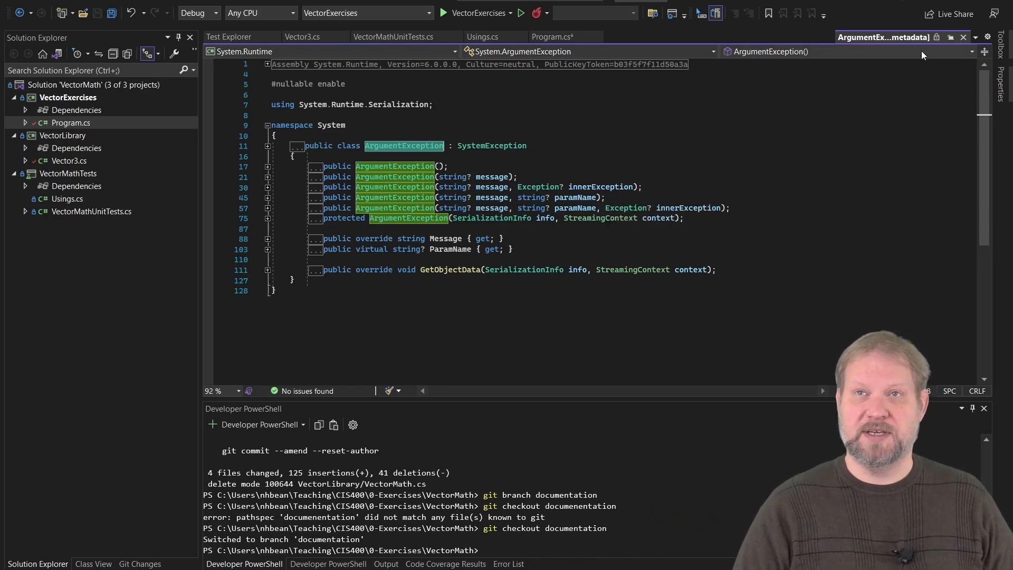
- Close the ArgumentException [metadata] tab so Program.cs shows again
click(553, 37)
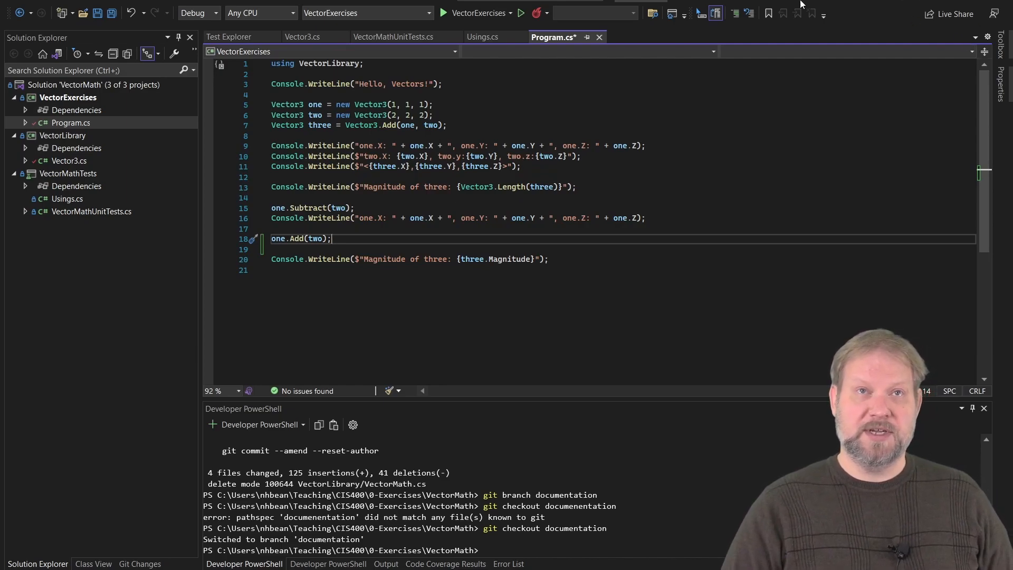
- Document the private _x field in Vector3.cs with the summary 'Private backing field for the X property'
click(304, 37)
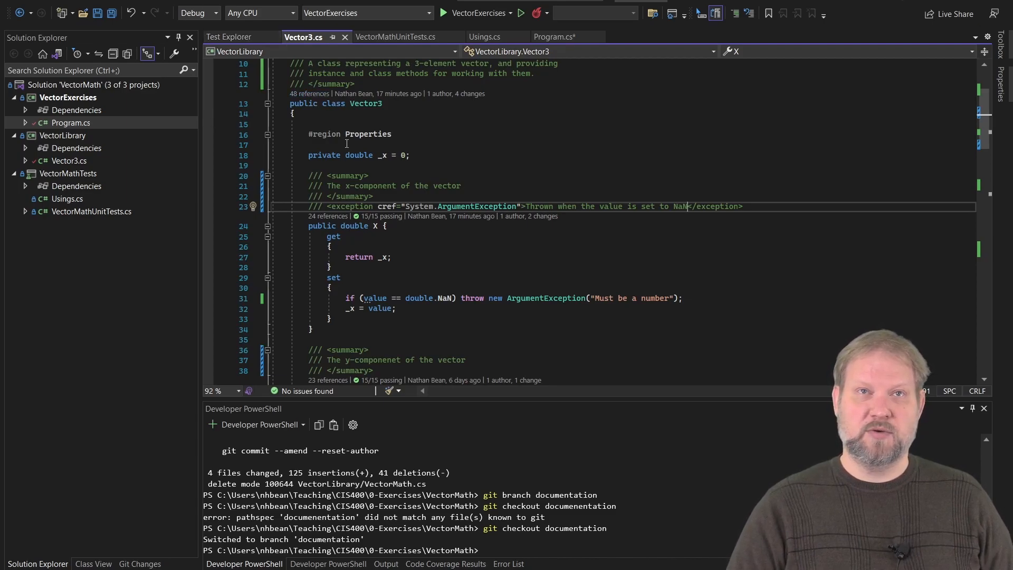
text(/// <summary>)
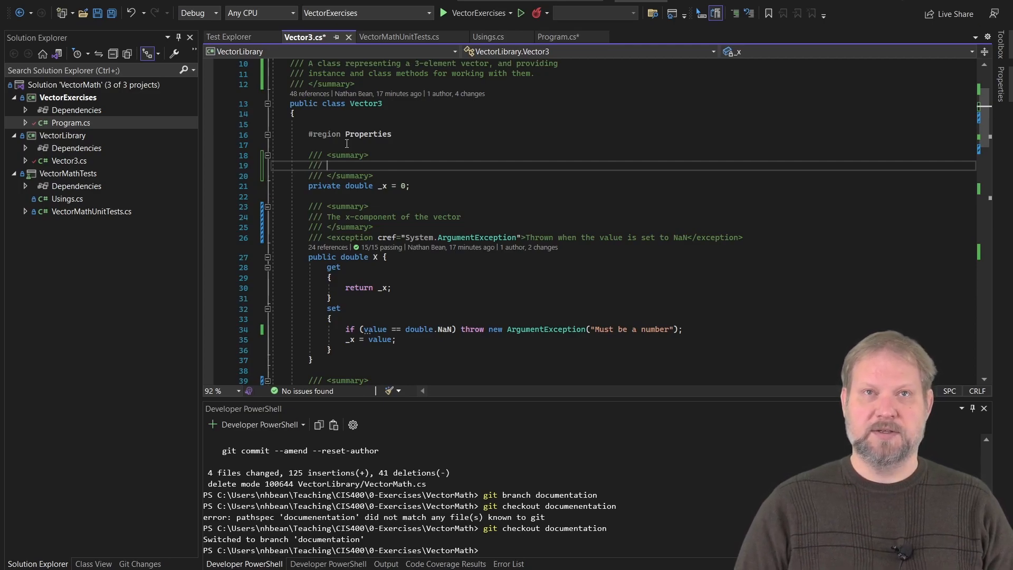
text(Private backing field for the X property)
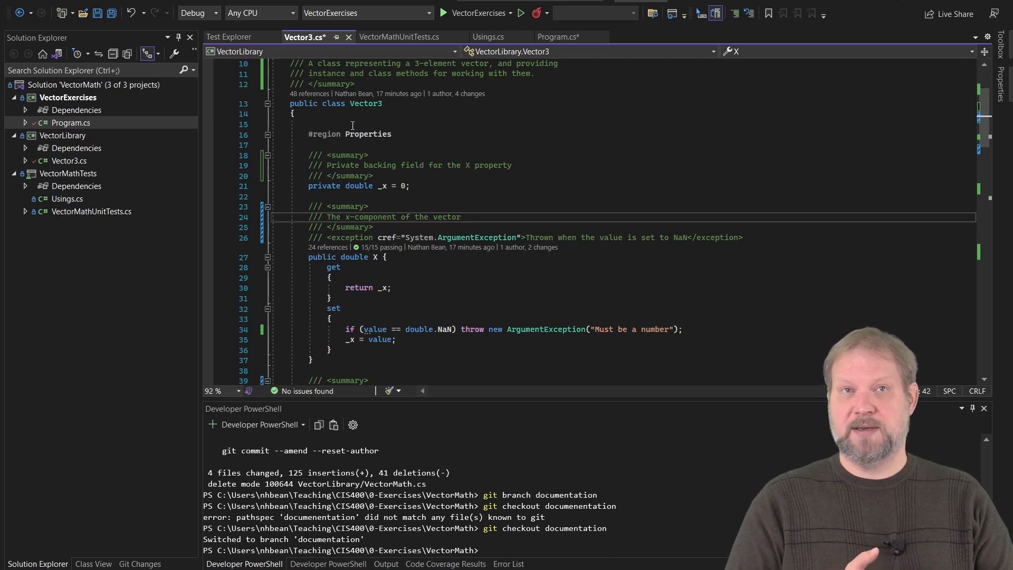
click(461, 216)
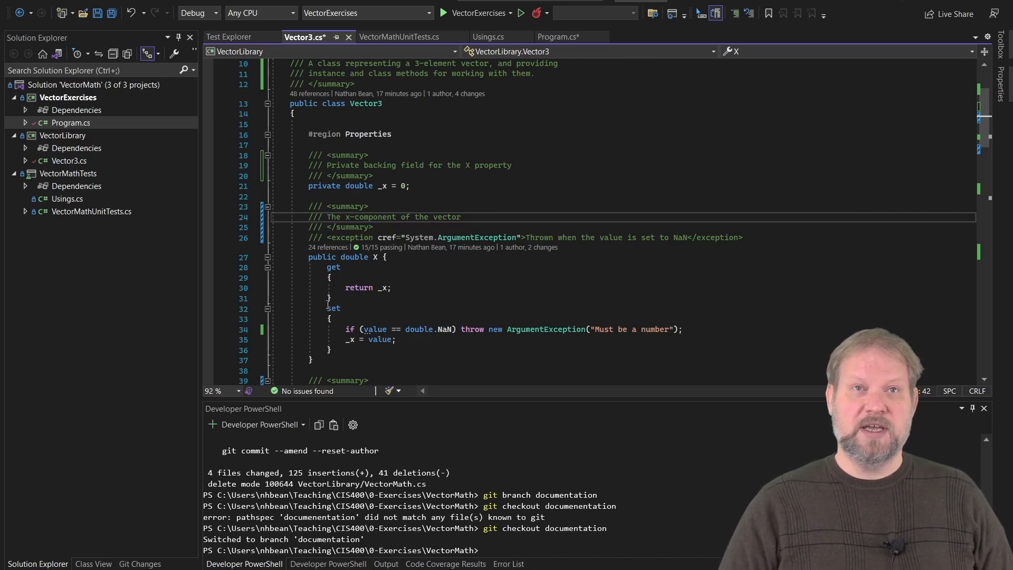
scroll(down, 3)
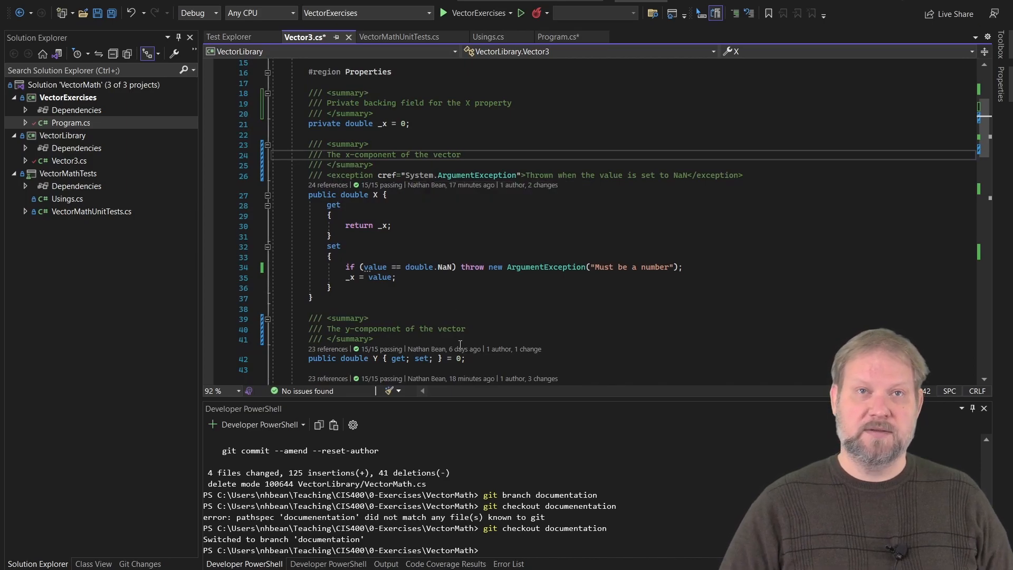
scroll(down, 3)
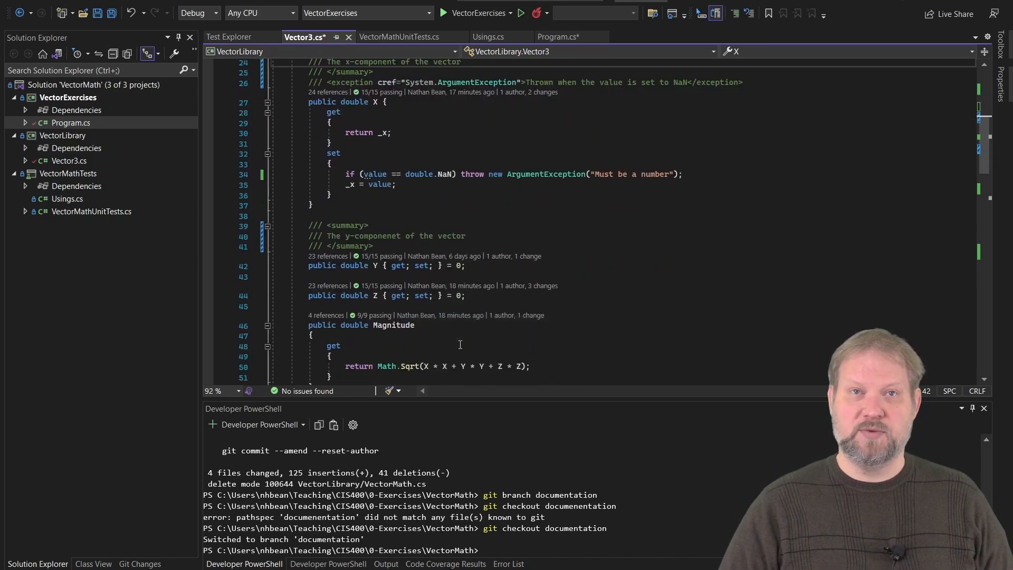
scroll(down, 3)
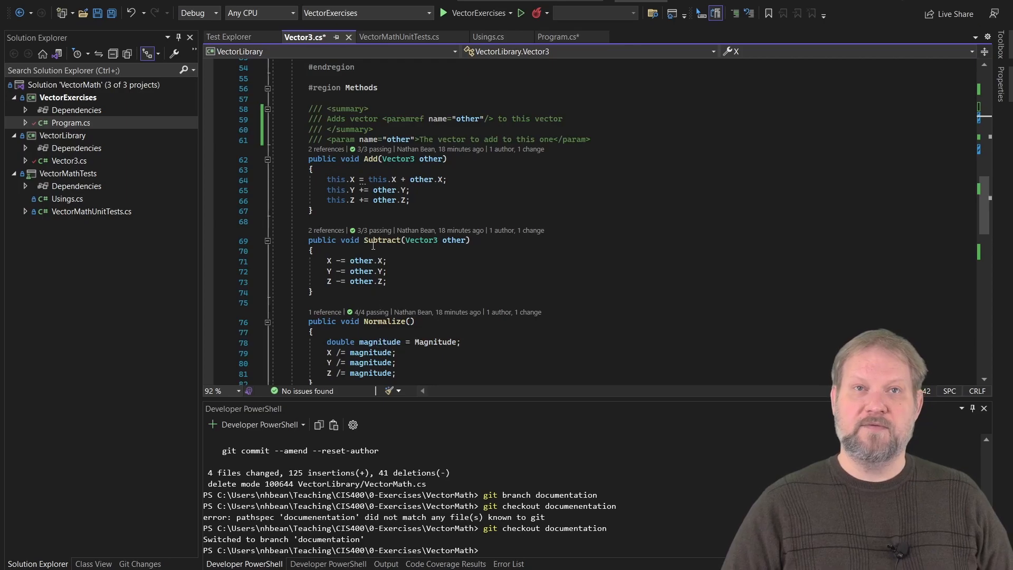
scroll(down, 3)
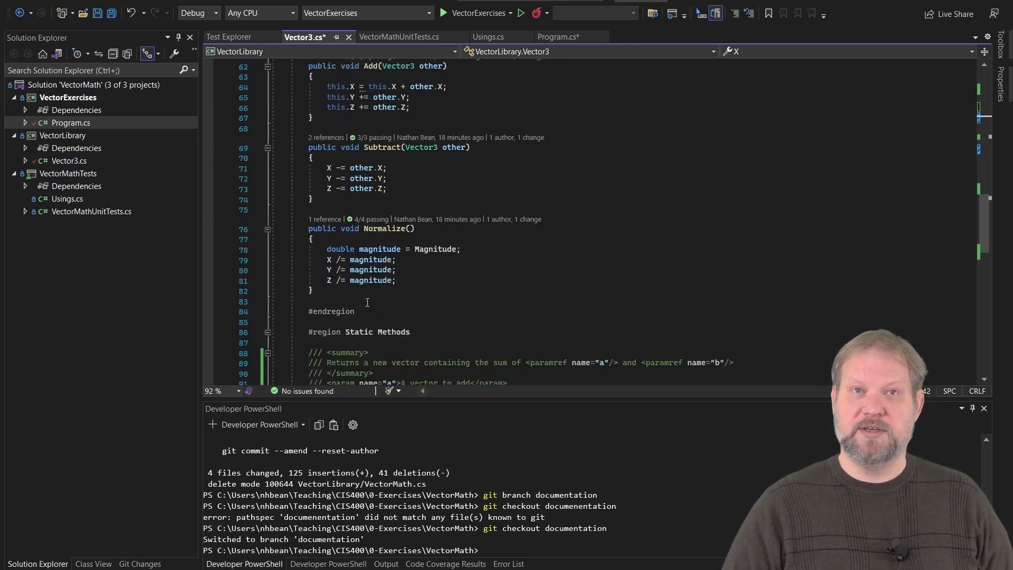
scroll(down, 3)
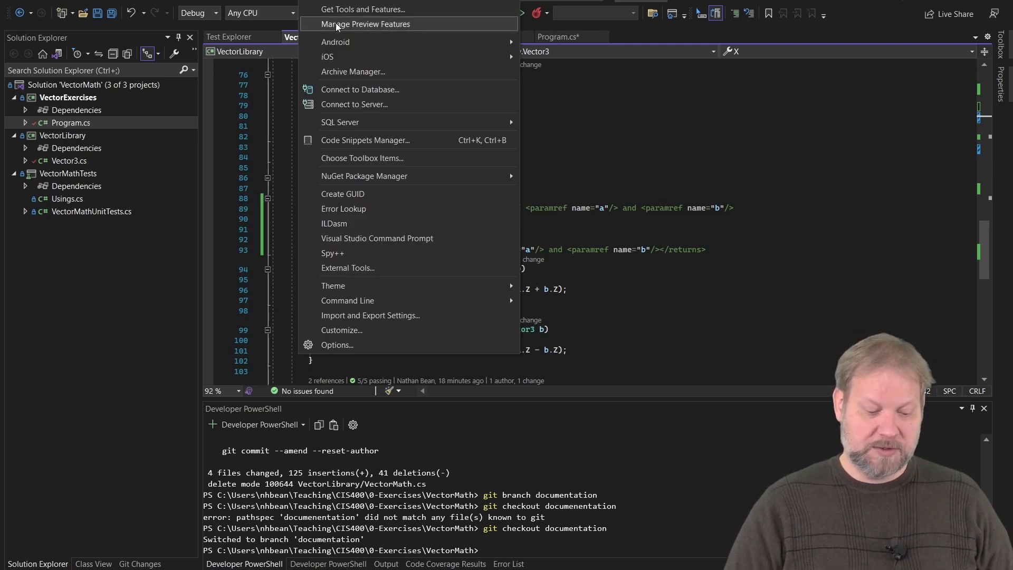
mouse_move(336, 41)
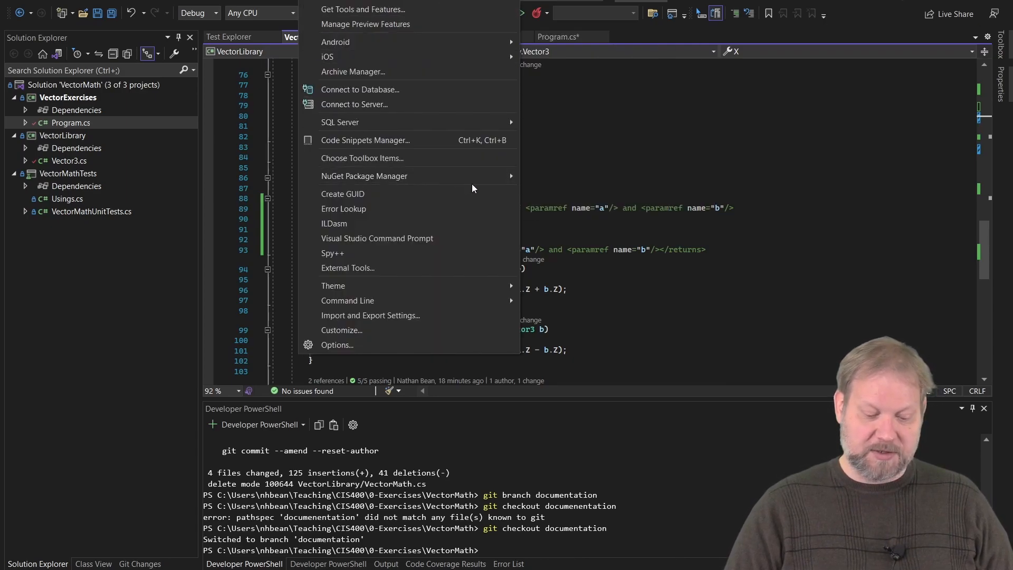
mouse_move(364, 176)
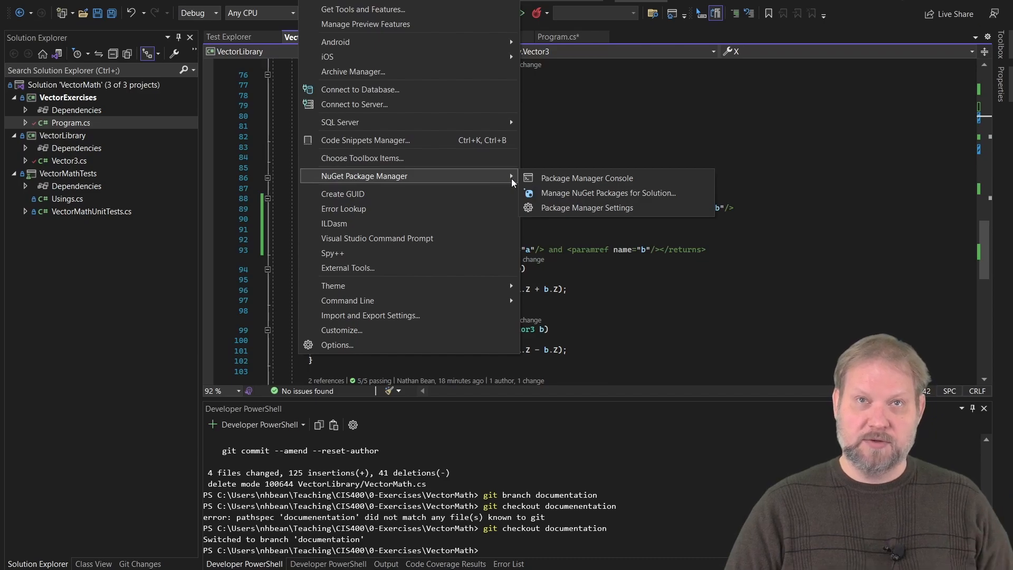
mouse_move(586, 178)
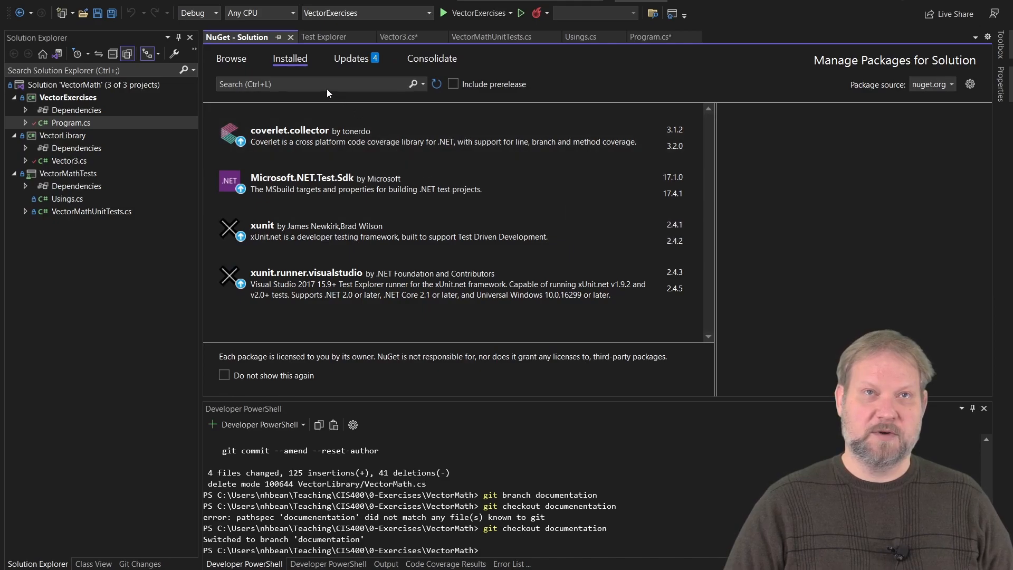
- Search nuget.org for 'ksu' and select the Ksu.Cs.CodeAnalyzers package
click(230, 58)
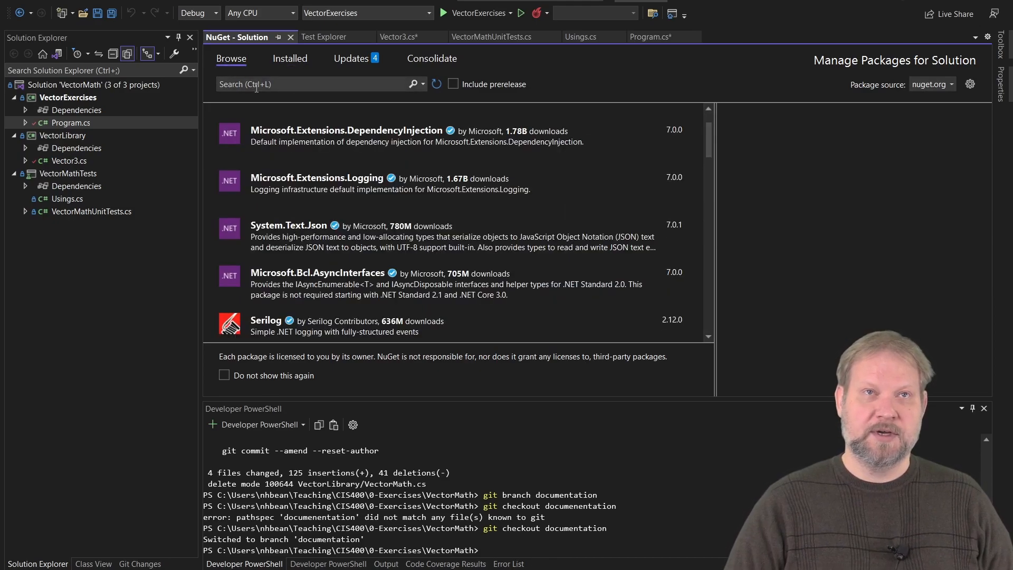
text(ksu.cs)
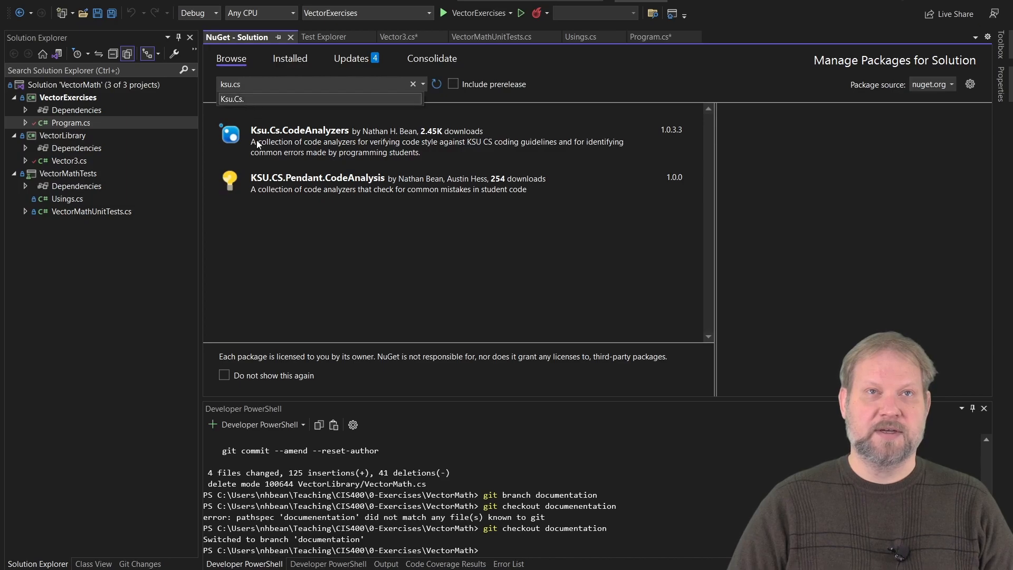
click(299, 135)
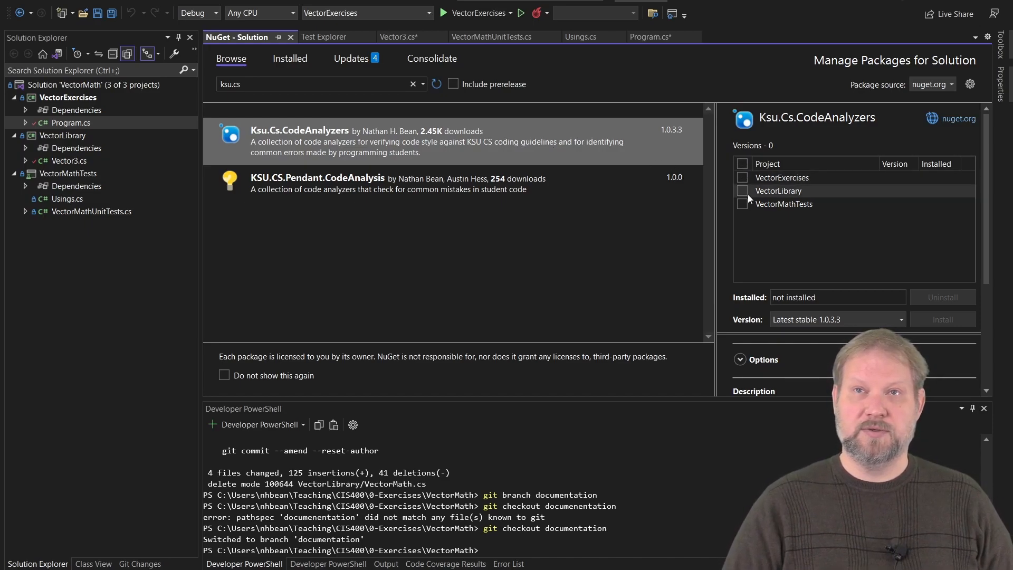
- Install Ksu.Cs.CodeAnalyzers into all three projects, confirming the preview and accepting the license
click(742, 163)
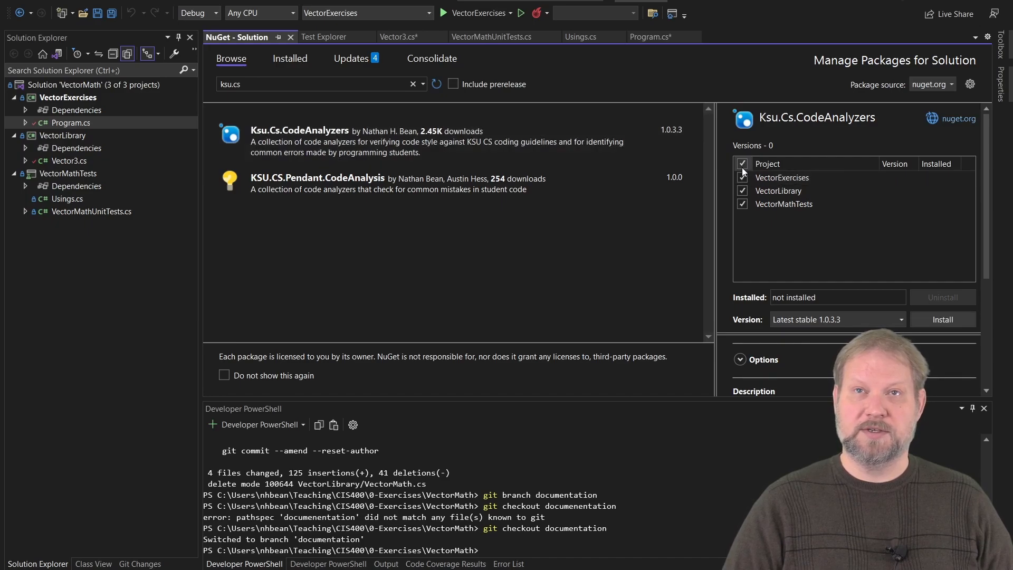
click(741, 164)
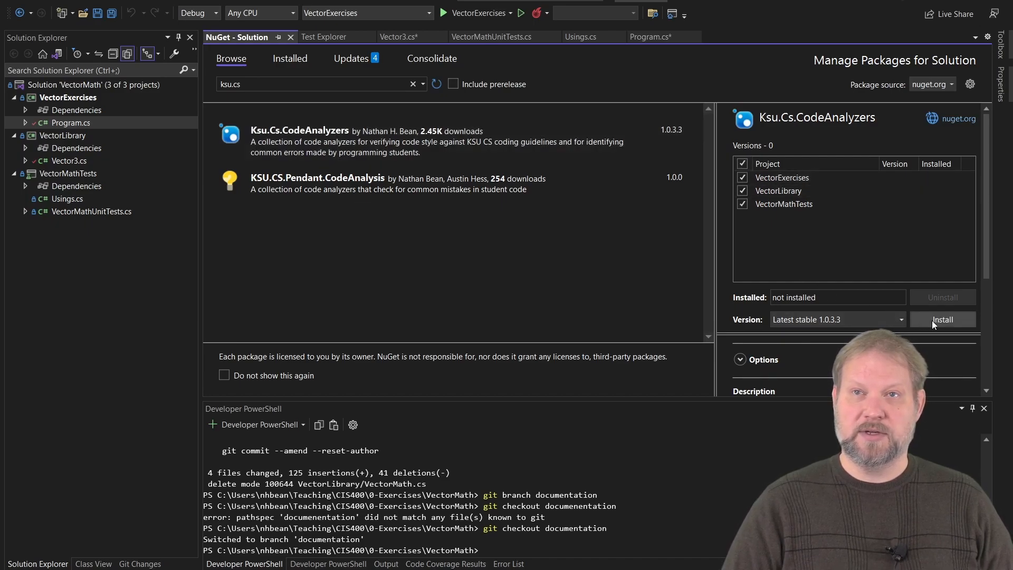
click(942, 319)
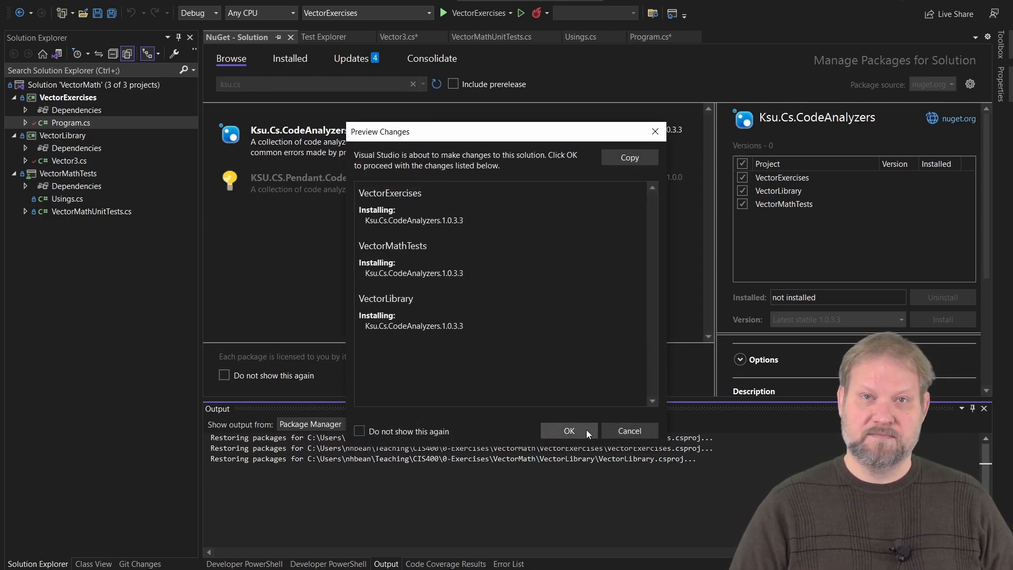
click(568, 431)
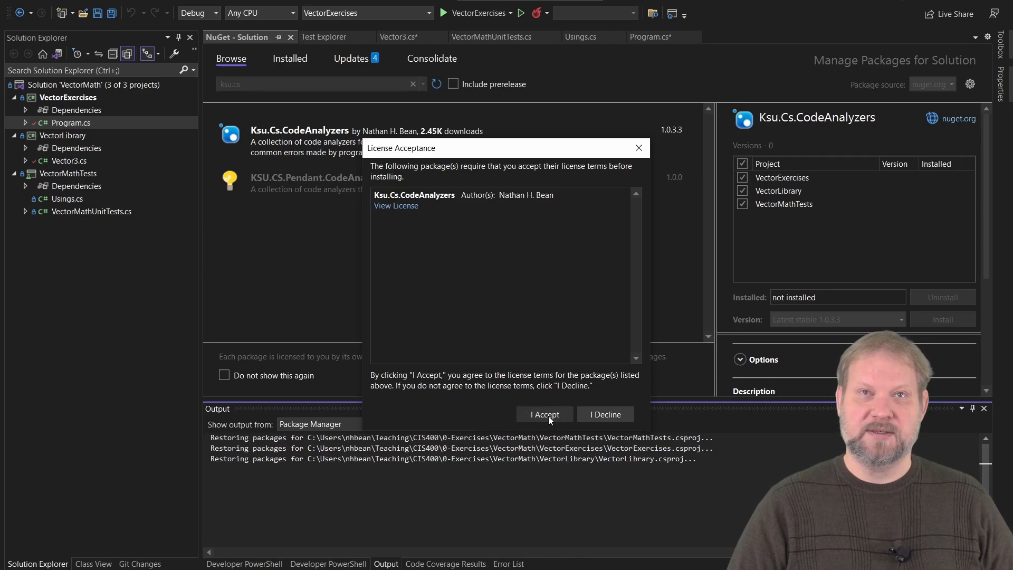
click(544, 414)
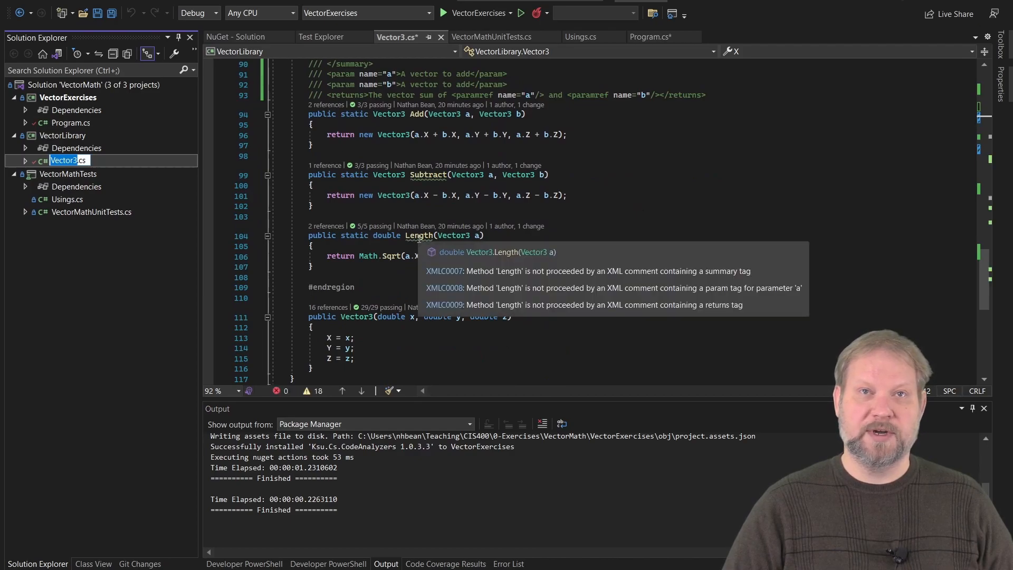
mouse_move(445, 288)
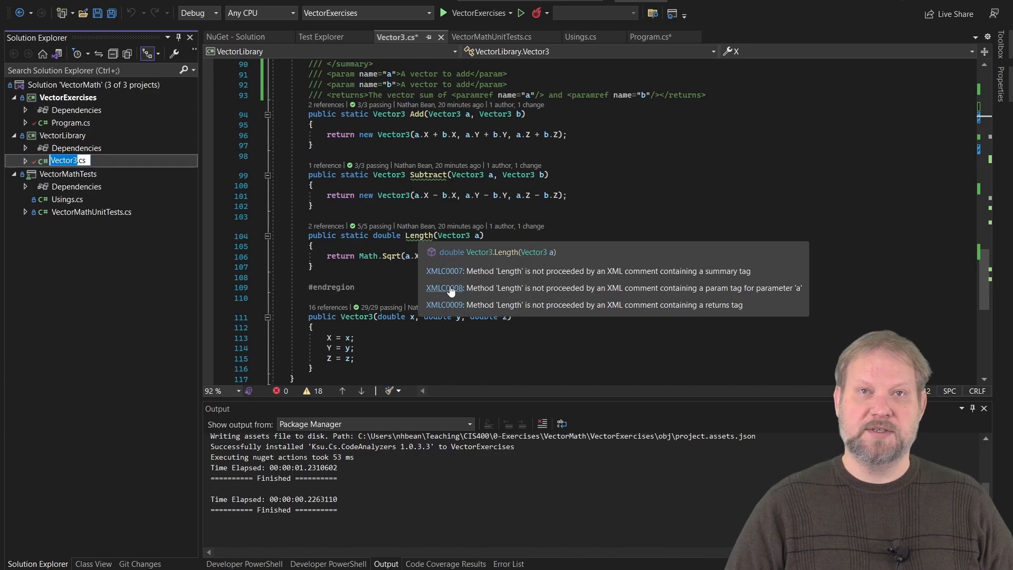
mouse_move(486, 268)
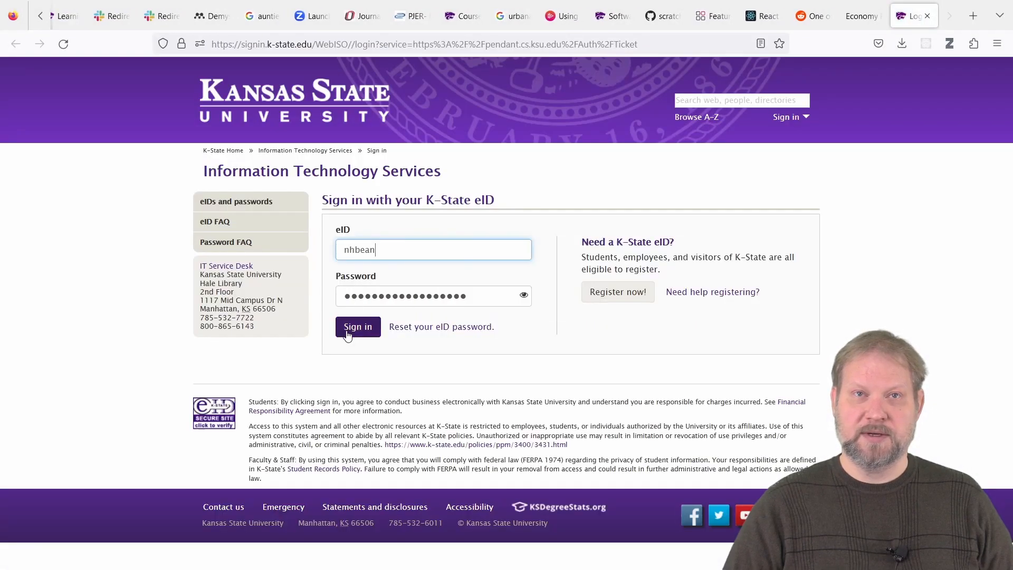
- Sign in to Pendant and read the XMLC0007 missing-summary diagnostic page
click(358, 326)
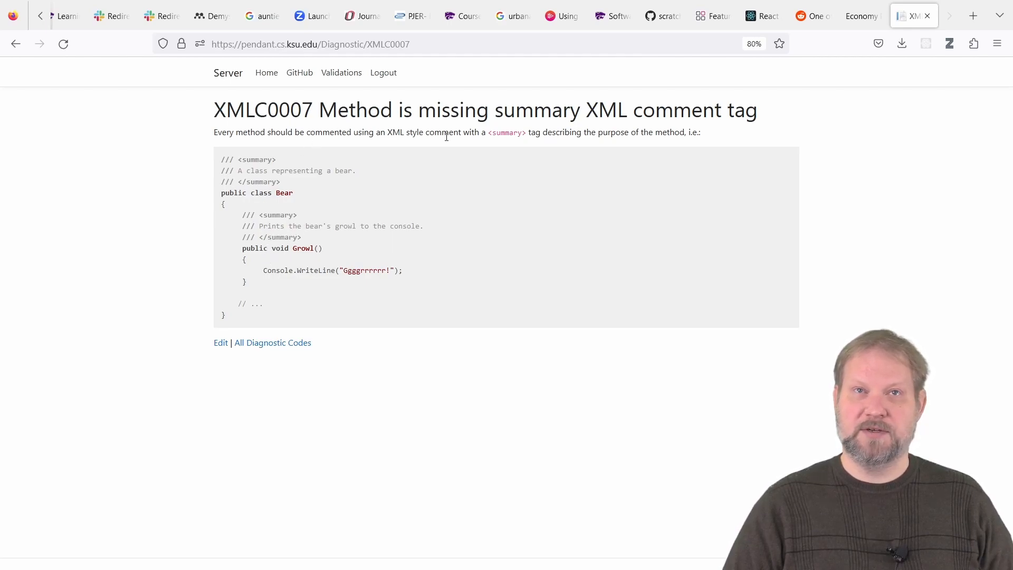
mouse_move(280, 259)
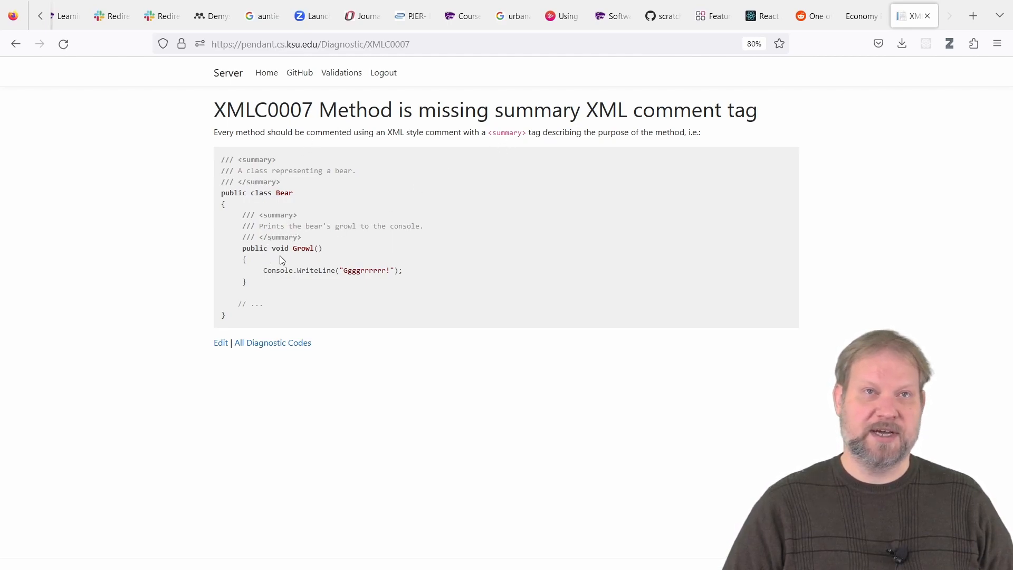
double_click(247, 225)
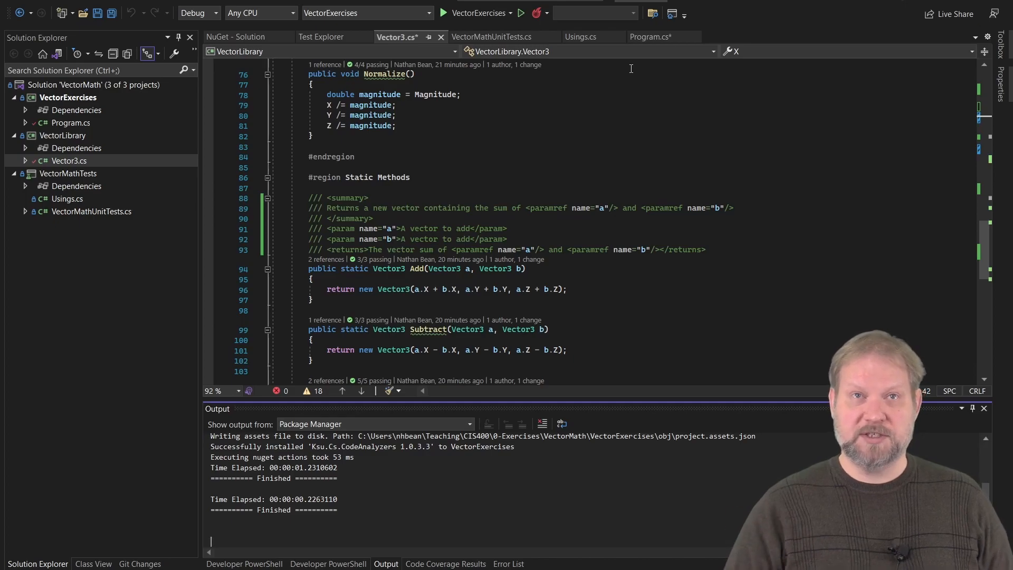
- Scroll Vector3.cs down to the Static Methods region
scroll(down, 3)
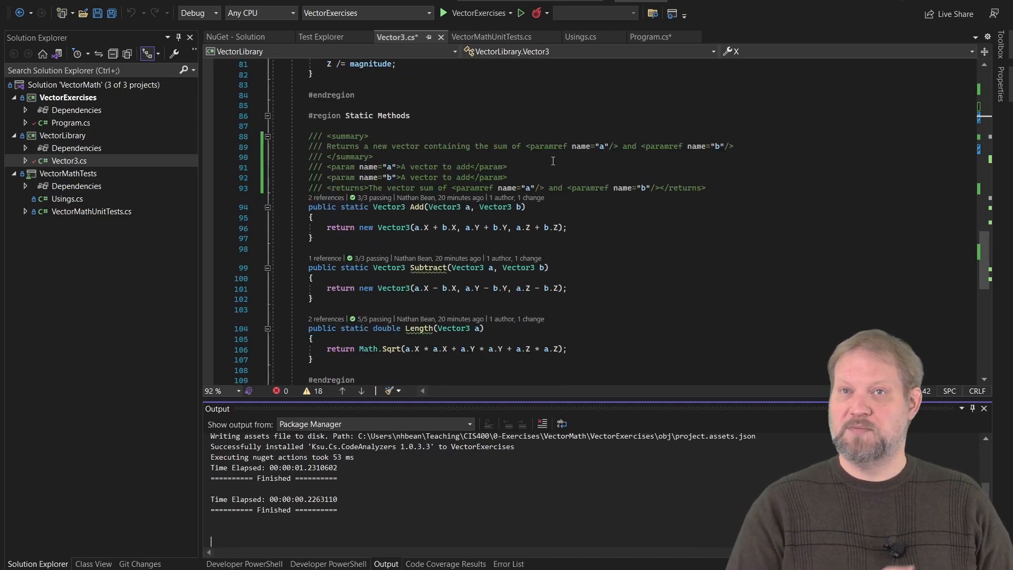